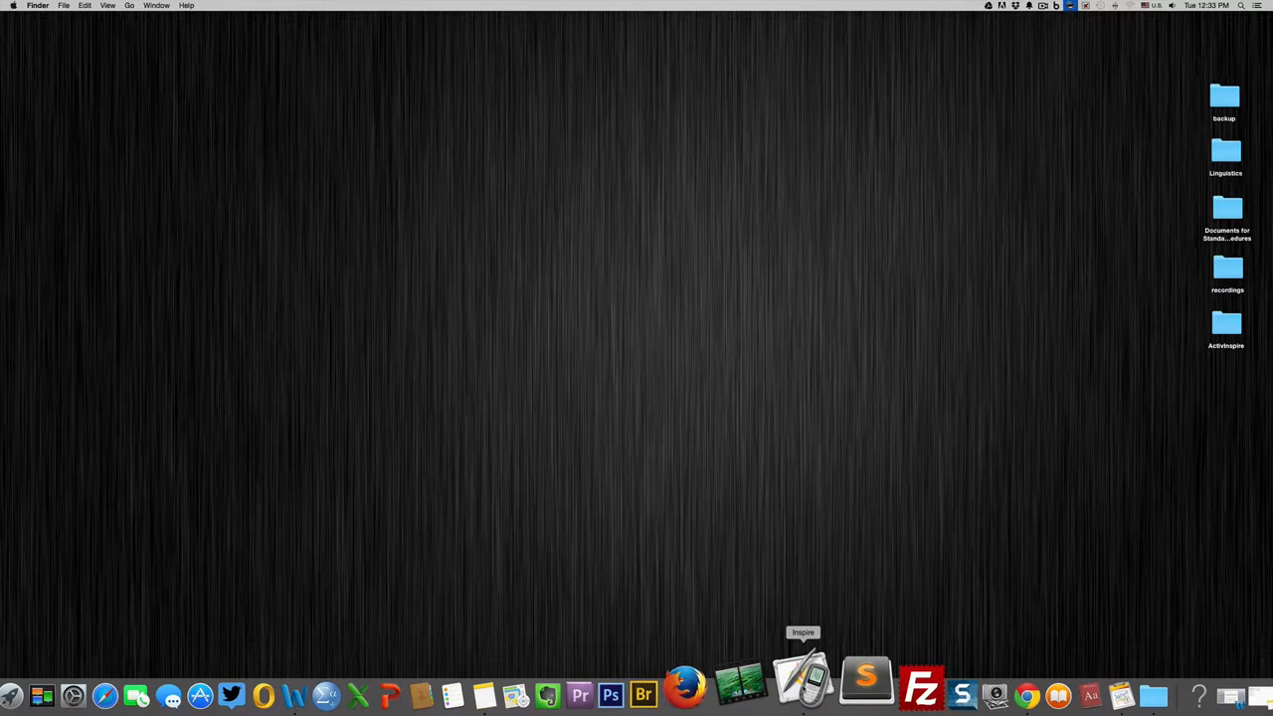
- Relaunch ActivInspire from the Dock and answer the old flipchart's unsaved-changes prompt
click(803, 683)
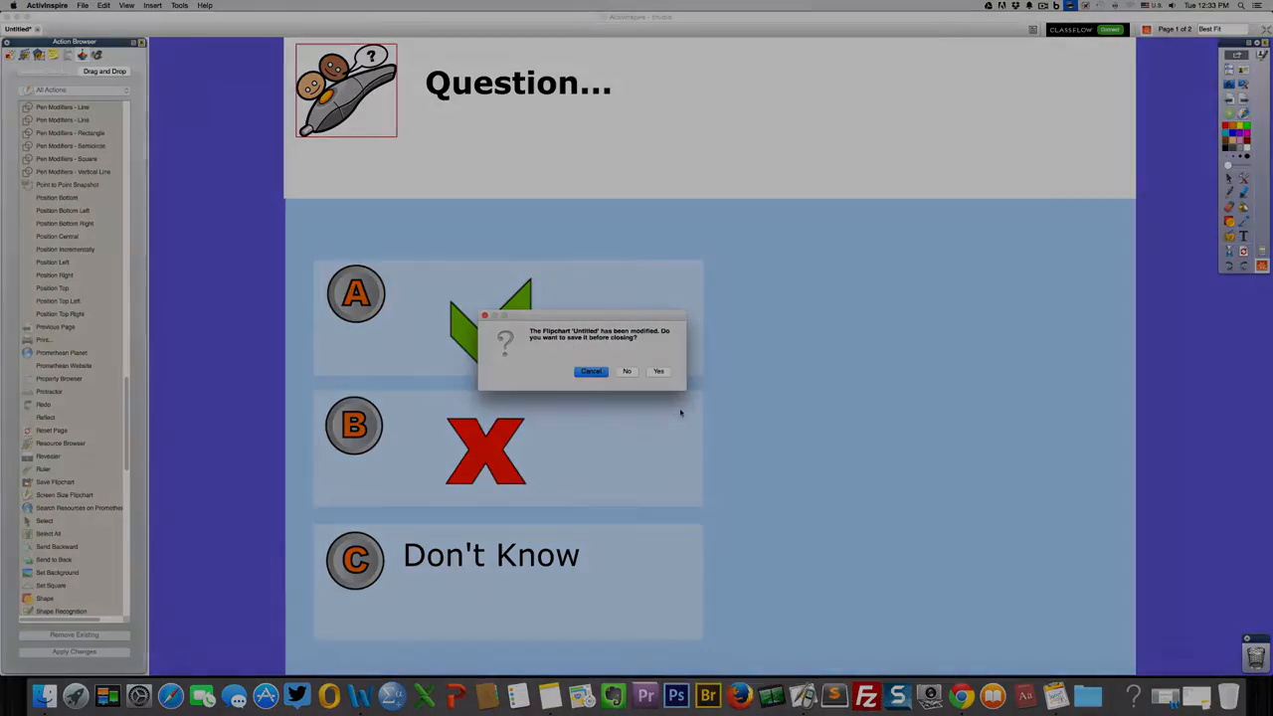
click(659, 371)
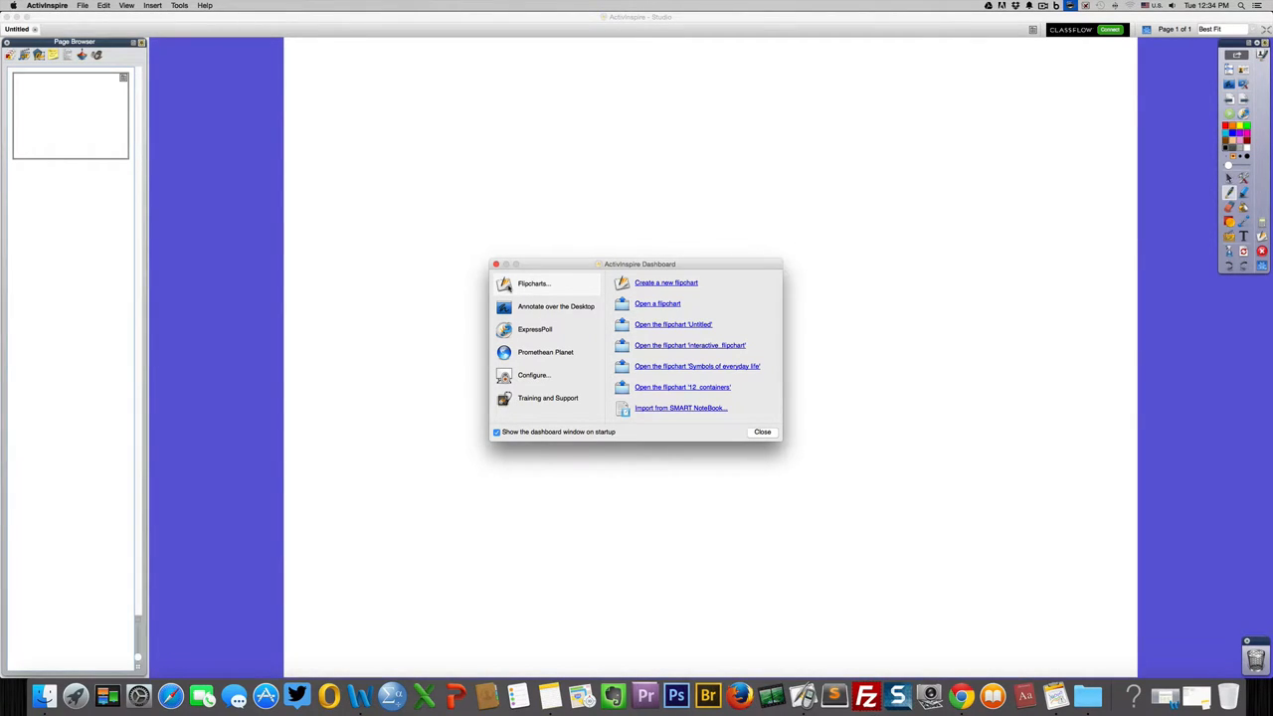
mouse_move(671, 418)
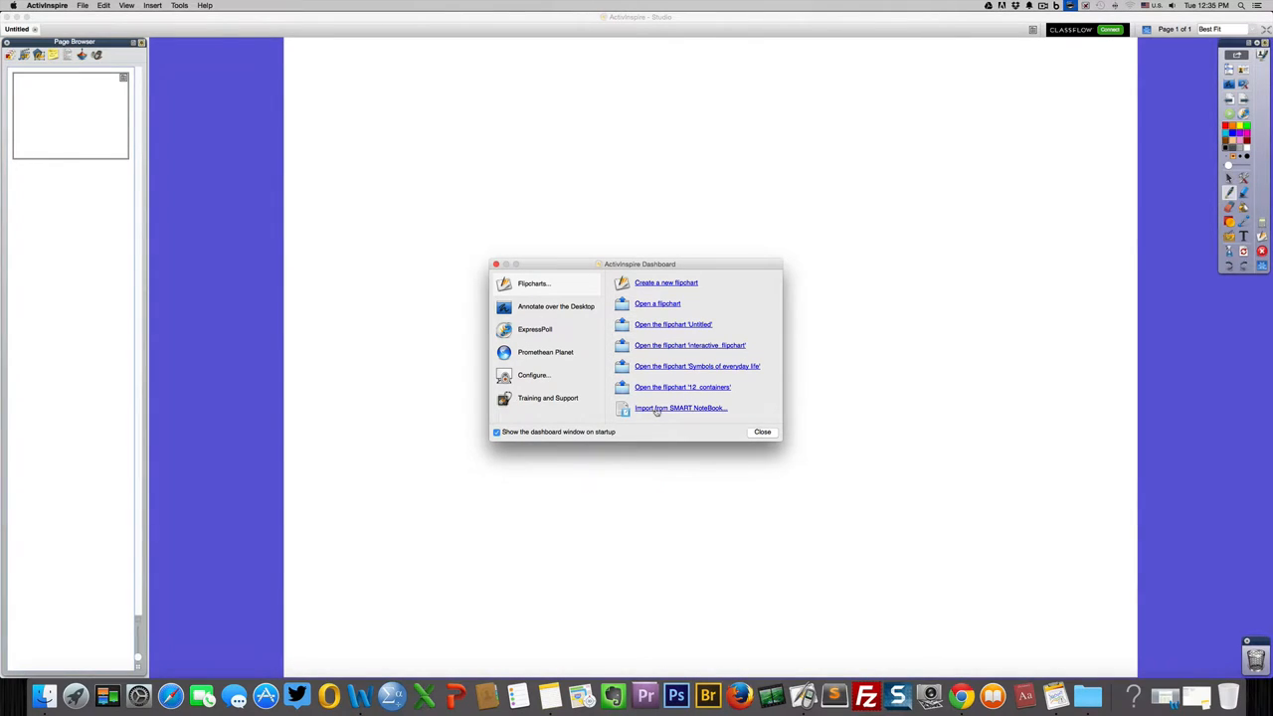
mouse_move(754, 415)
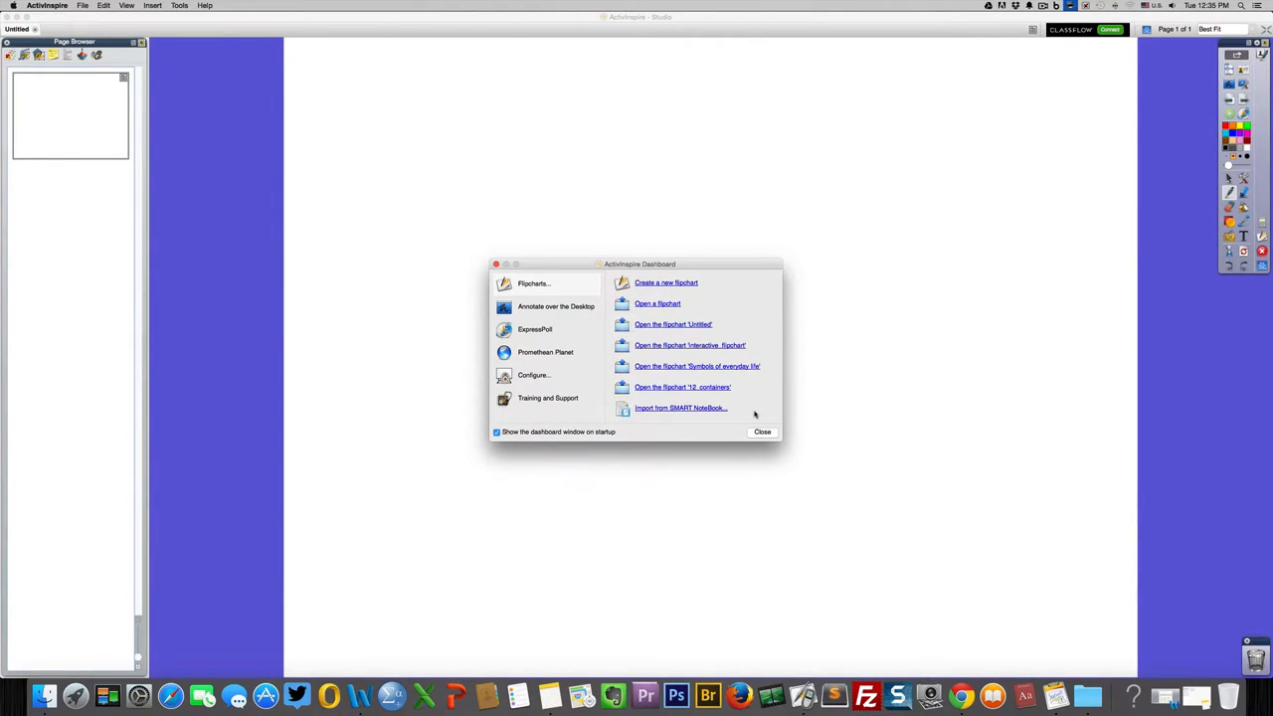
mouse_move(727, 411)
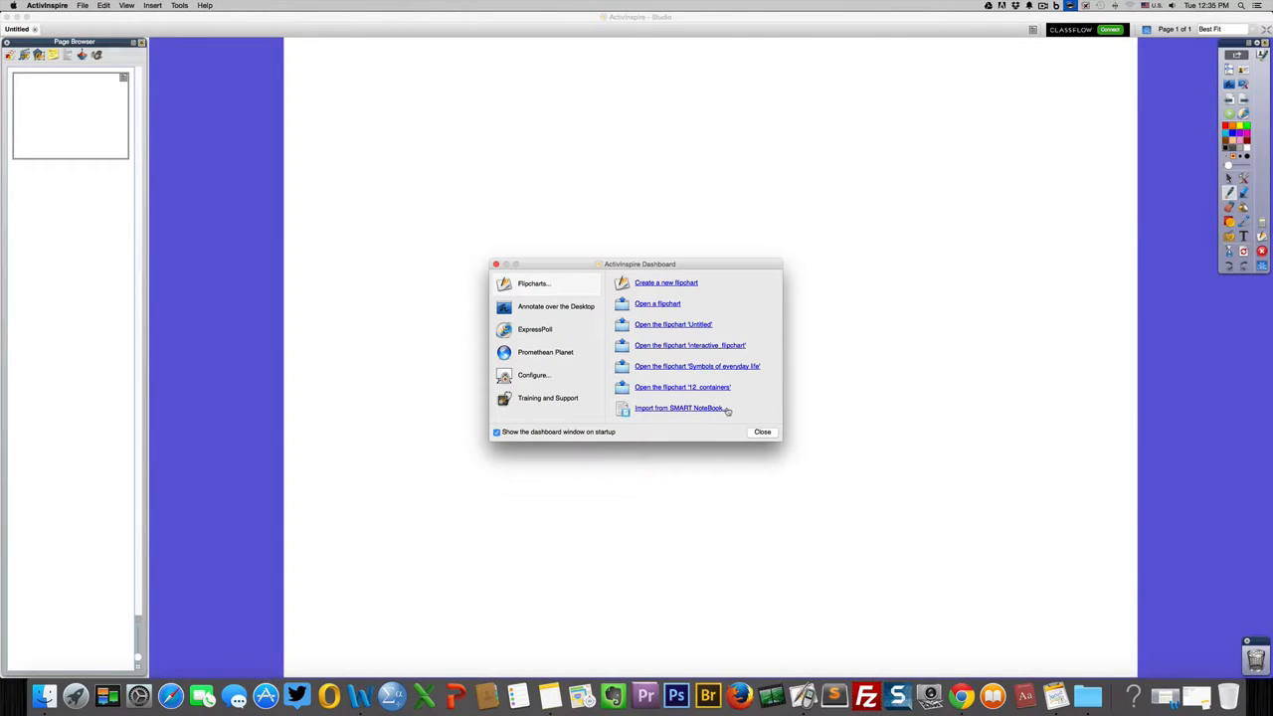
mouse_move(712, 414)
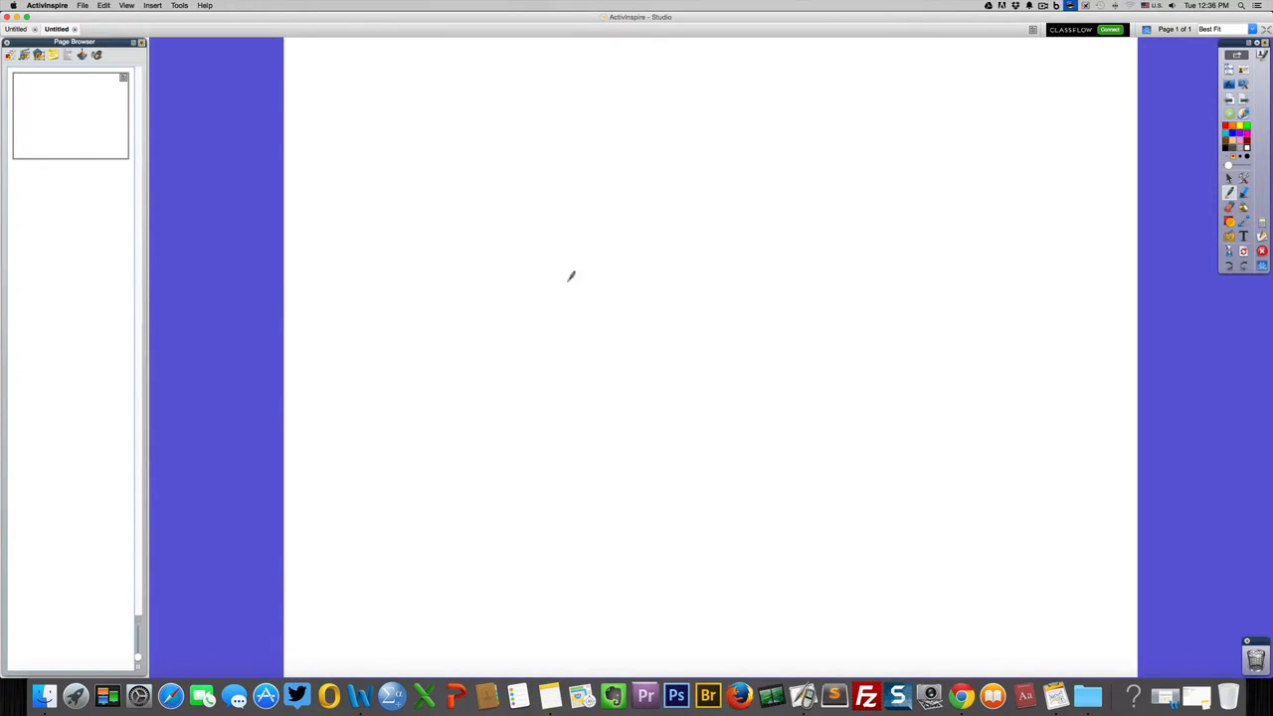
mouse_move(543, 226)
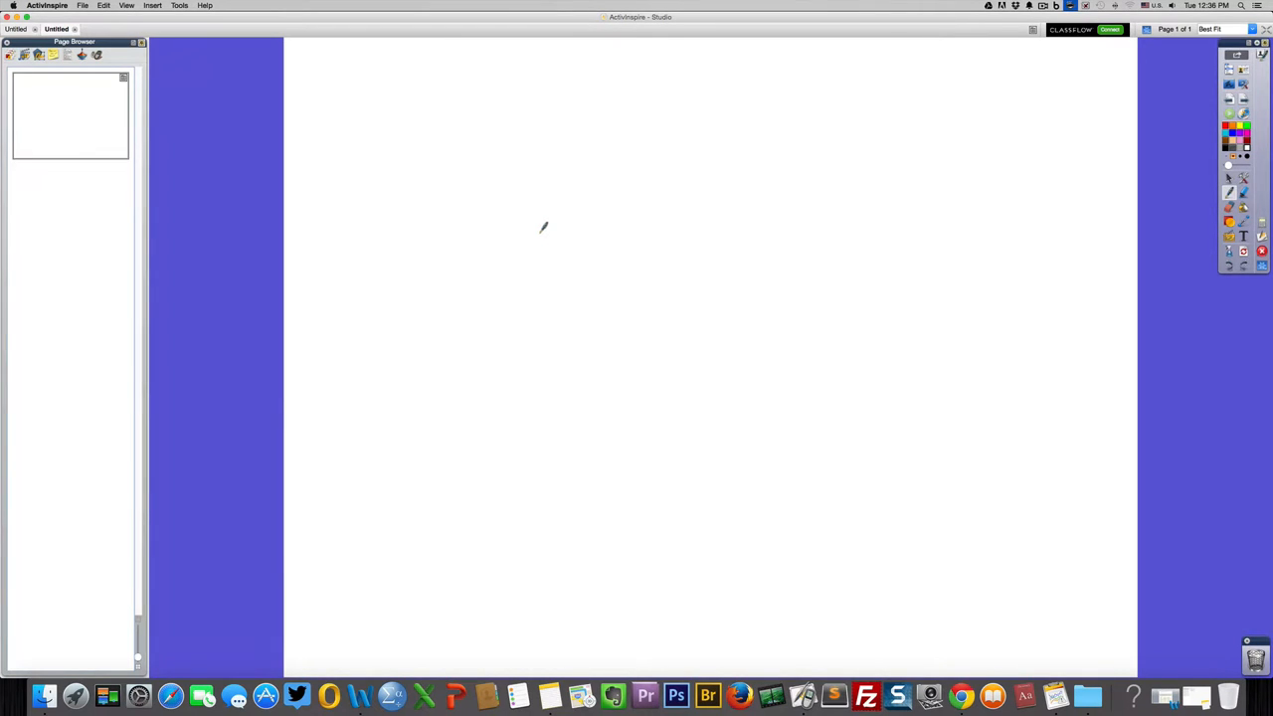
mouse_move(656, 237)
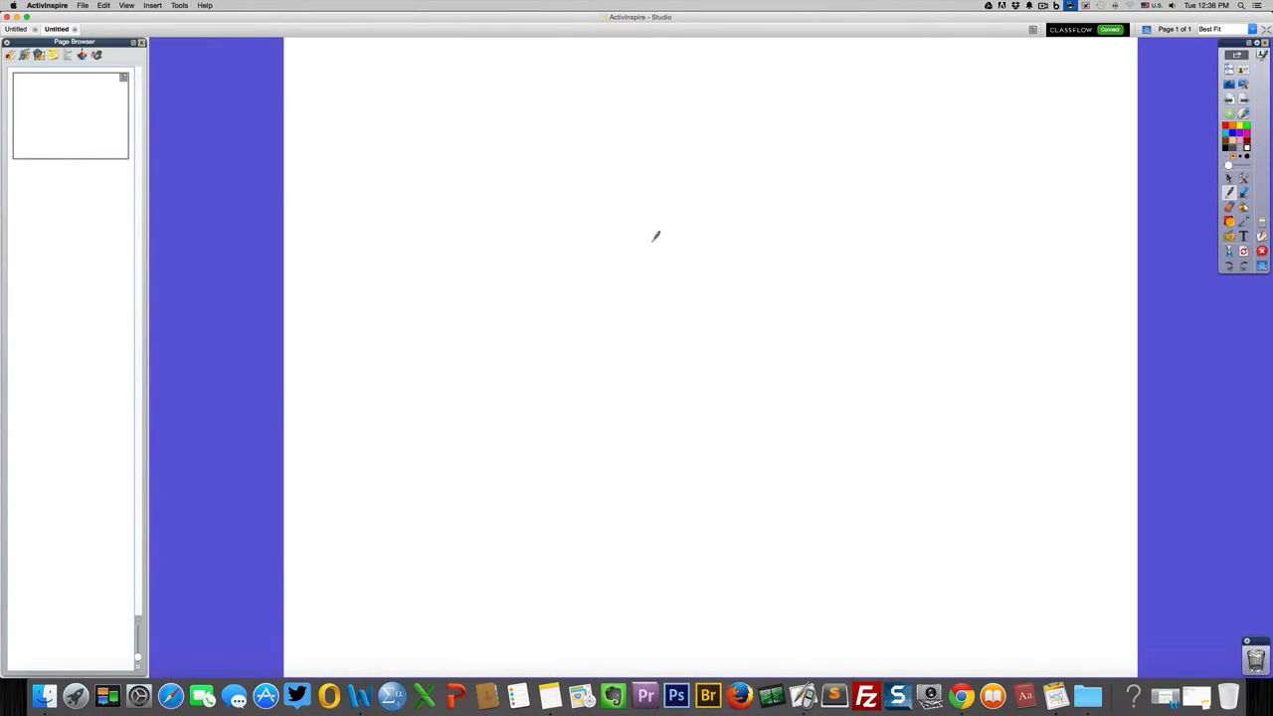
mouse_move(739, 258)
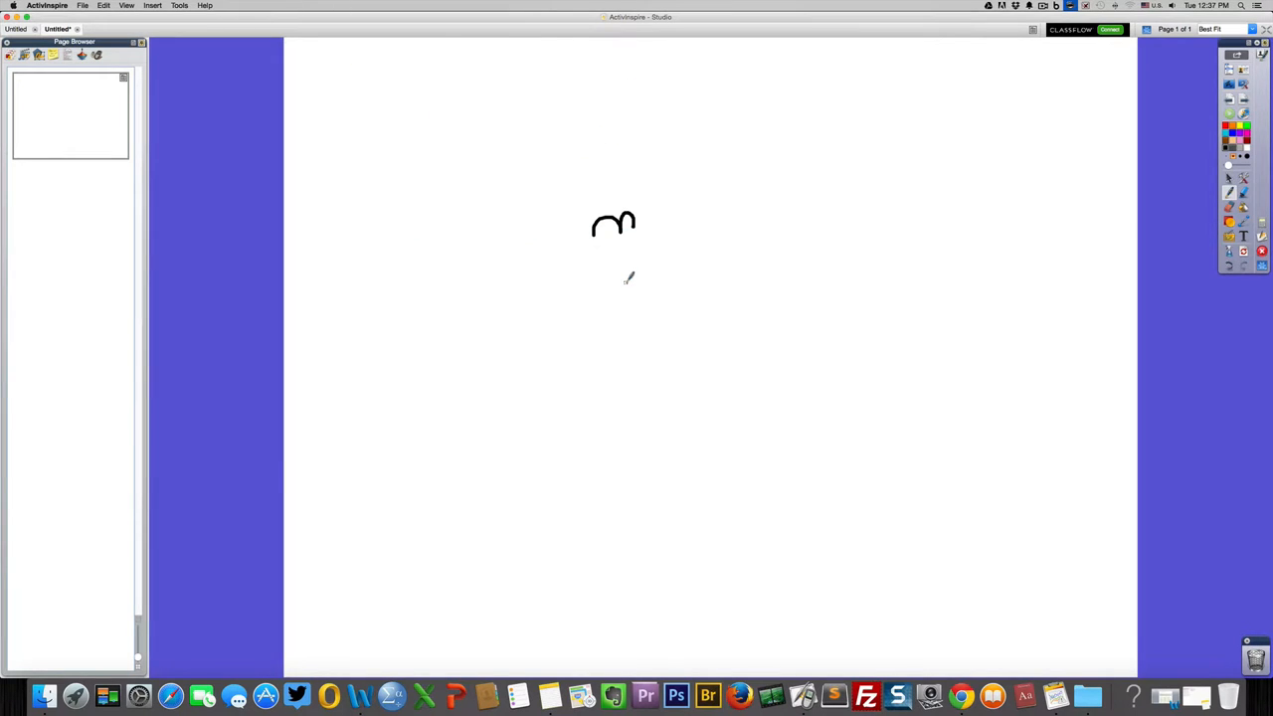
mouse_move(620, 278)
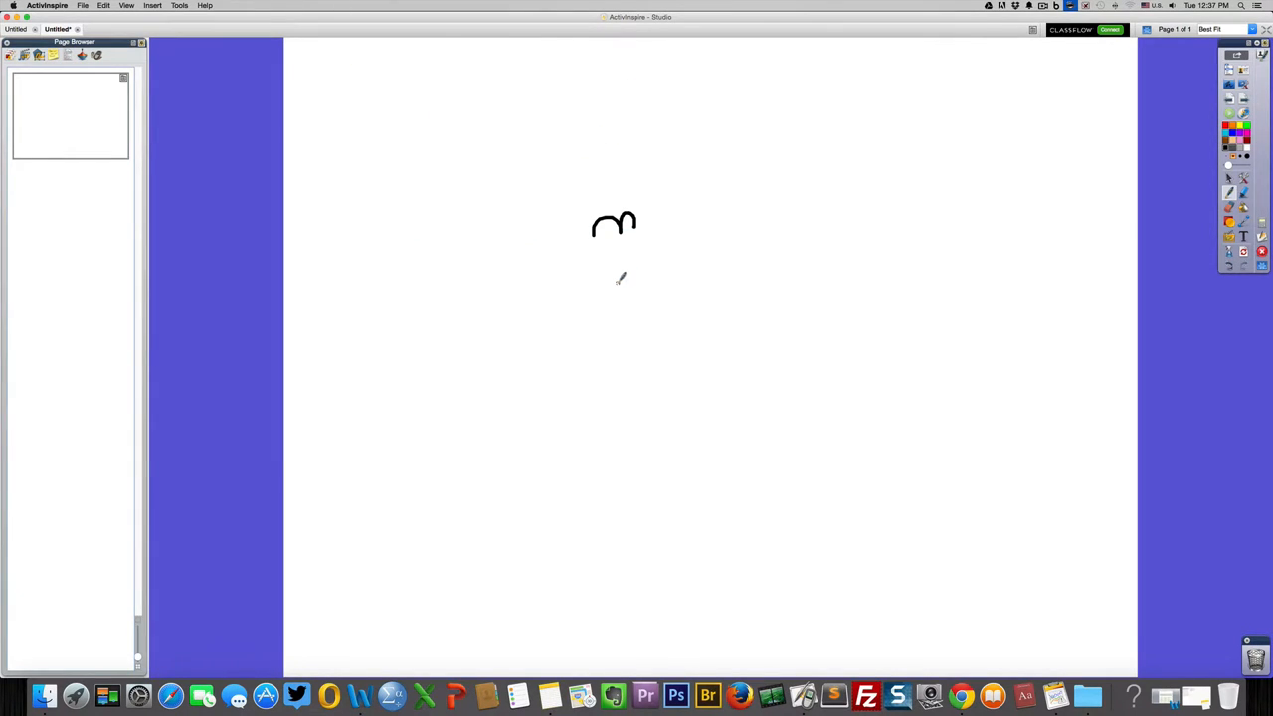
mouse_move(552, 325)
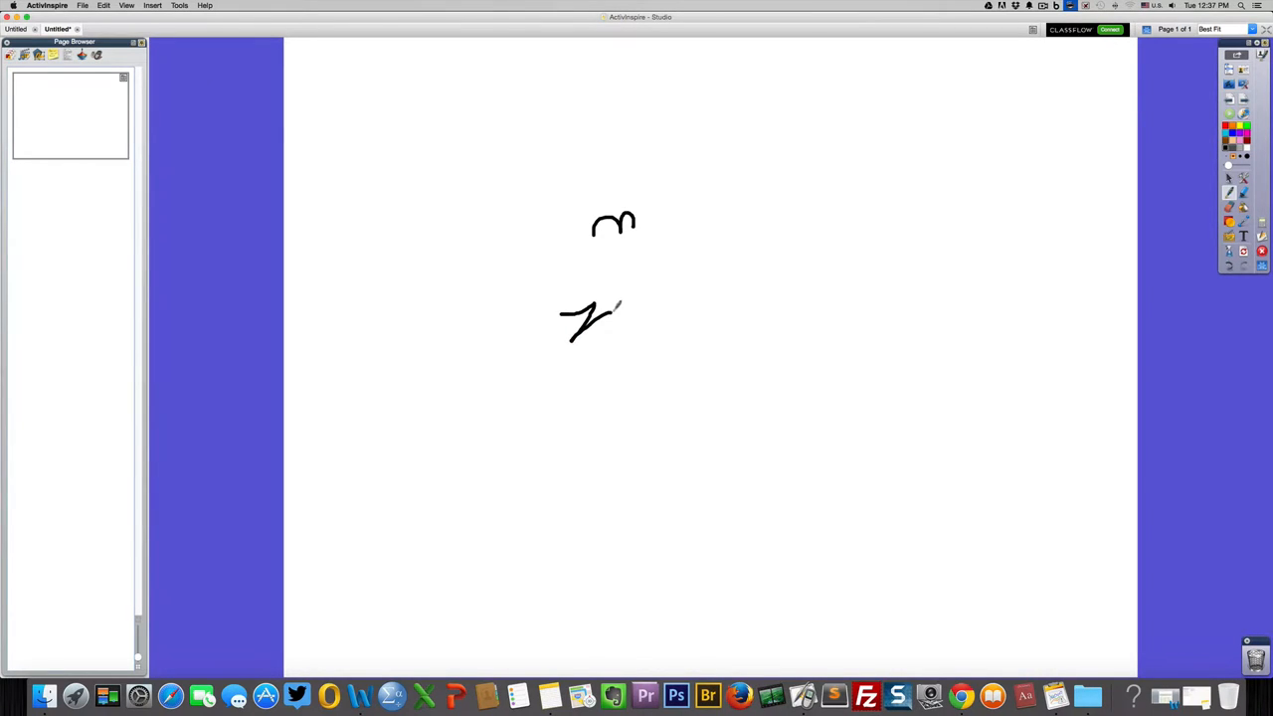
- Draw a second short freehand pen stroke near the upper middle of the page
drag(617, 309, 647, 323)
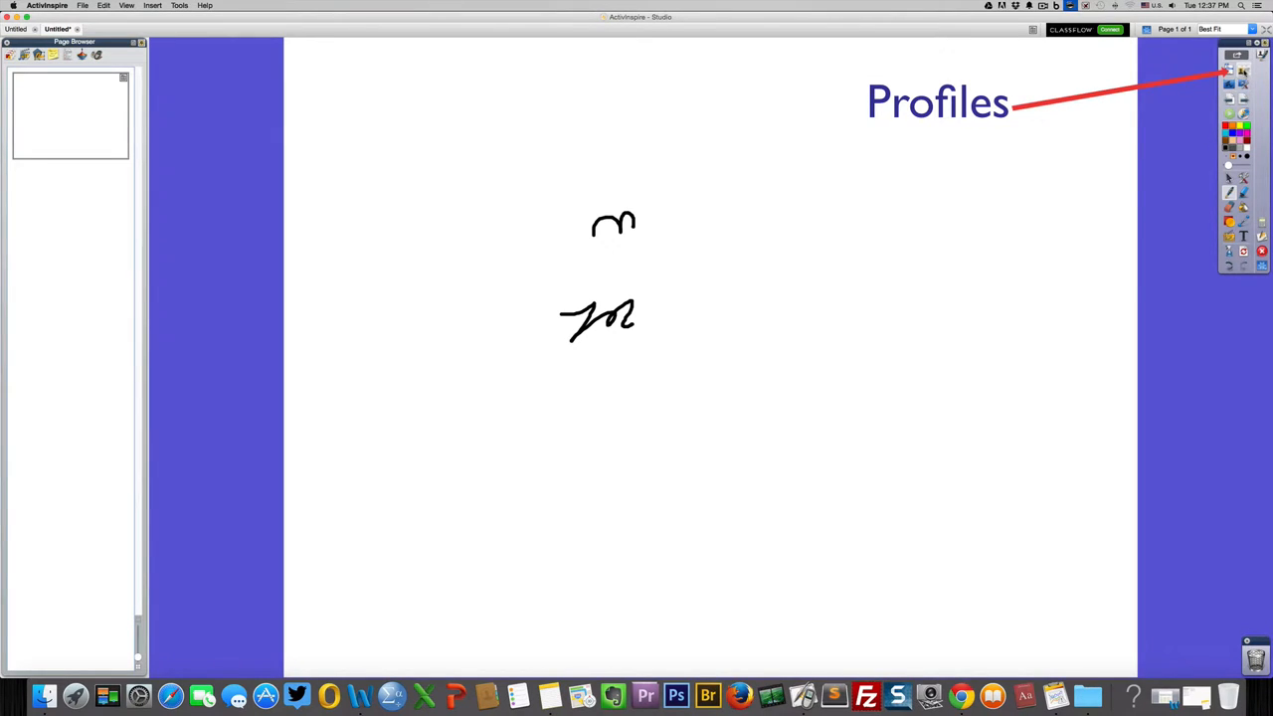
- Open the Profiles list from the toolbox and pick a toolbox profile
click(1238, 55)
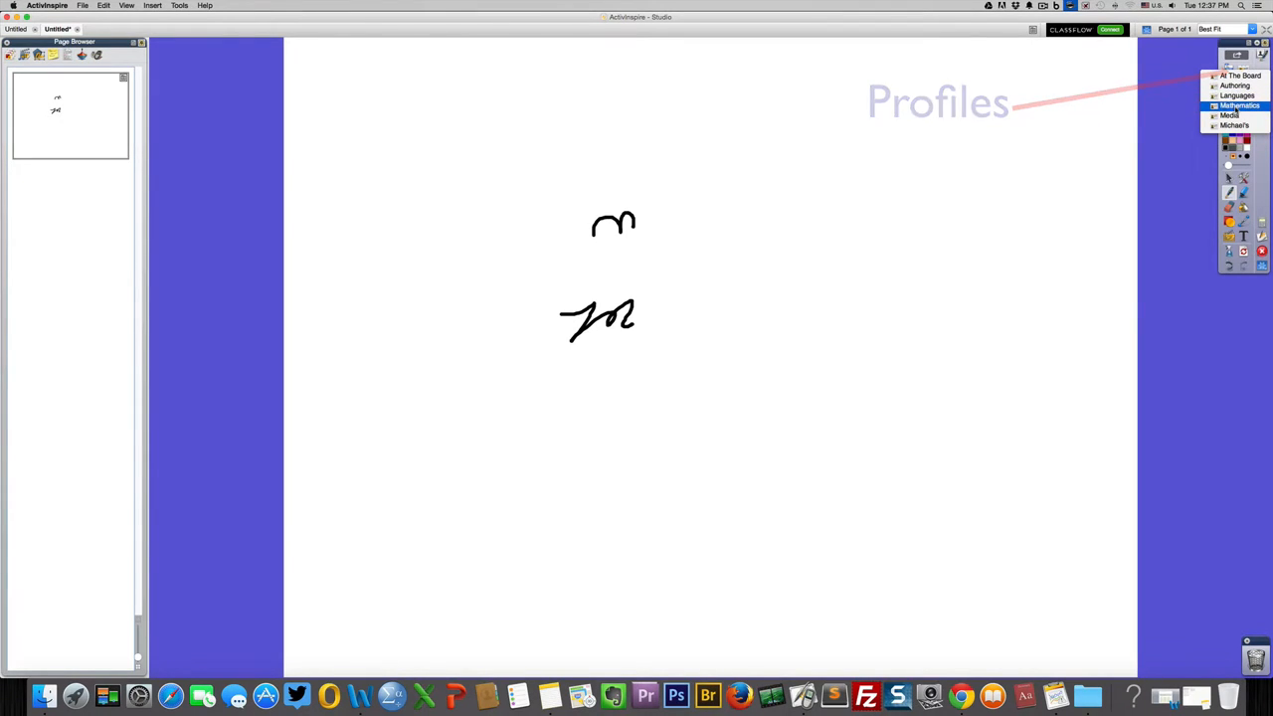
click(1234, 115)
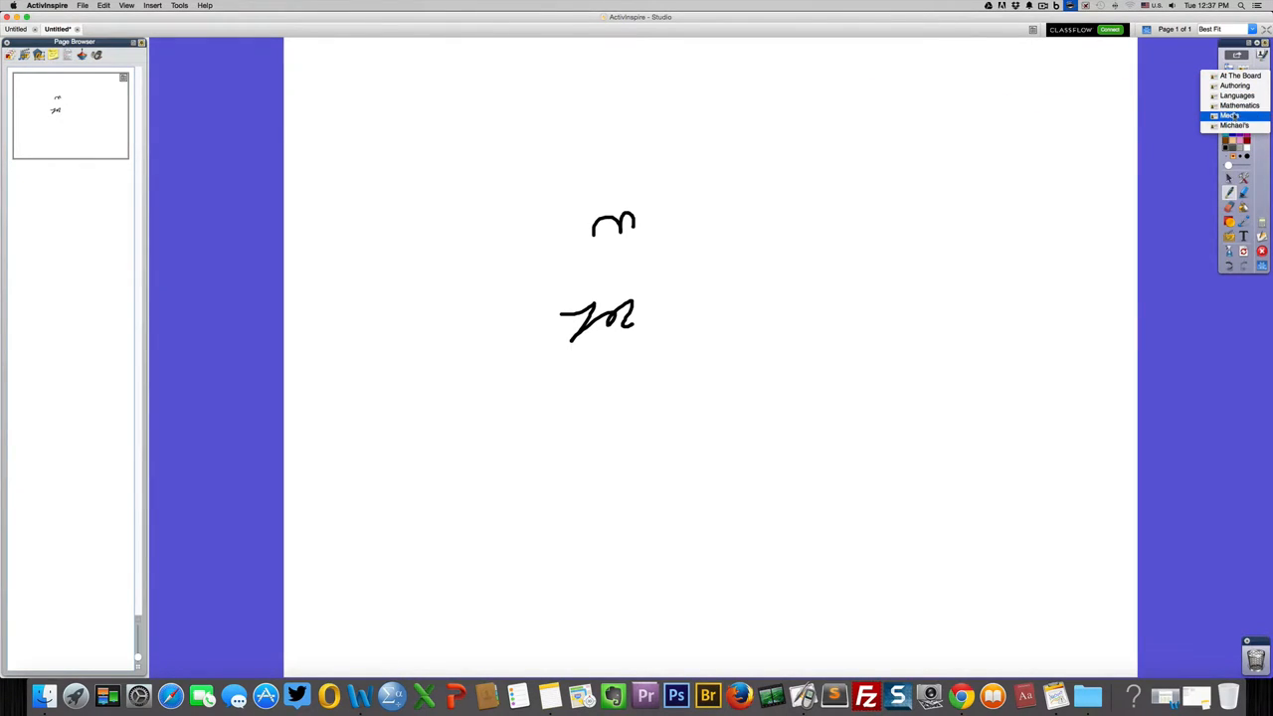
click(1236, 125)
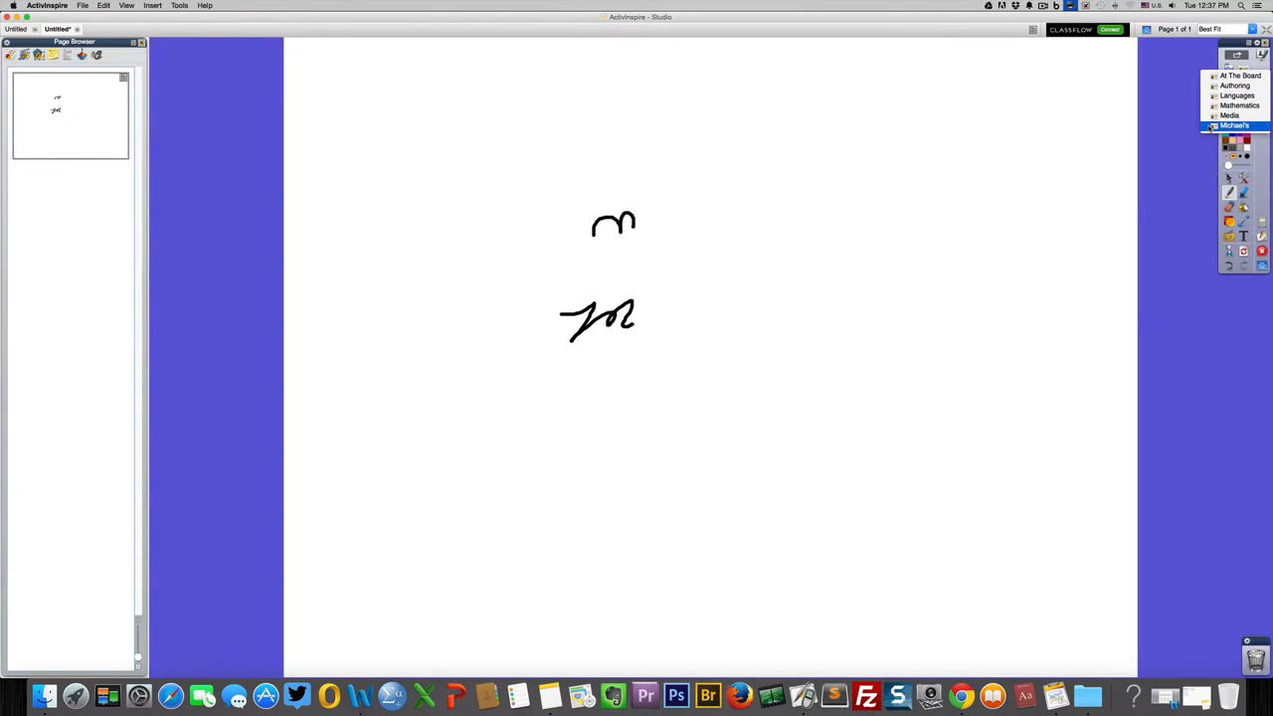
mouse_move(1237, 95)
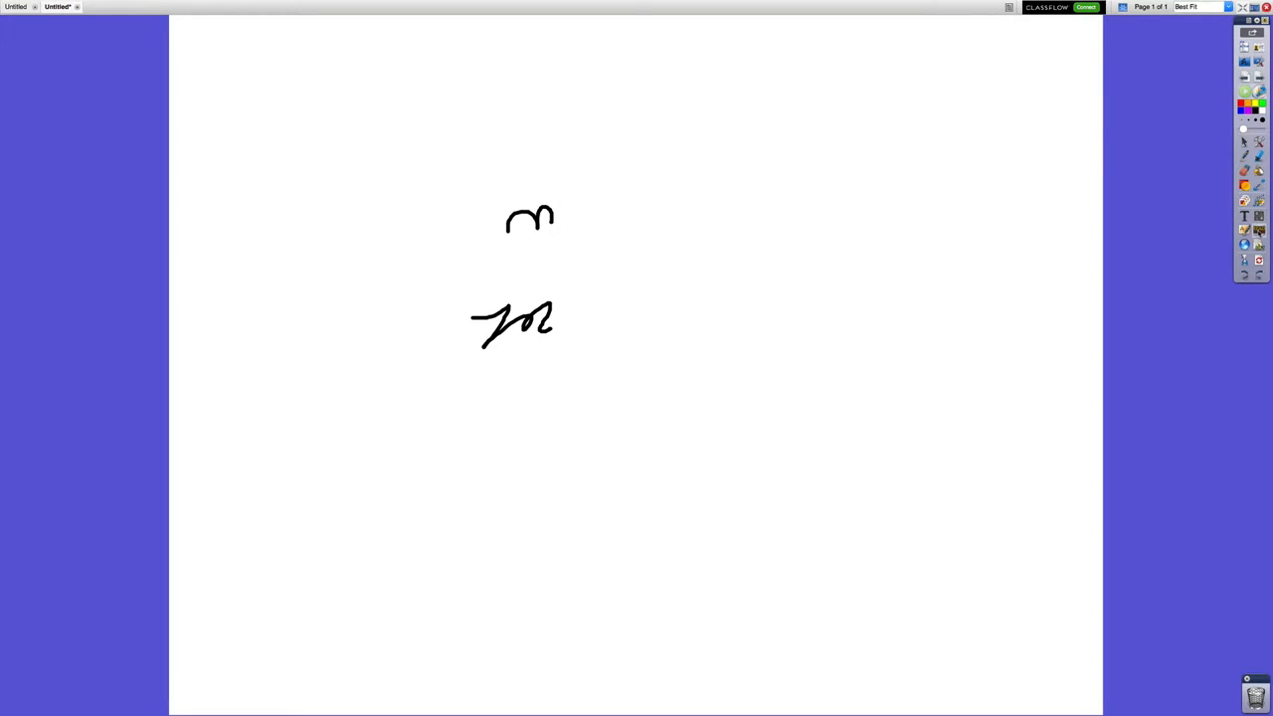
mouse_move(1259, 242)
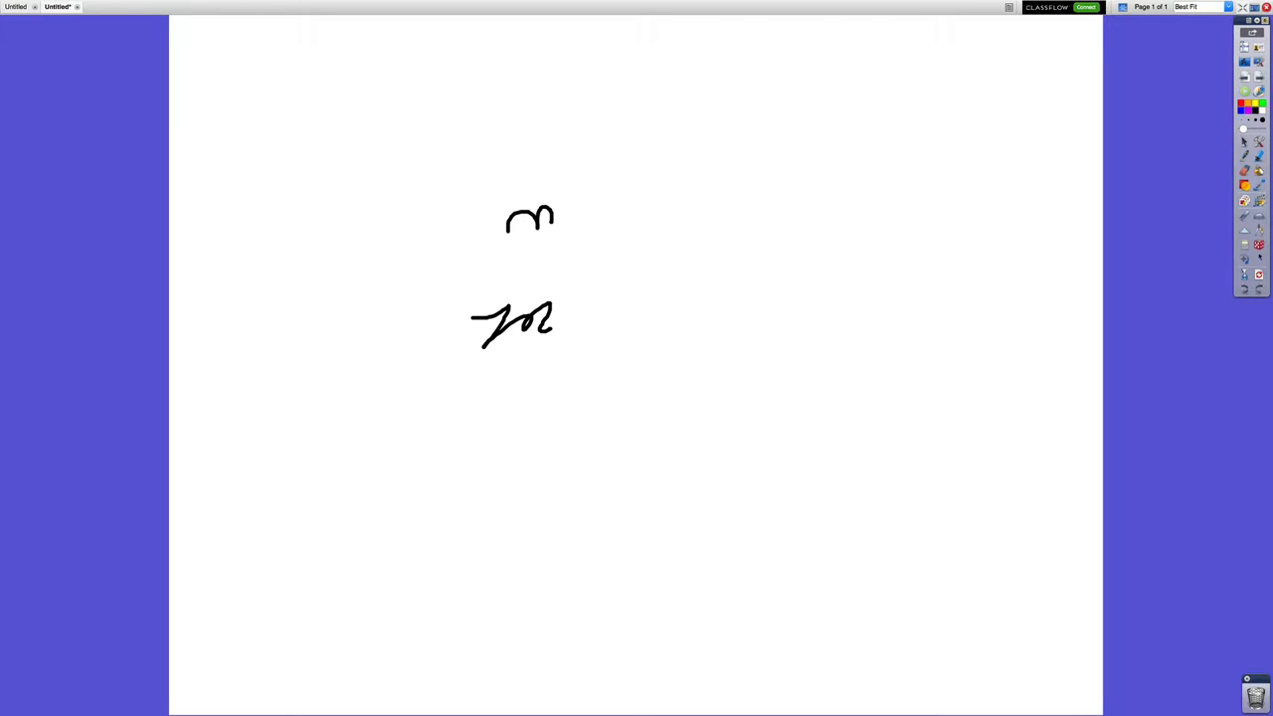
mouse_move(1258, 230)
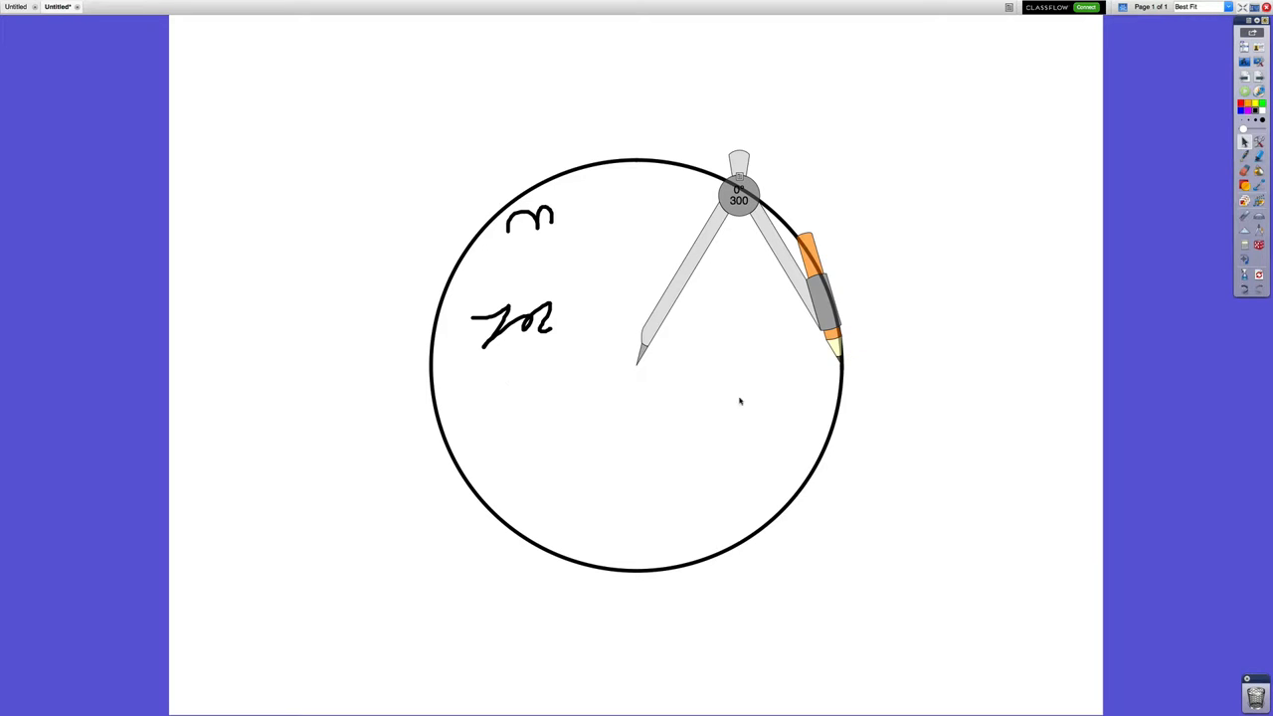
- Delete the circle and scribbles from the right-click menu and drag the compass upward
right_click(826, 318)
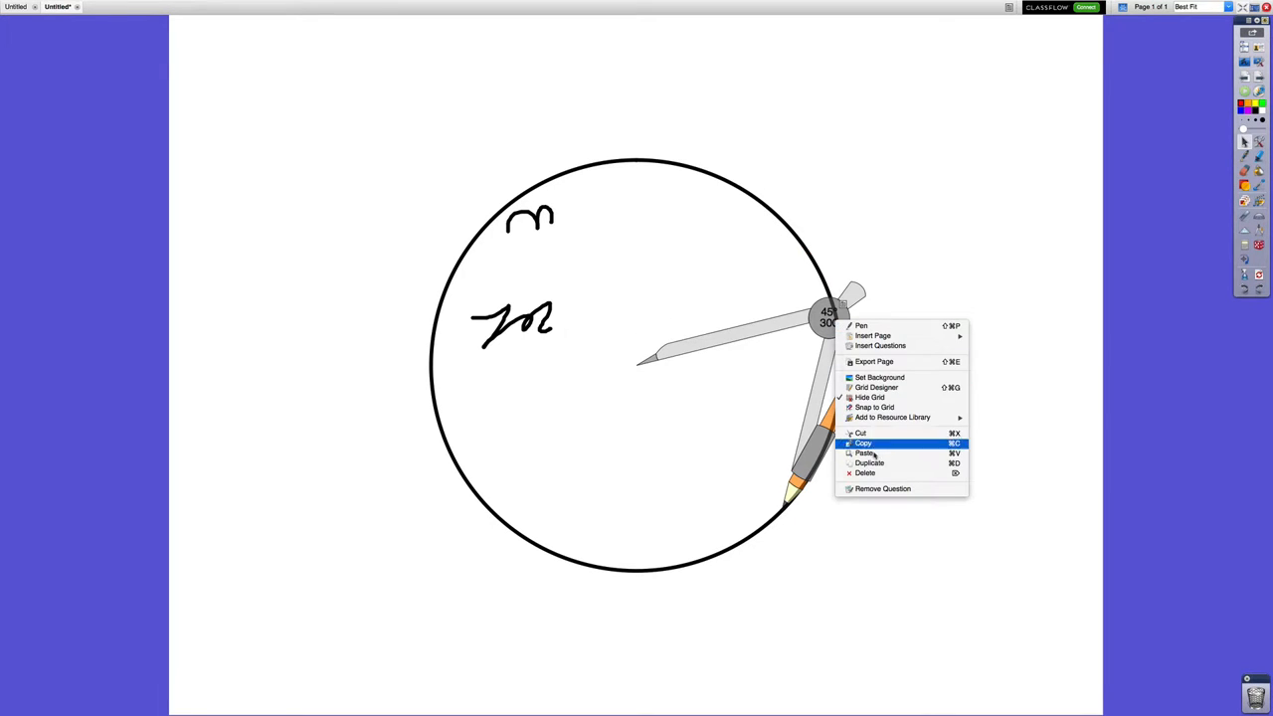
click(866, 473)
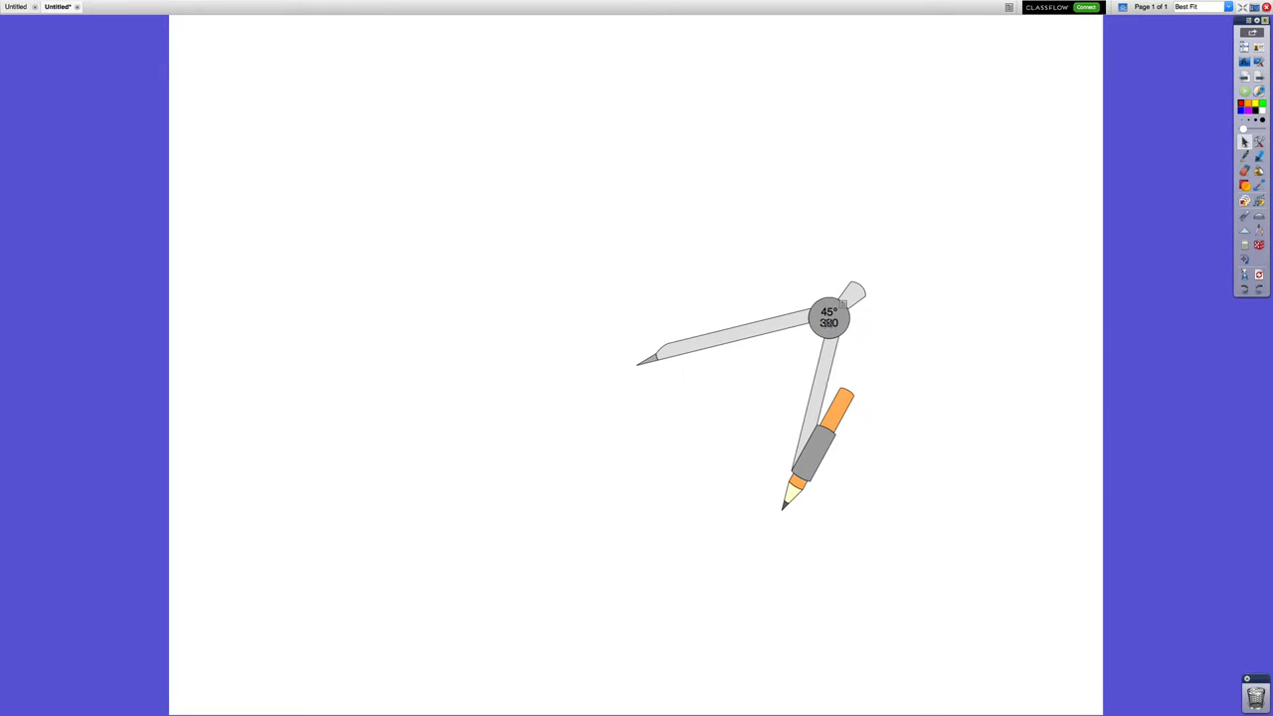
drag(828, 316, 801, 122)
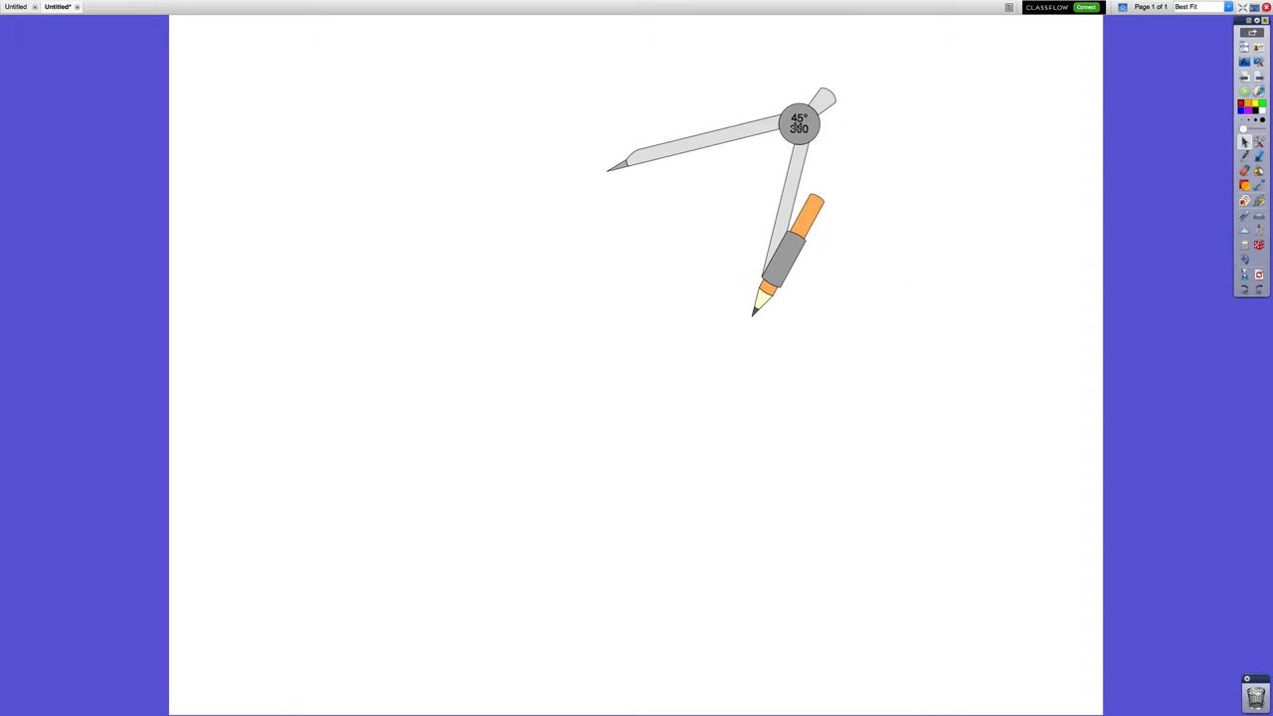
drag(801, 209, 984, 497)
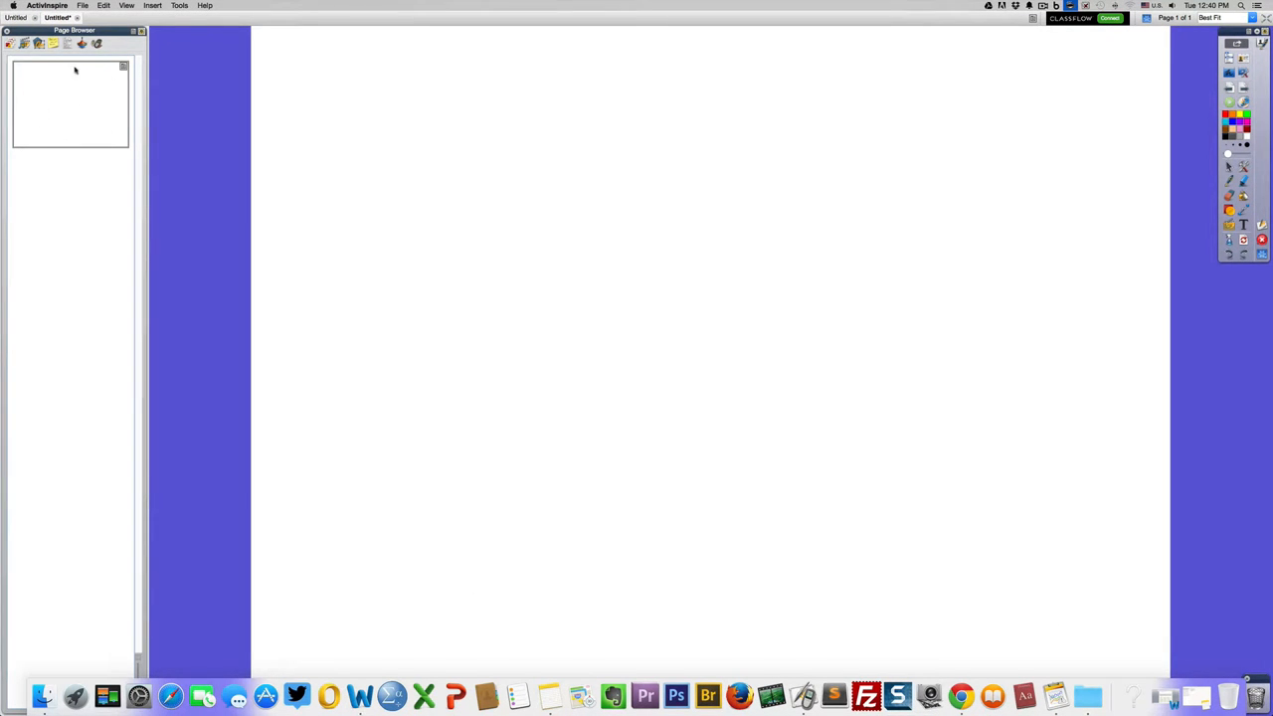
mouse_move(106, 112)
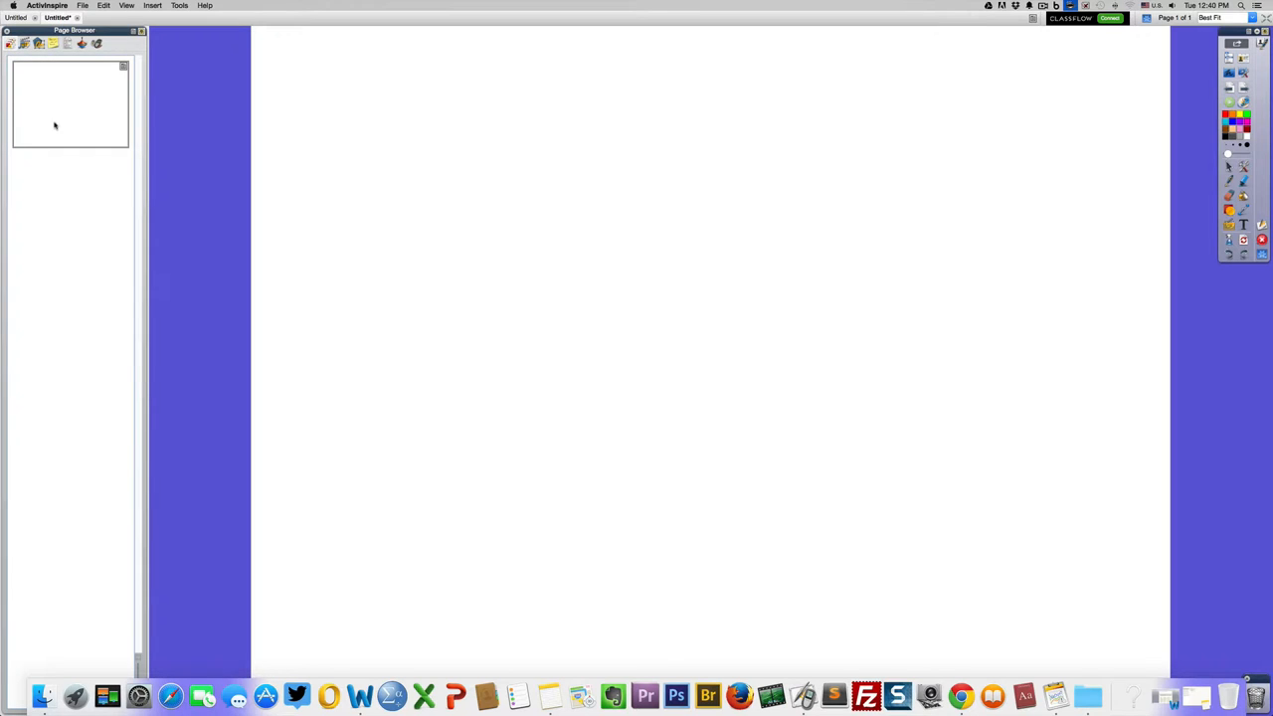
mouse_move(73, 418)
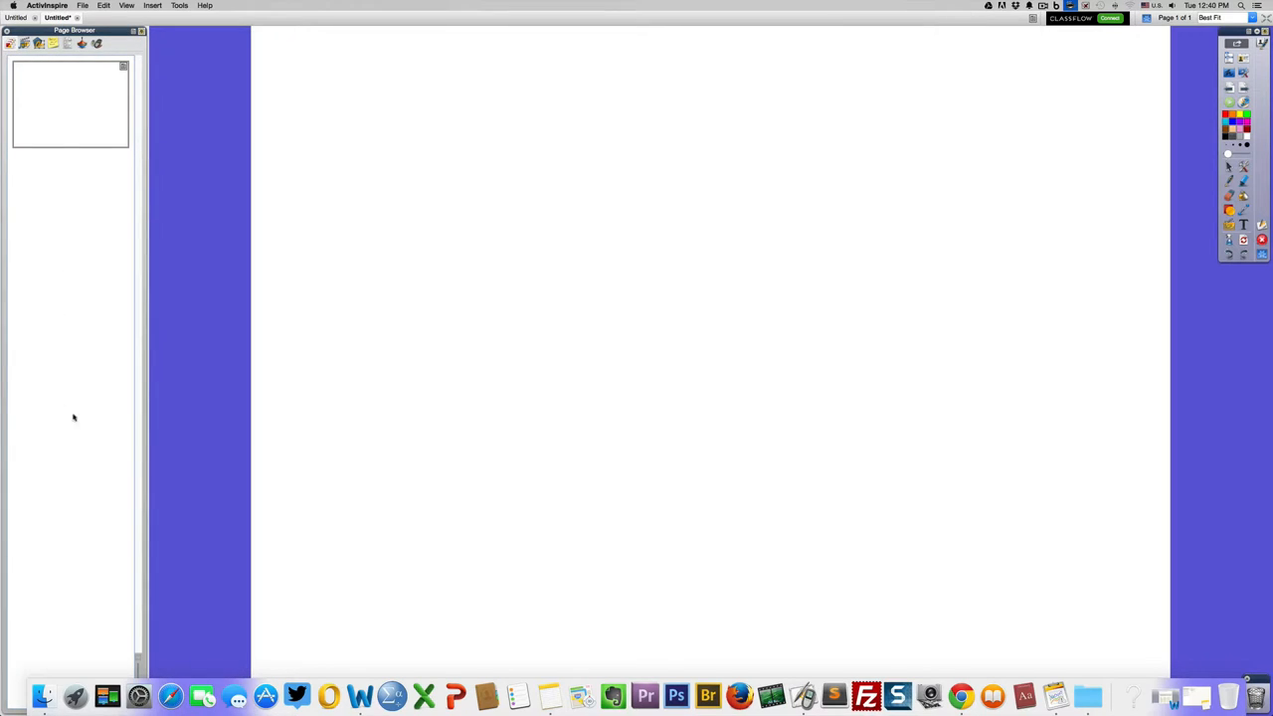
mouse_move(82, 393)
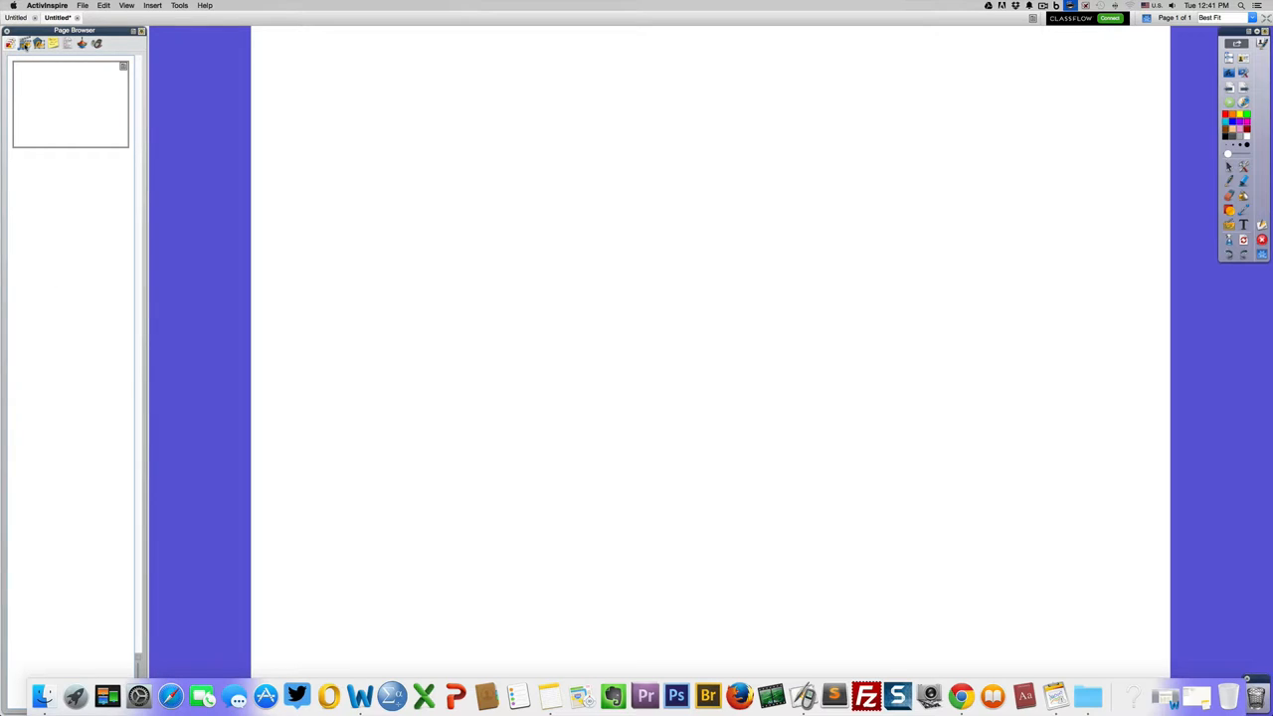
- Open Shared Resources and browse the X-Y, Lined vertical and Crosses grids, settling on Graph paper
click(53, 43)
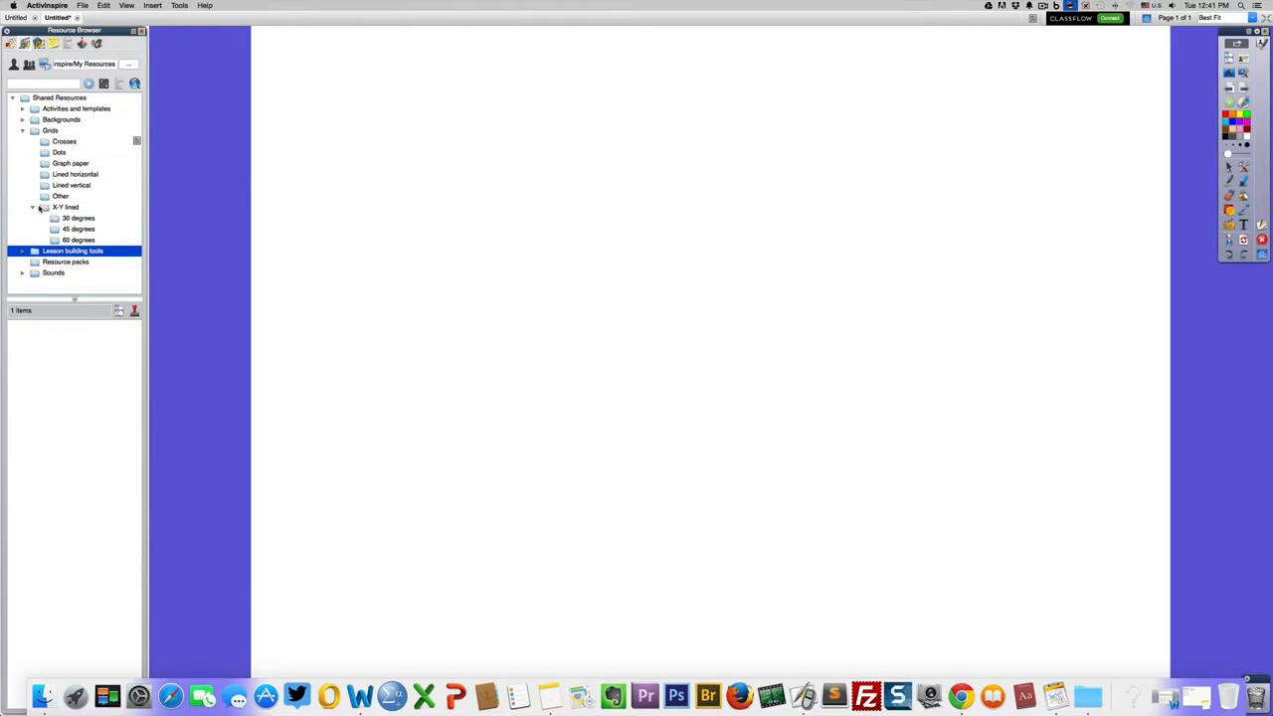
click(65, 207)
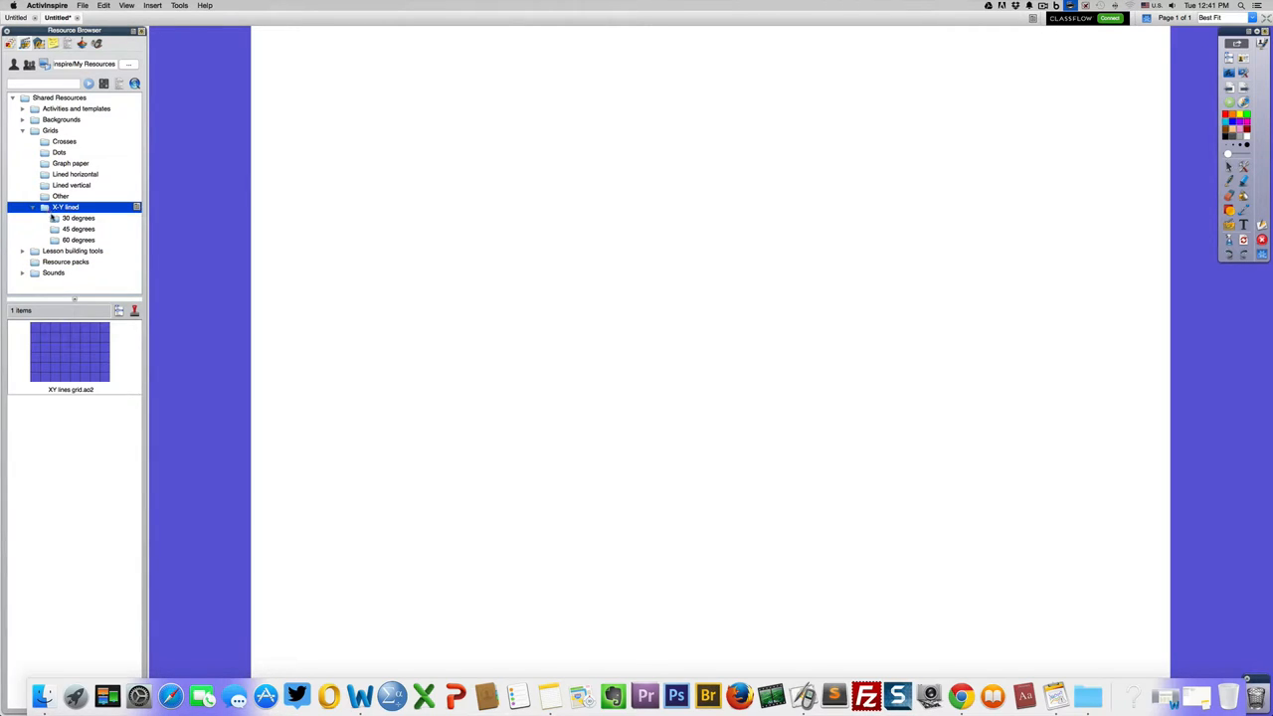
click(71, 185)
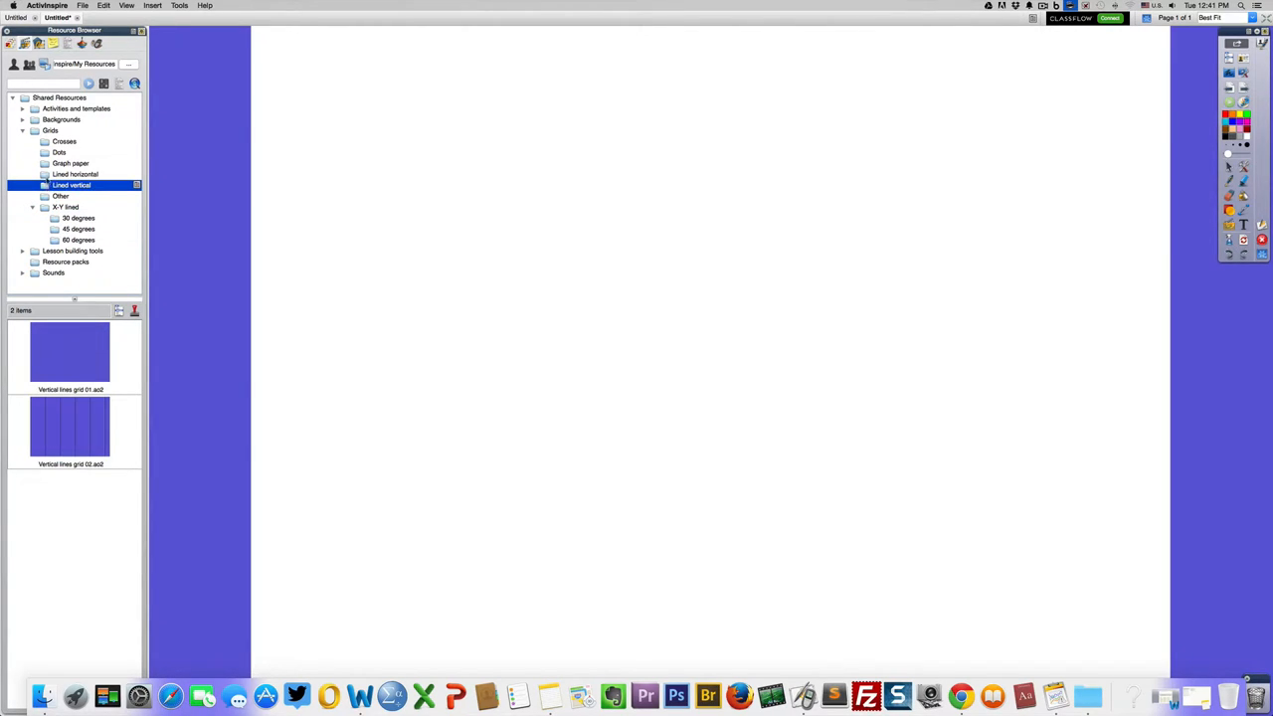
click(71, 163)
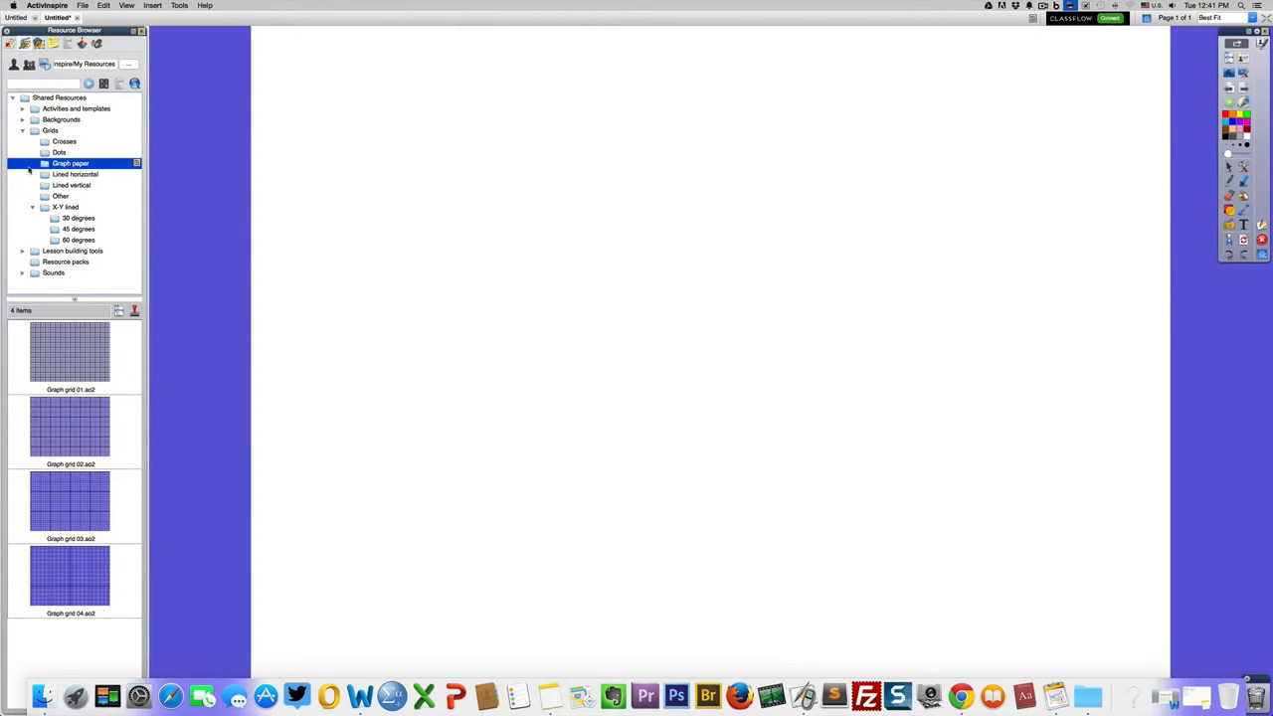
click(64, 142)
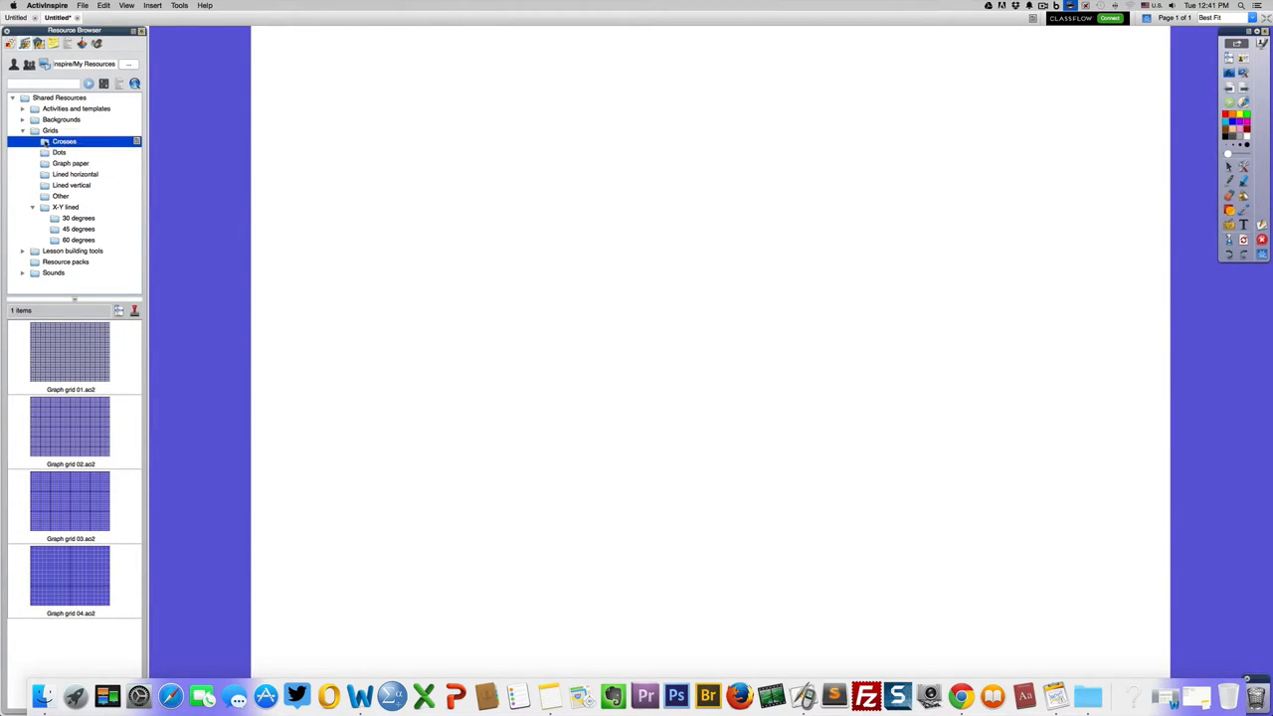
click(64, 141)
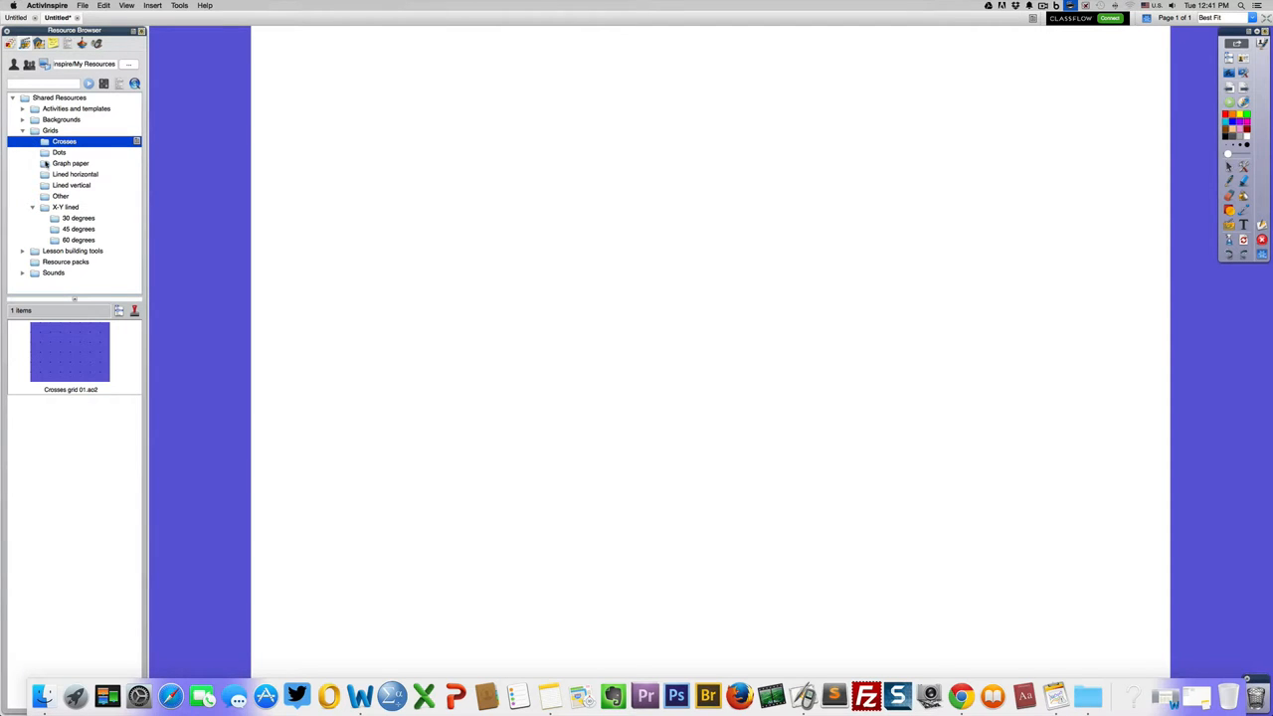
click(71, 163)
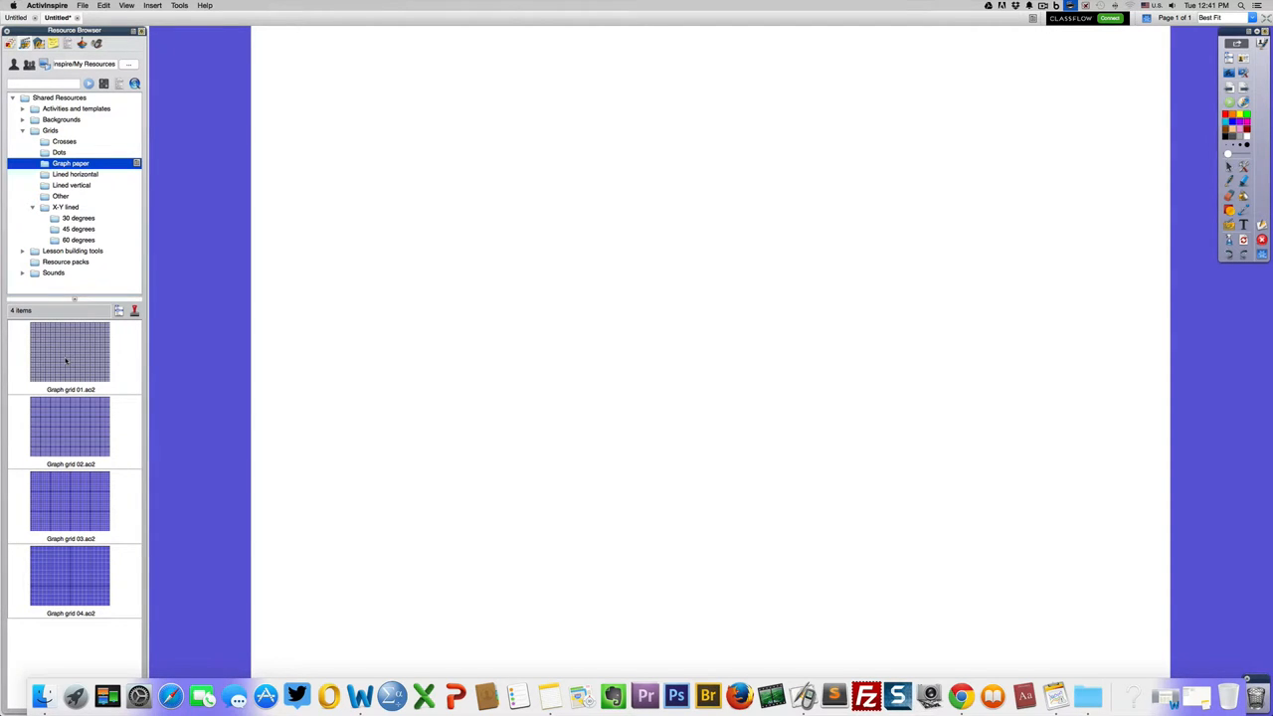
double_click(69, 356)
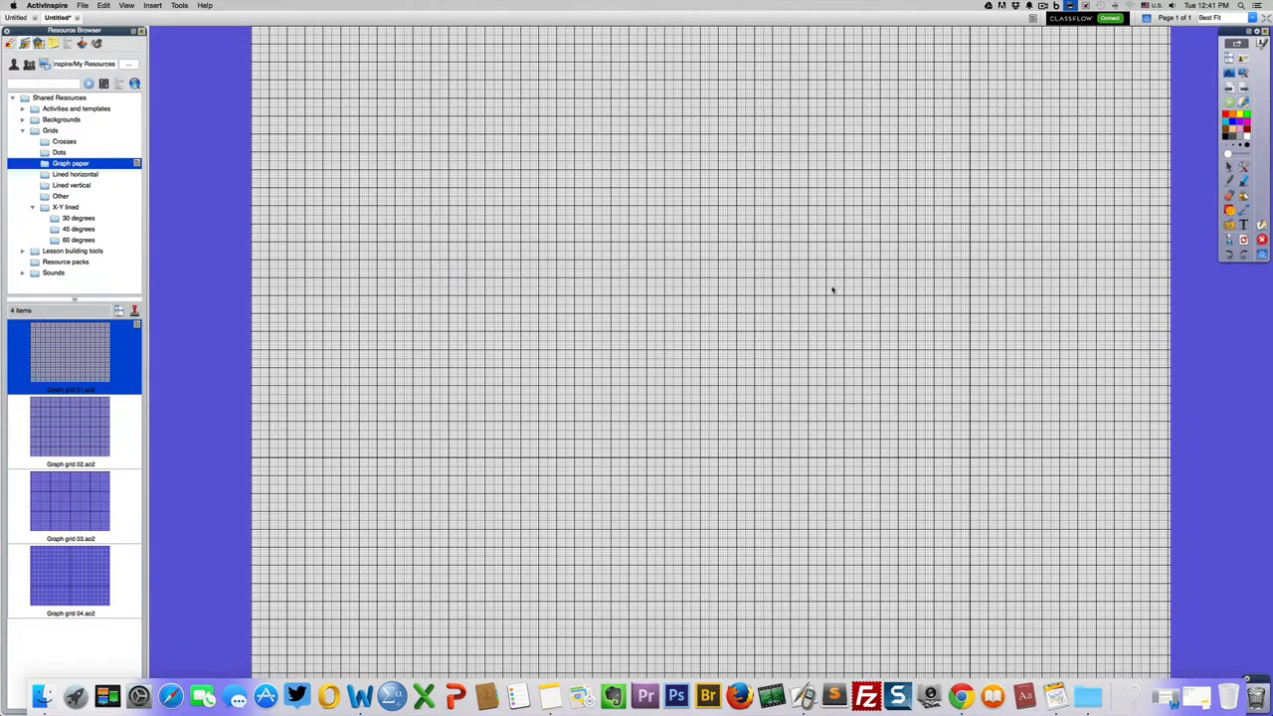
mouse_move(843, 266)
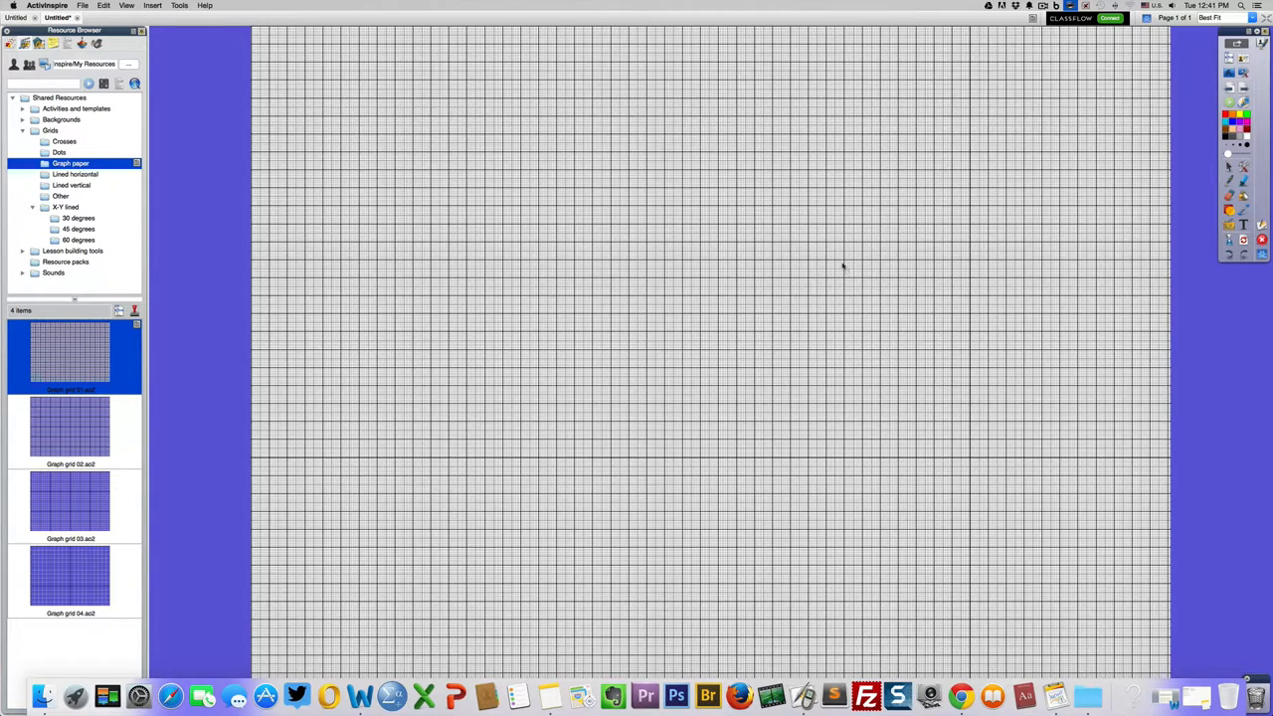
click(104, 5)
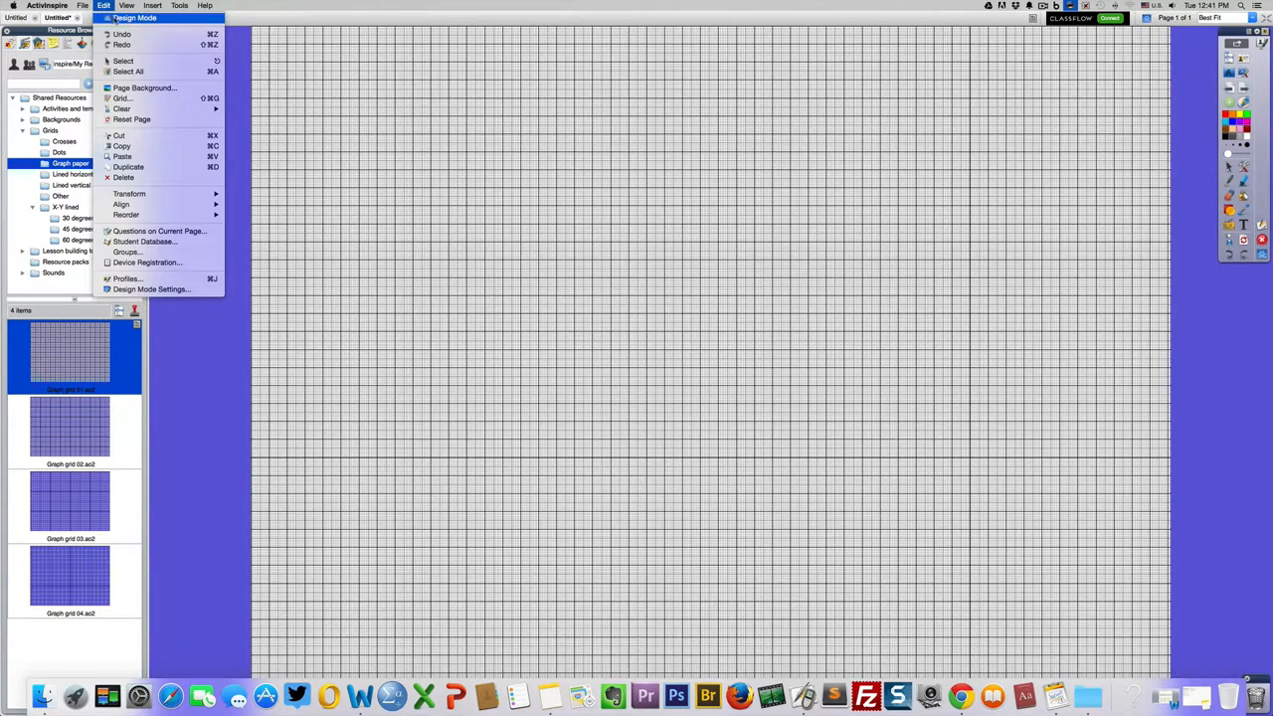
click(133, 18)
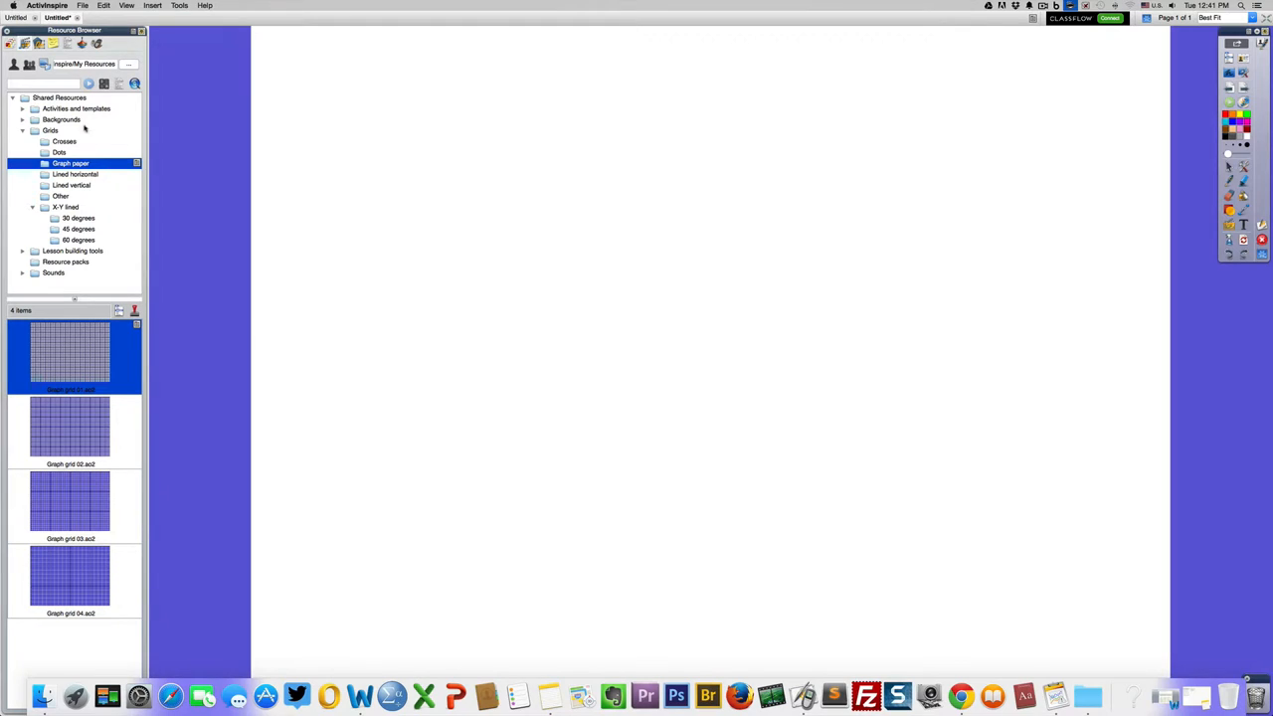
click(23, 130)
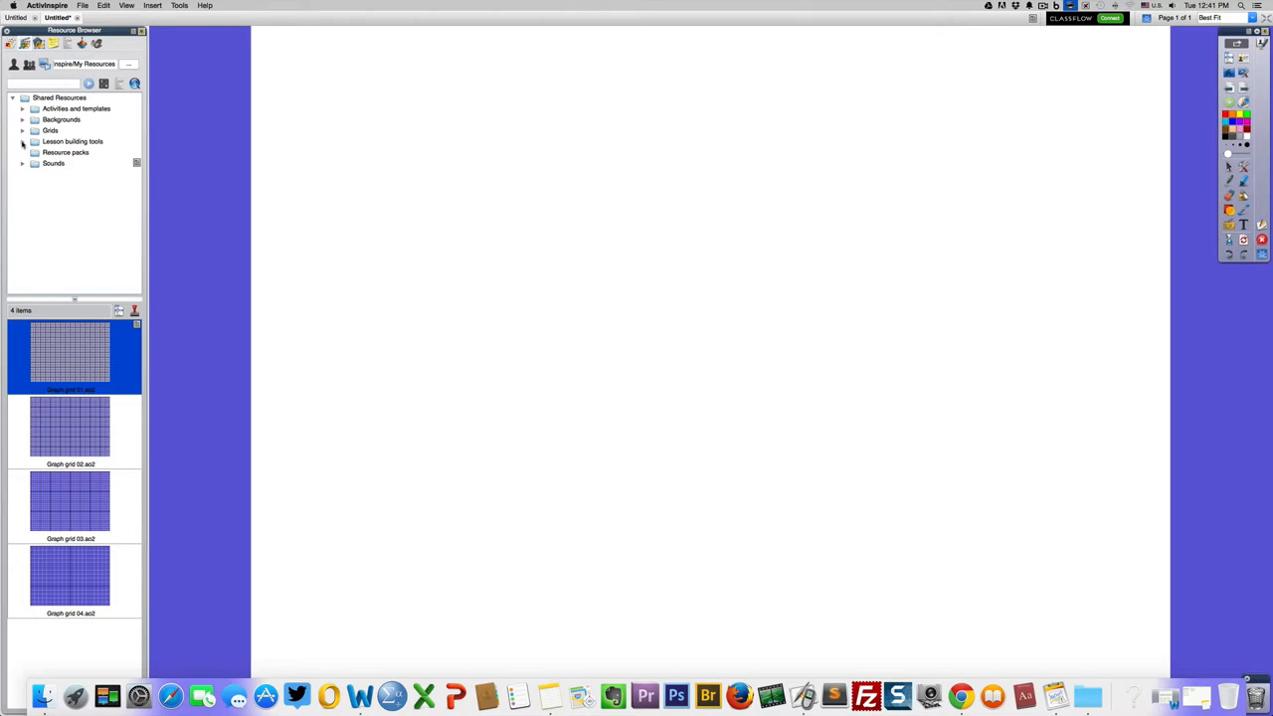
- Expand Lesson building tools and show the Buttons and icons resources
click(23, 142)
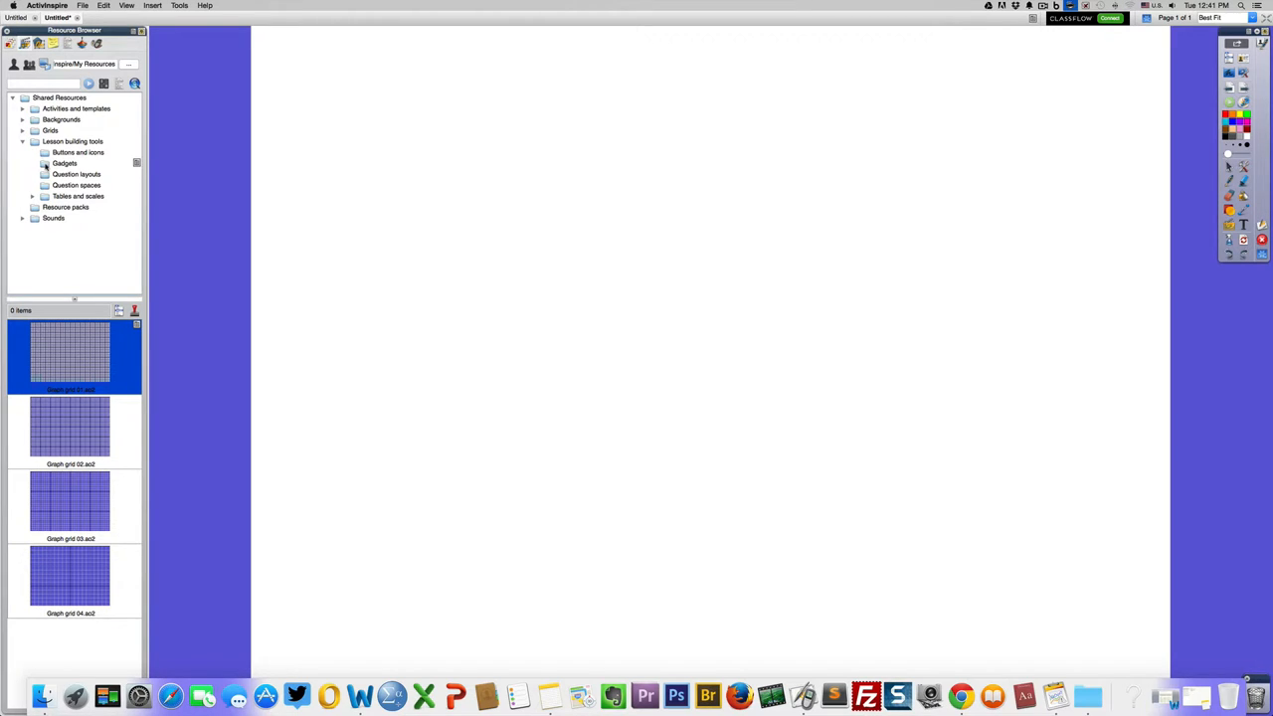
click(65, 163)
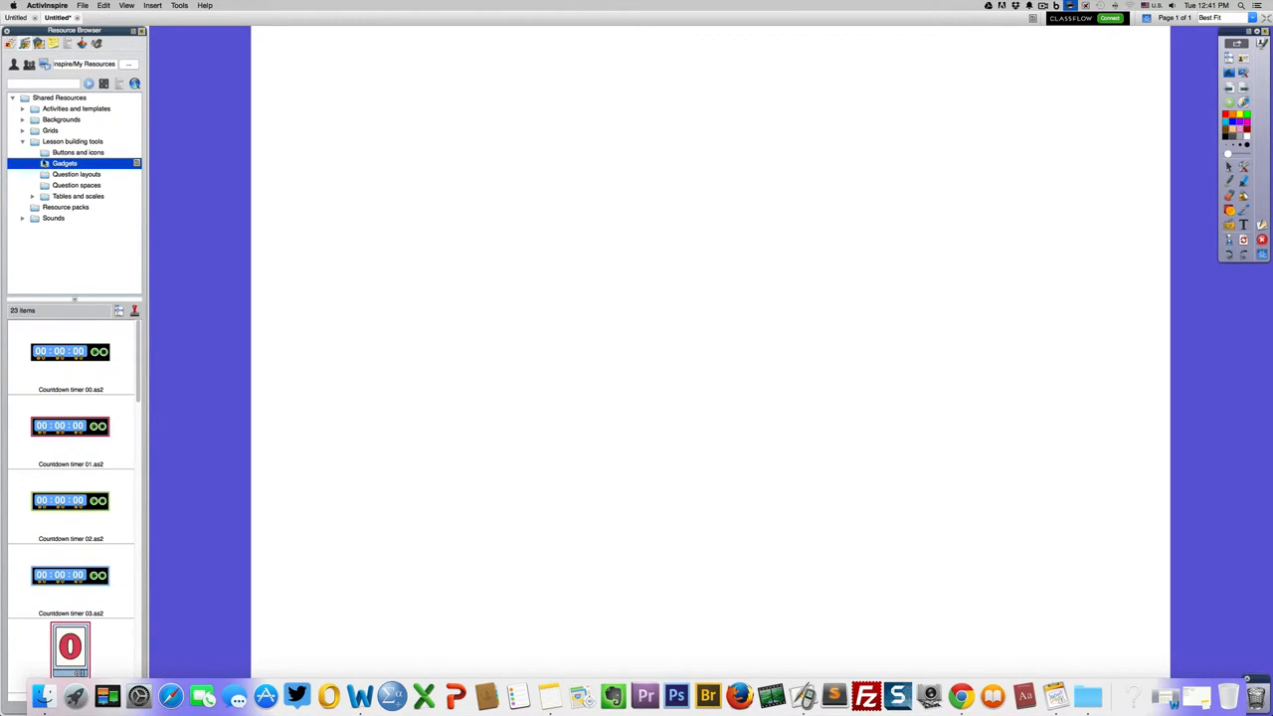
click(78, 152)
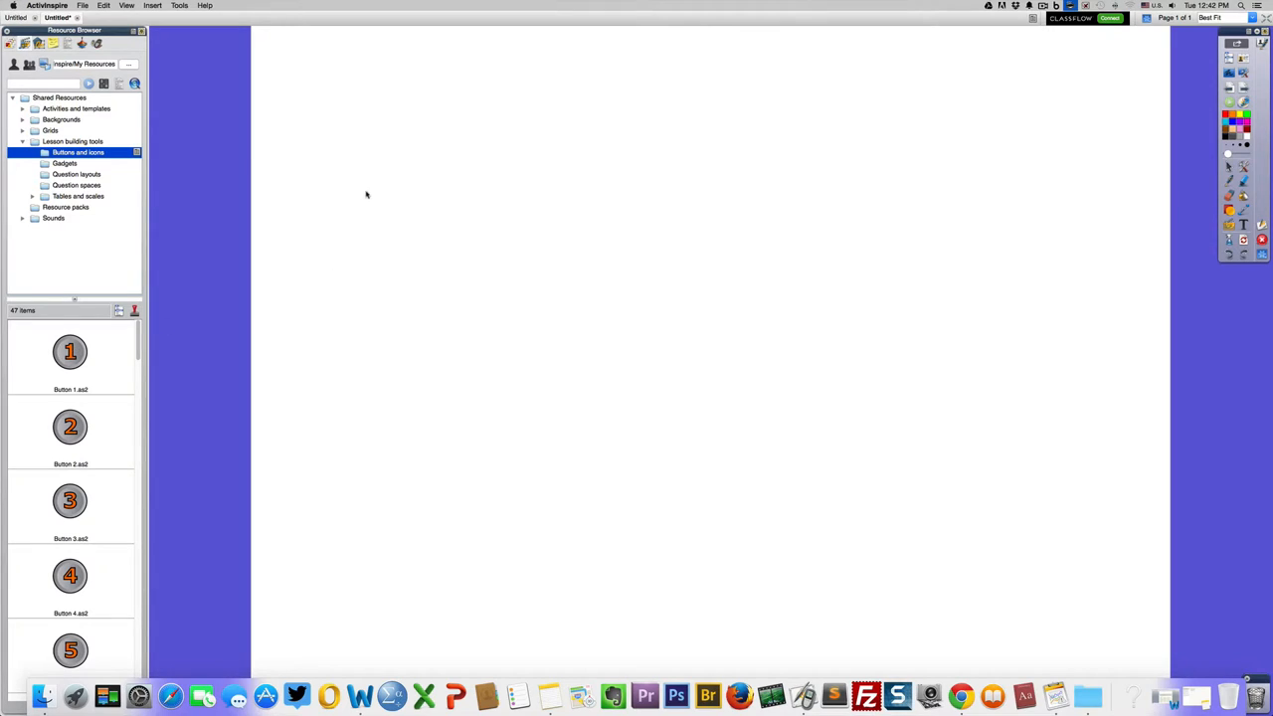
- Drag the numbered buttons onto the left side of the page, stacked vertically
drag(70, 351, 345, 140)
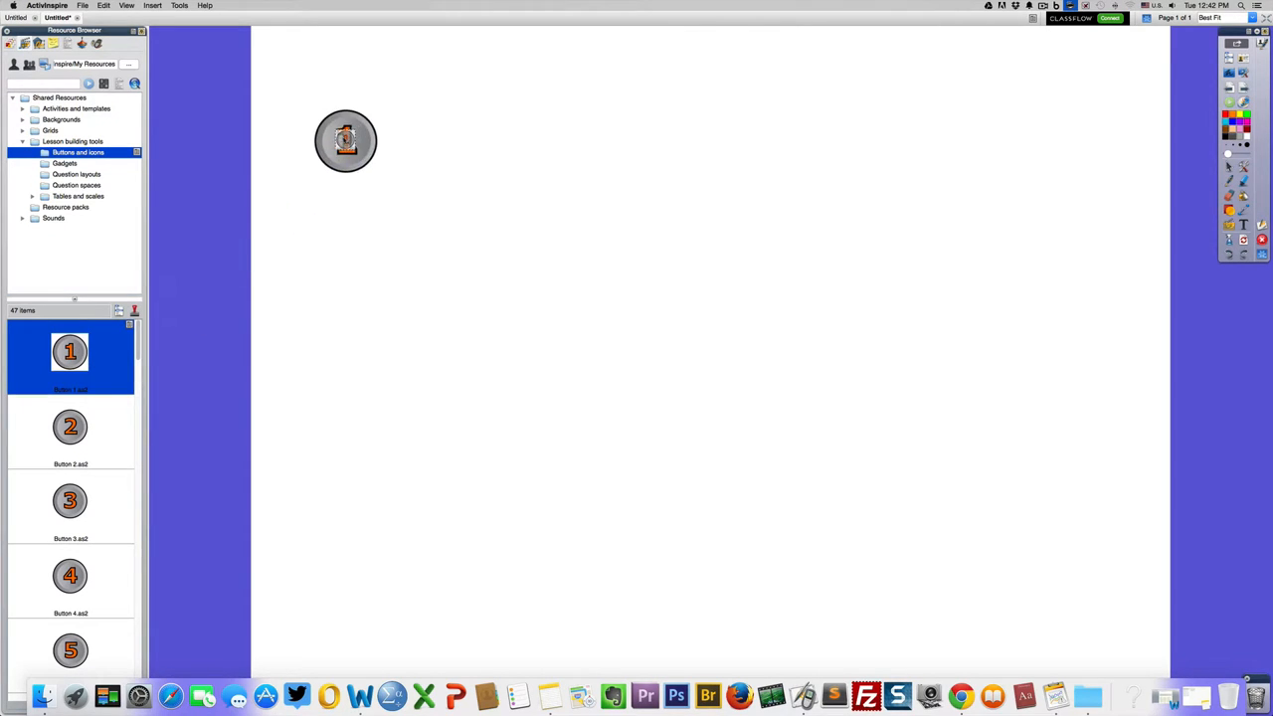
click(345, 140)
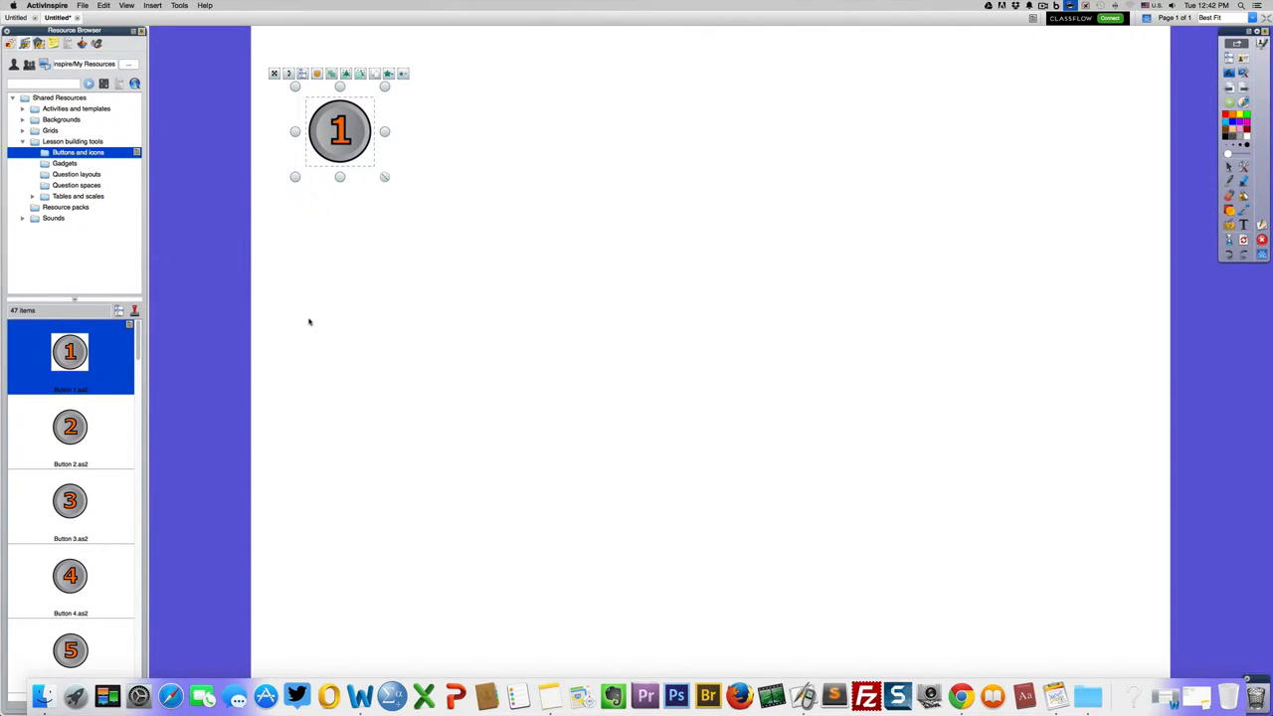
drag(69, 426, 338, 311)
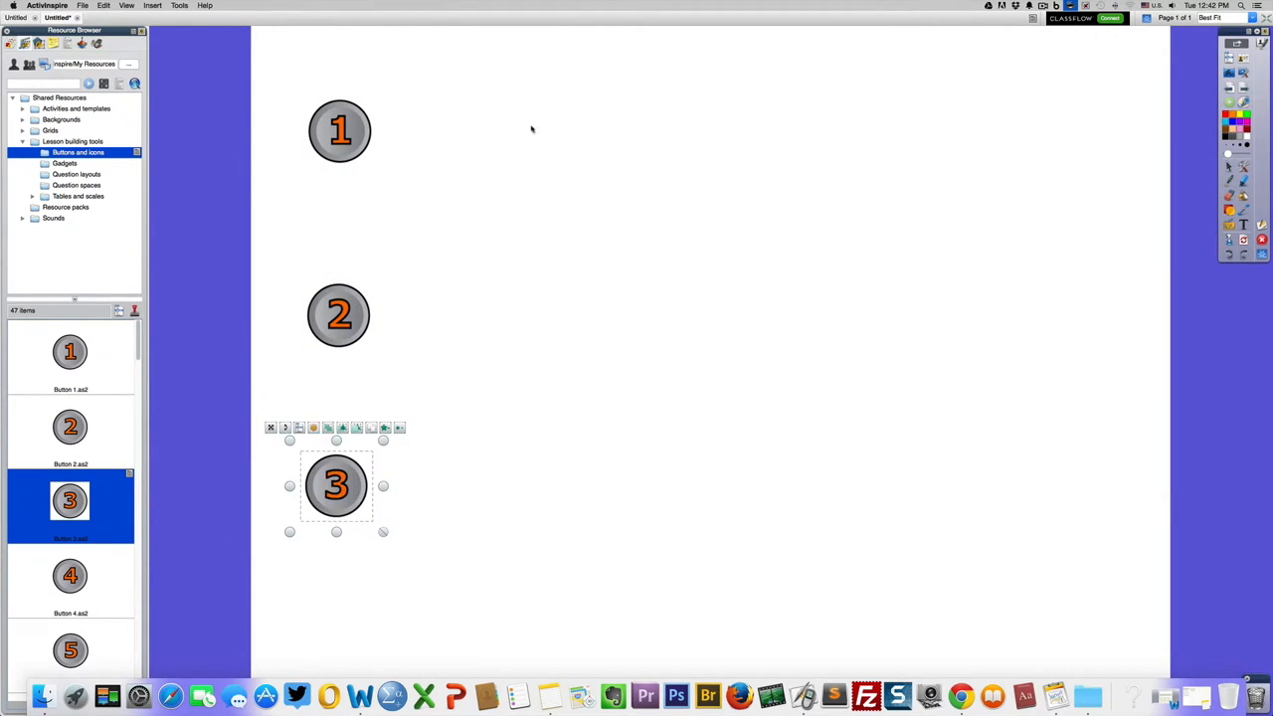
mouse_move(662, 496)
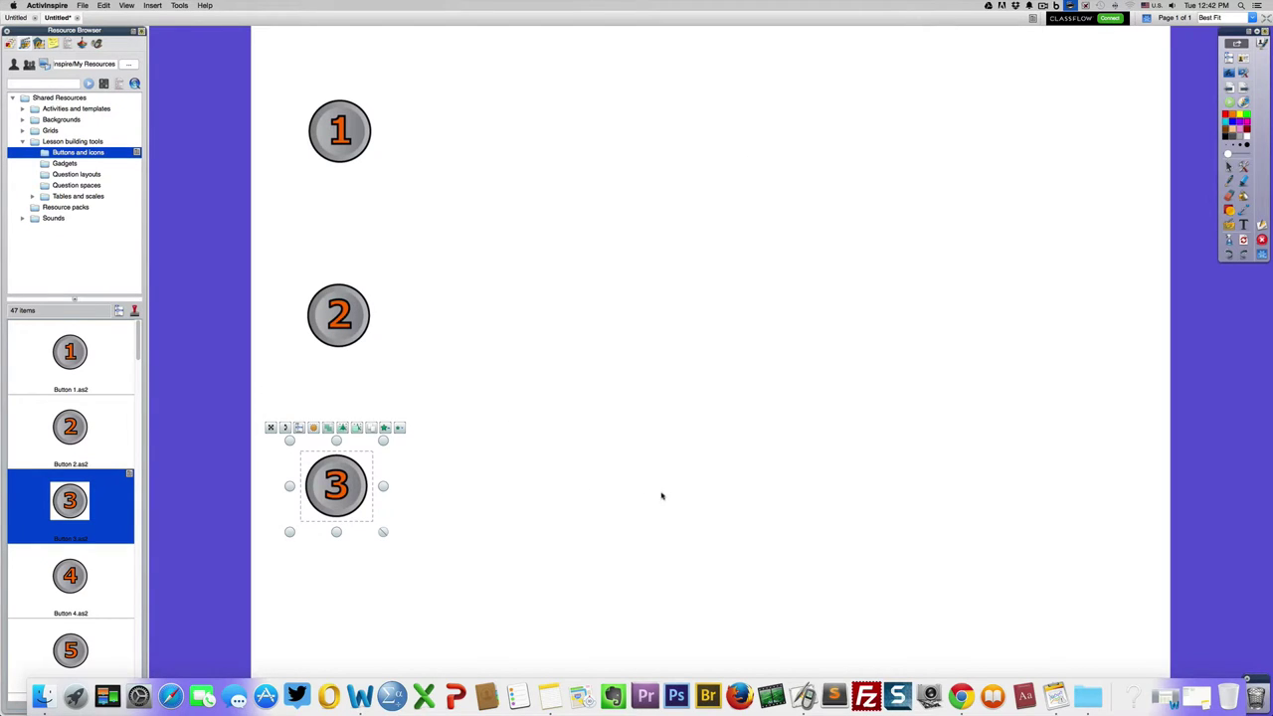
click(622, 499)
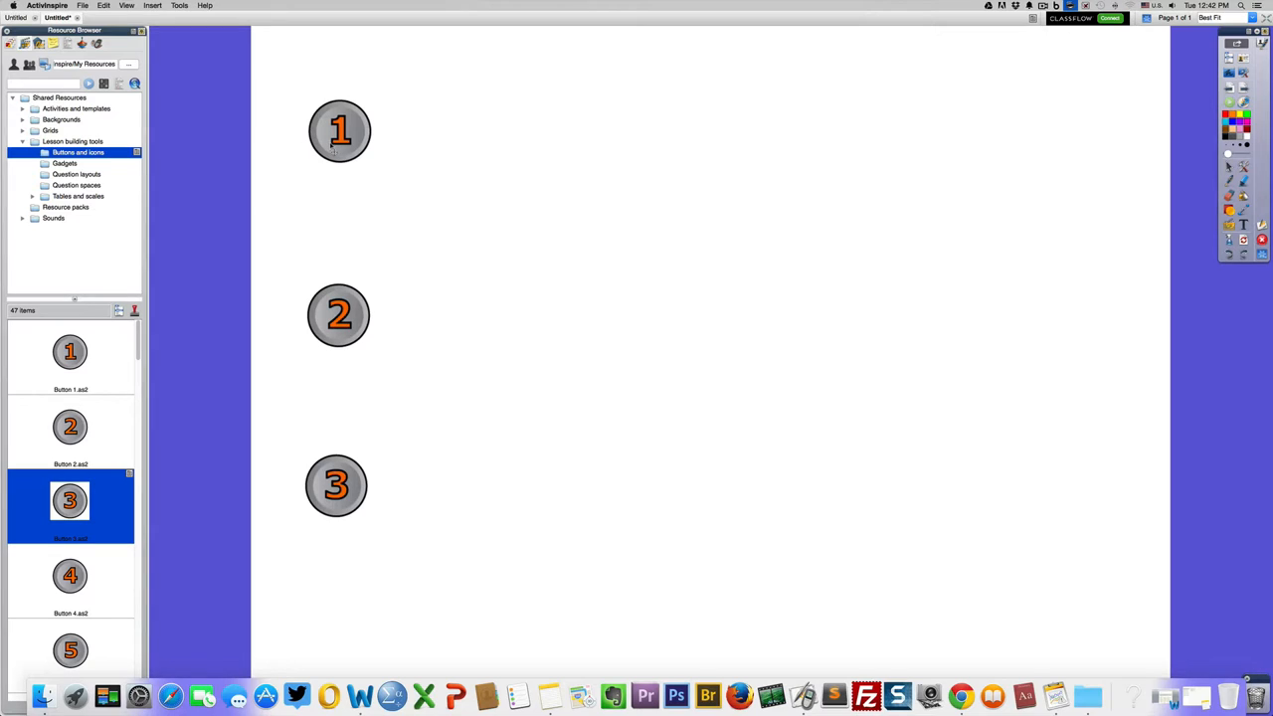
click(339, 130)
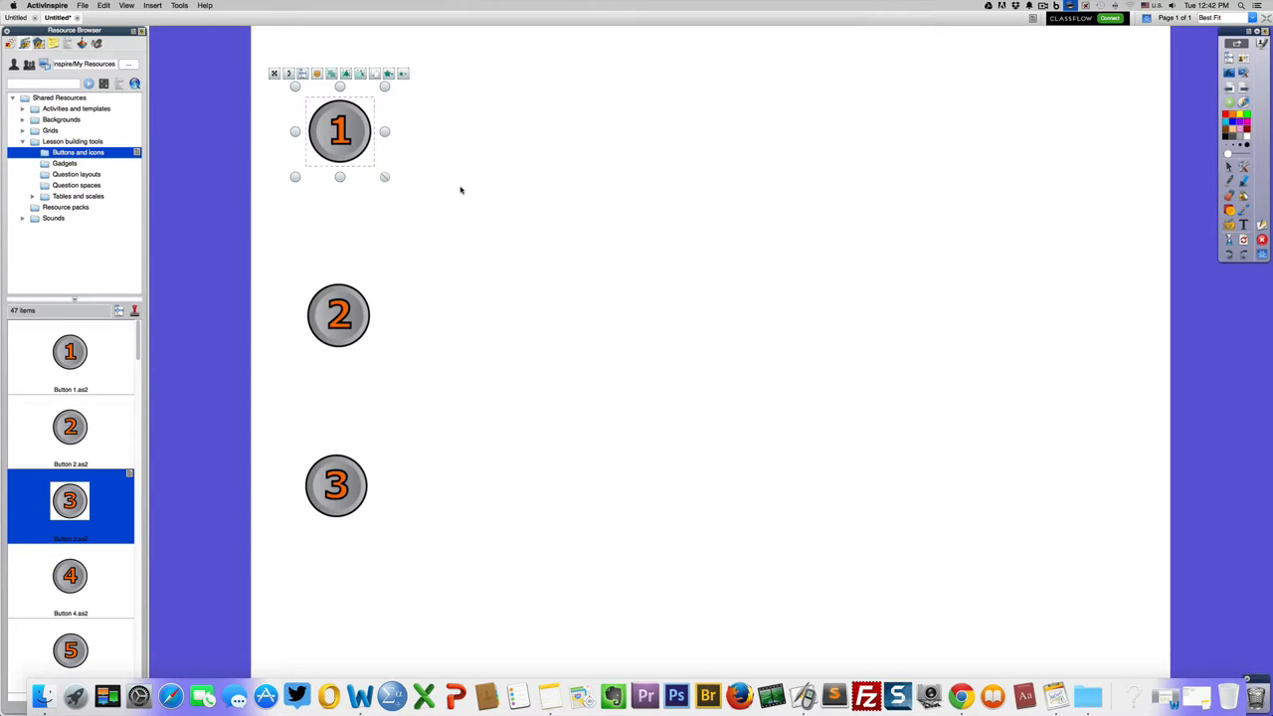
click(1031, 139)
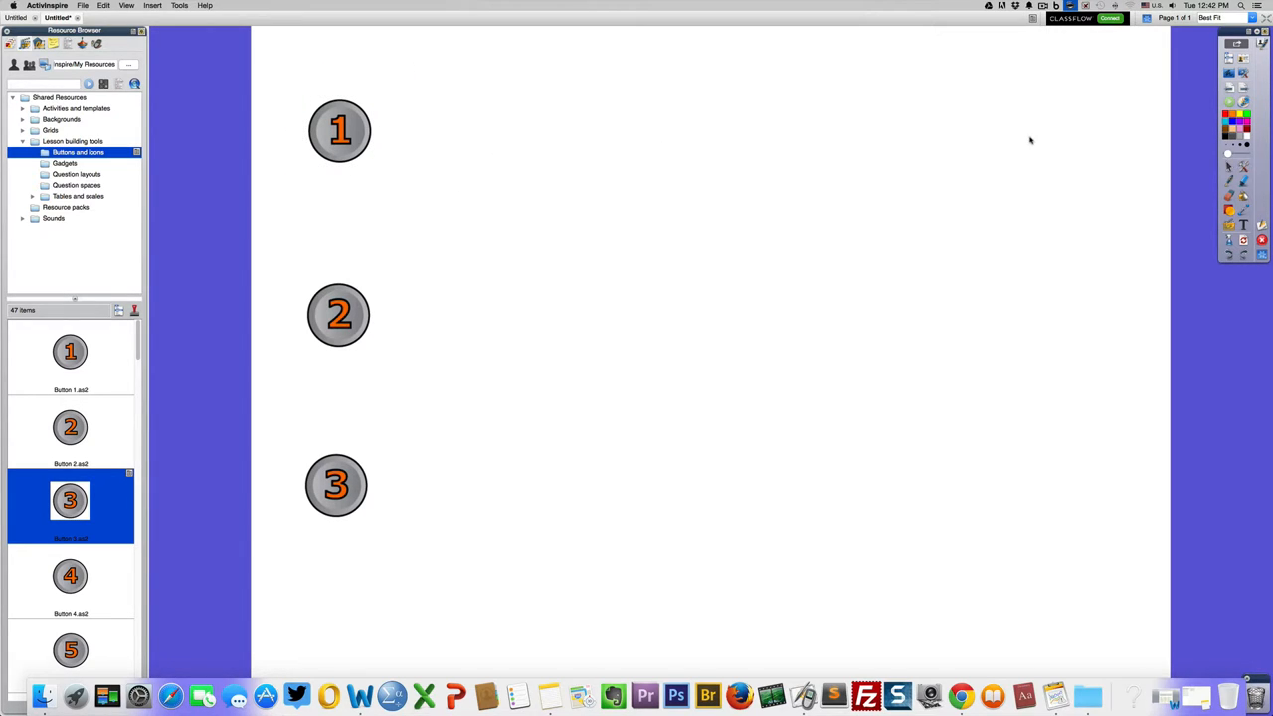
mouse_move(163, 187)
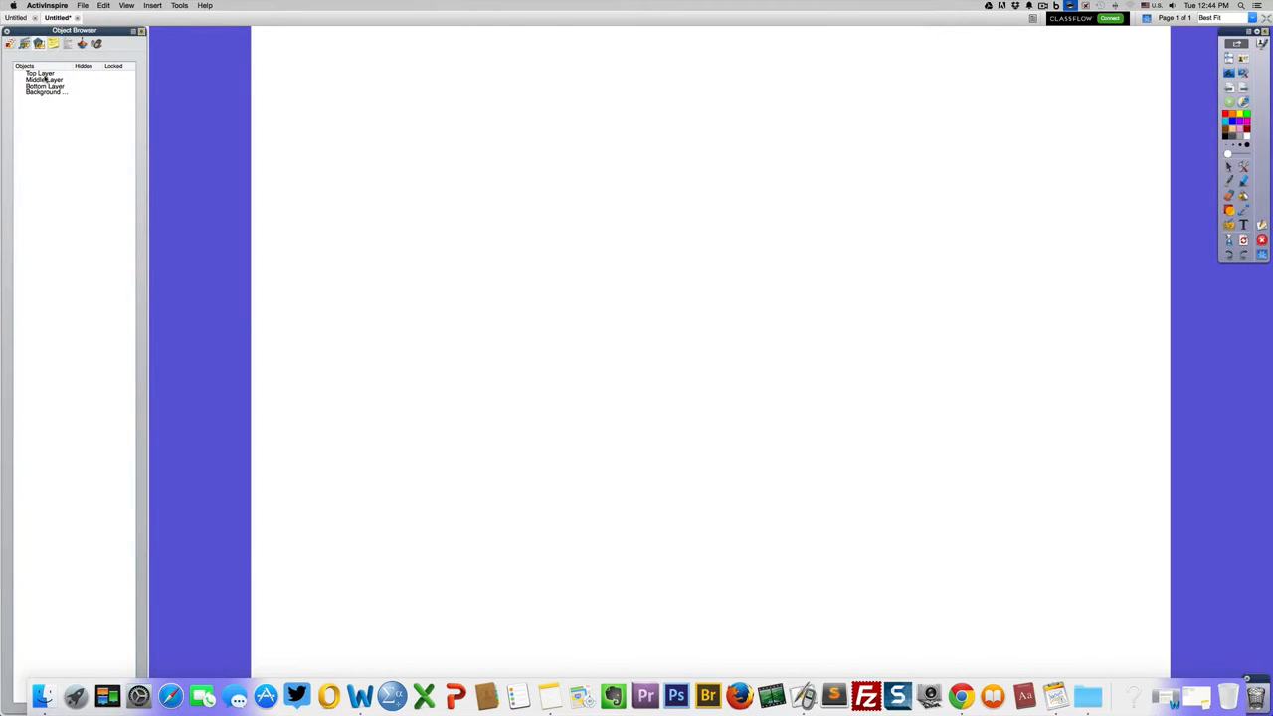
- Open the Object Browser, draw an orange red-outlined circle, and move it up-left
click(42, 73)
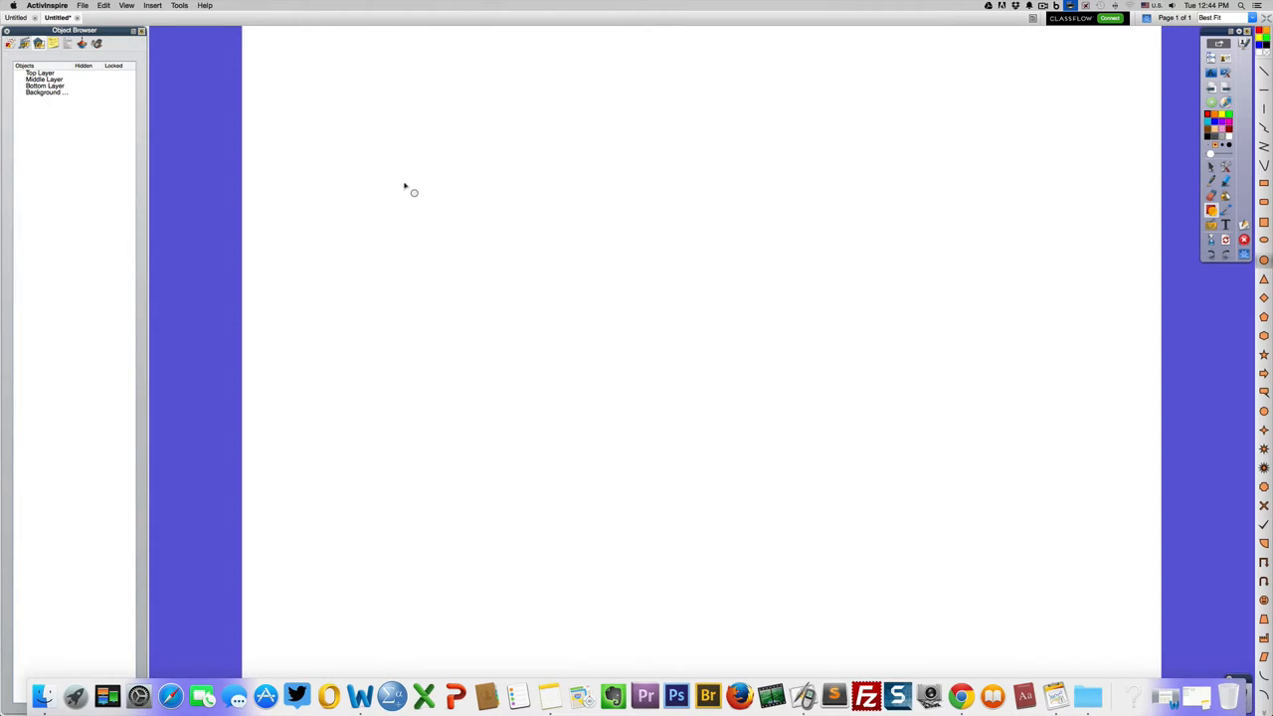
drag(413, 192, 531, 264)
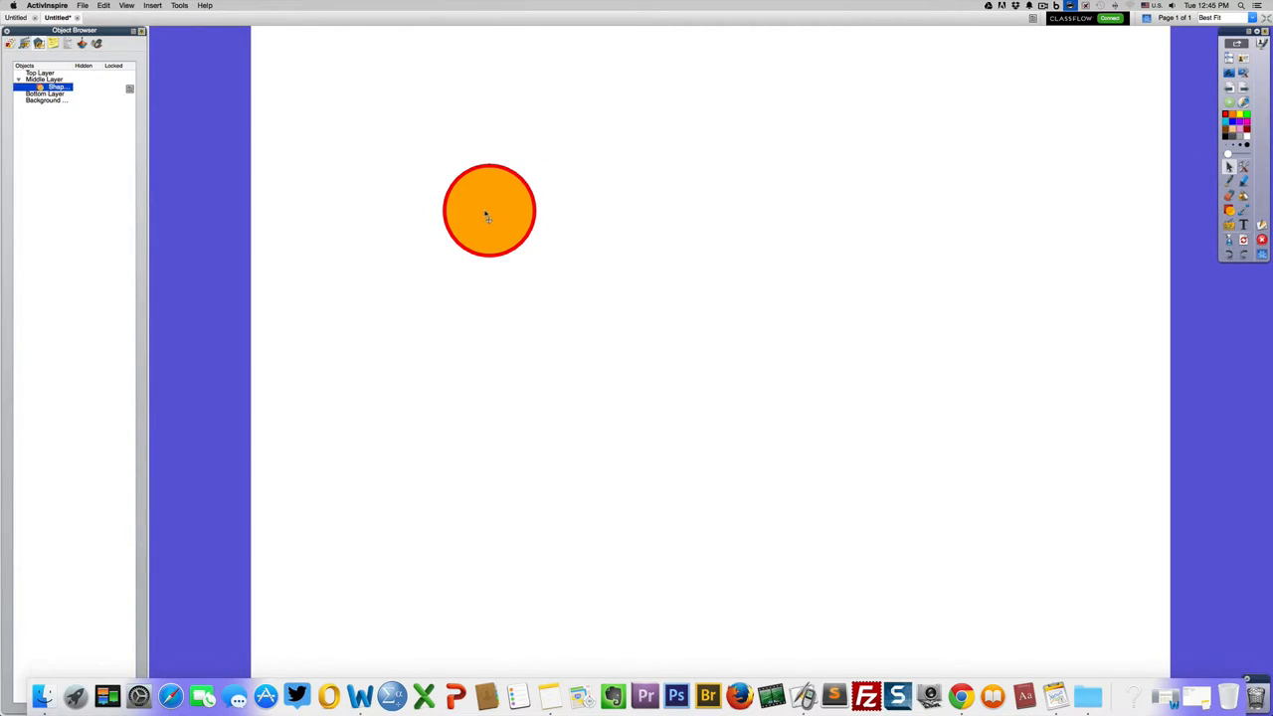
drag(488, 209, 403, 141)
text(The Day is)
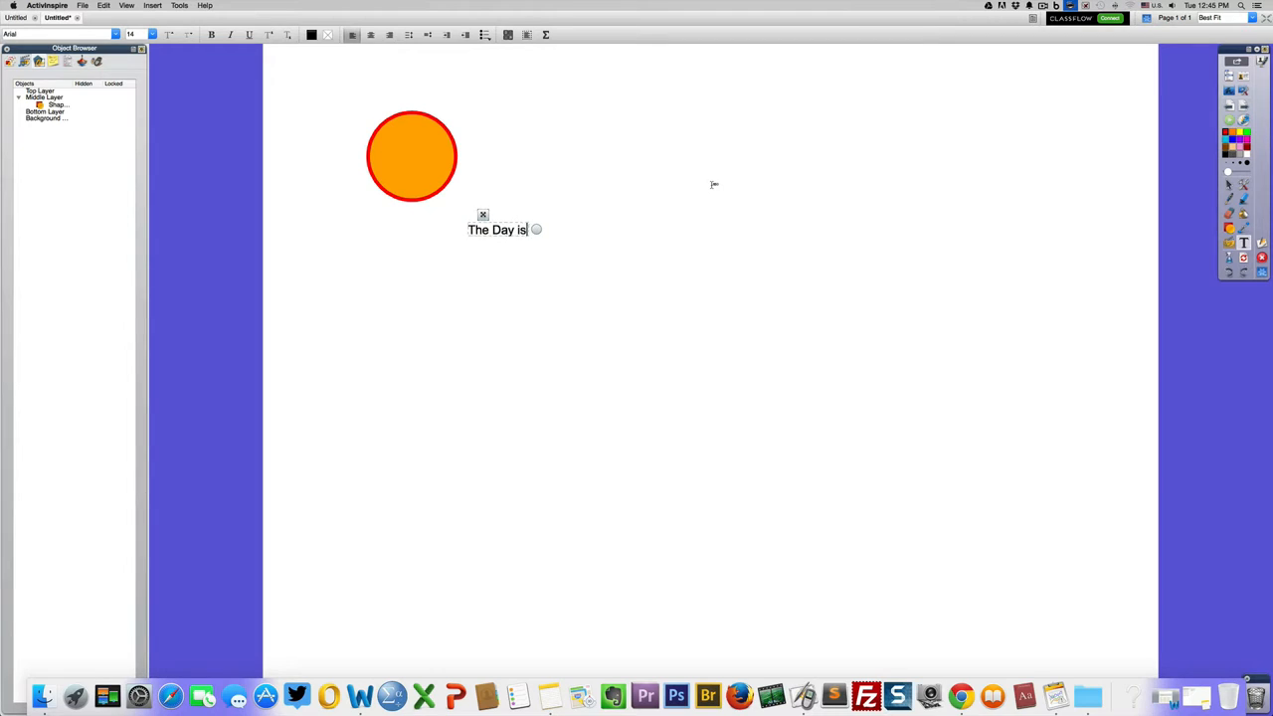
- Finish typing 'The Day is Beautiful' and narrow its text box
text(Beautif)
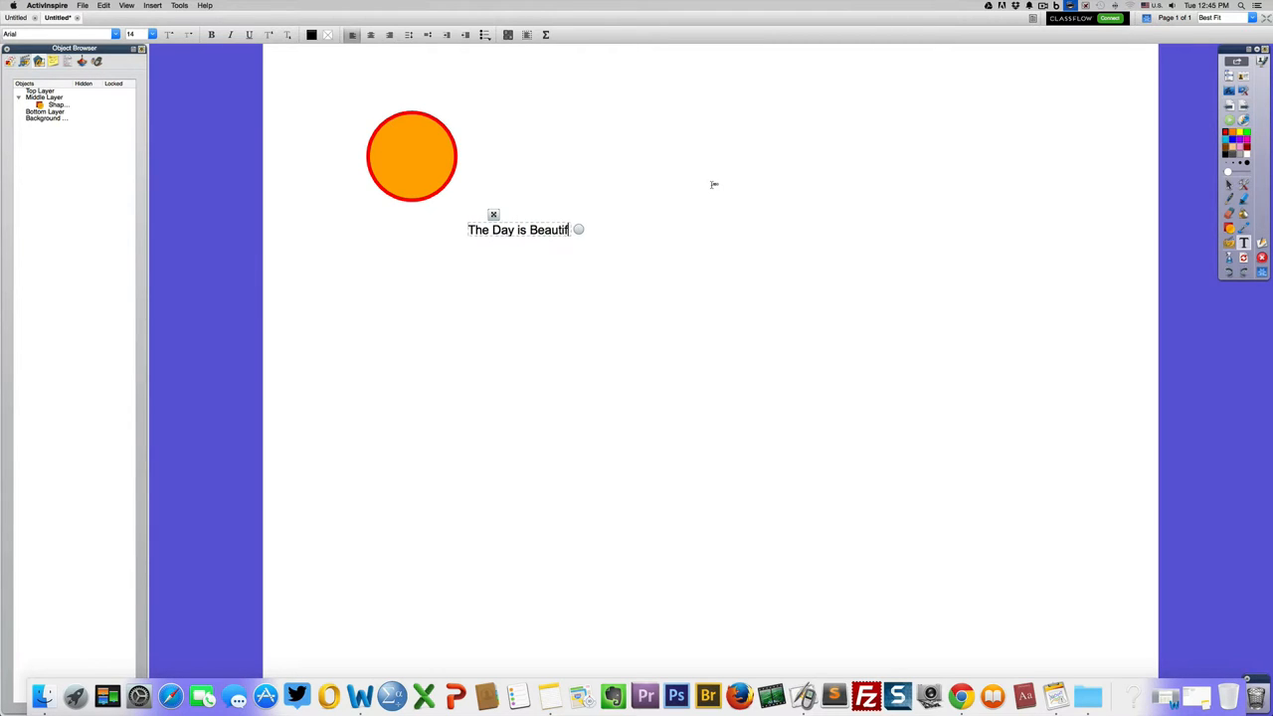
text(ul)
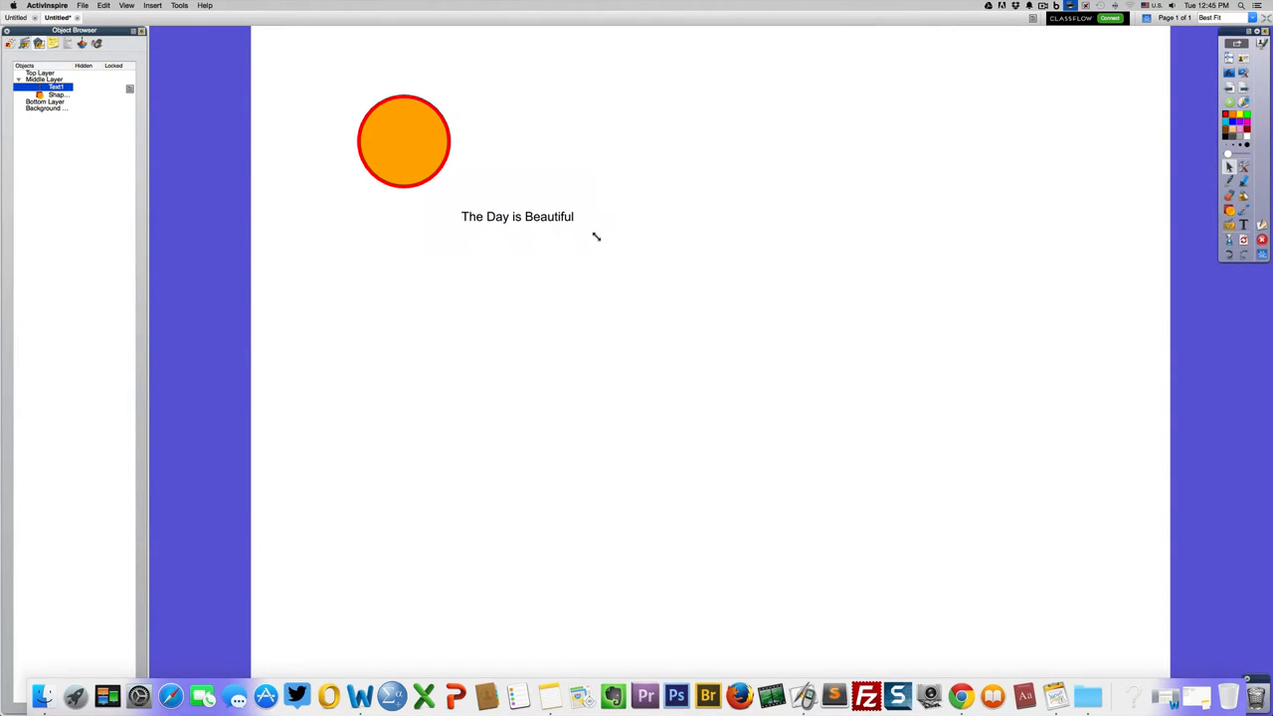
click(517, 216)
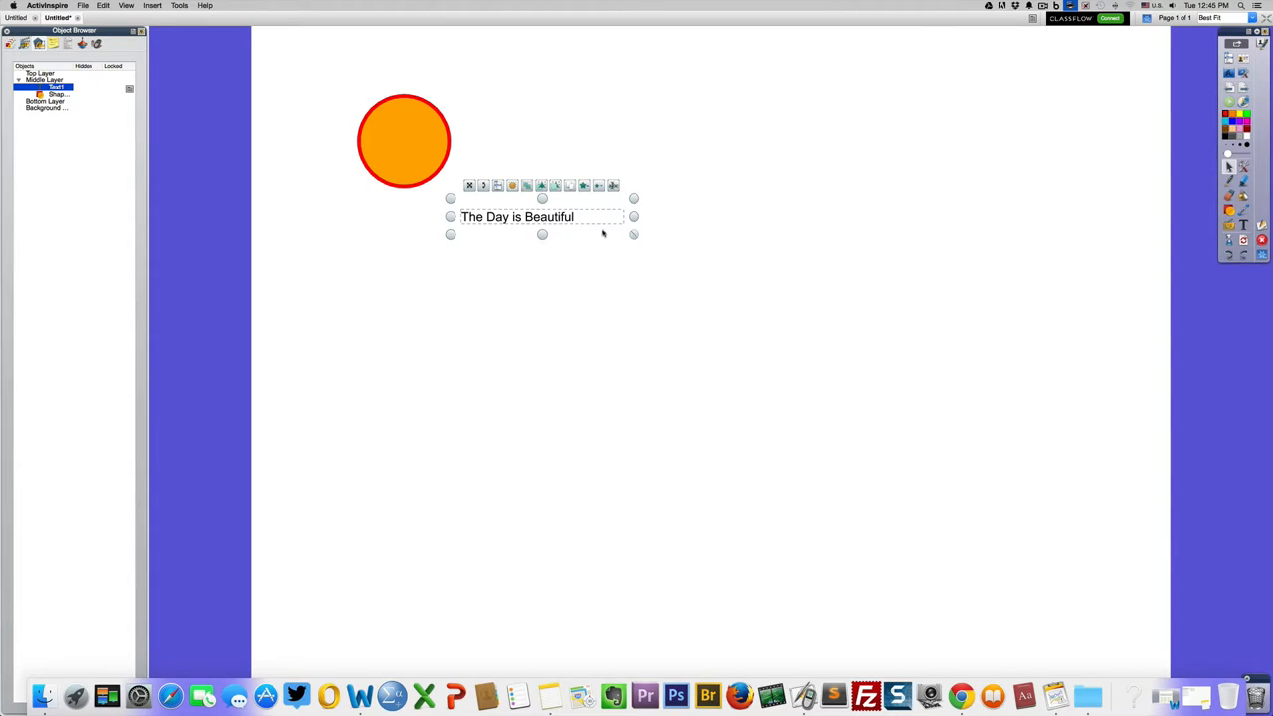
drag(634, 216, 583, 224)
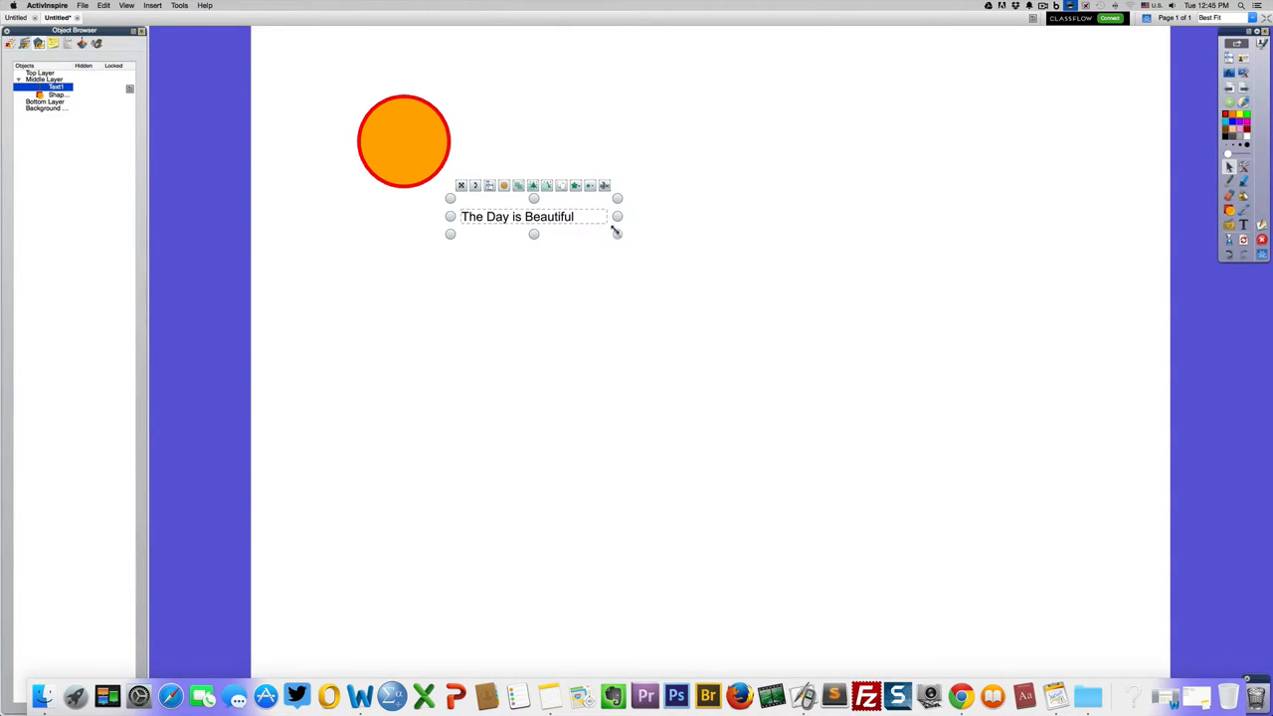
- Select all the title text and choose a larger font size
double_click(517, 215)
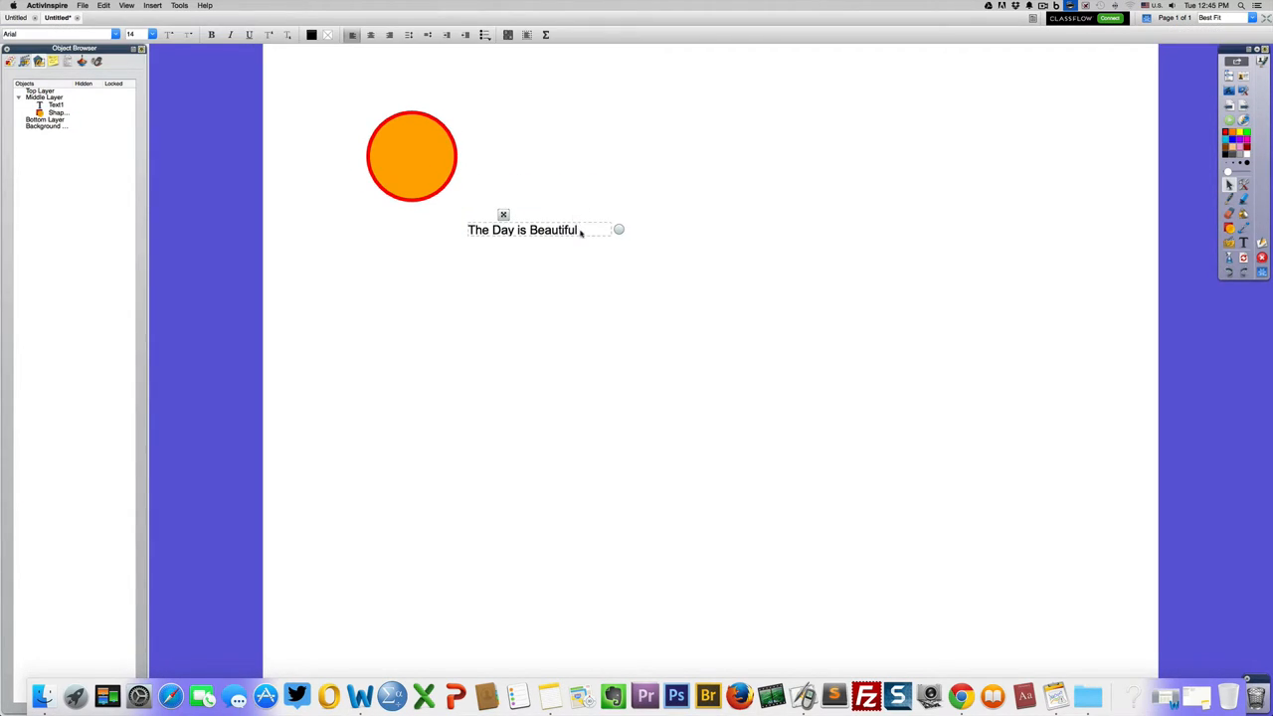
triple_click(522, 229)
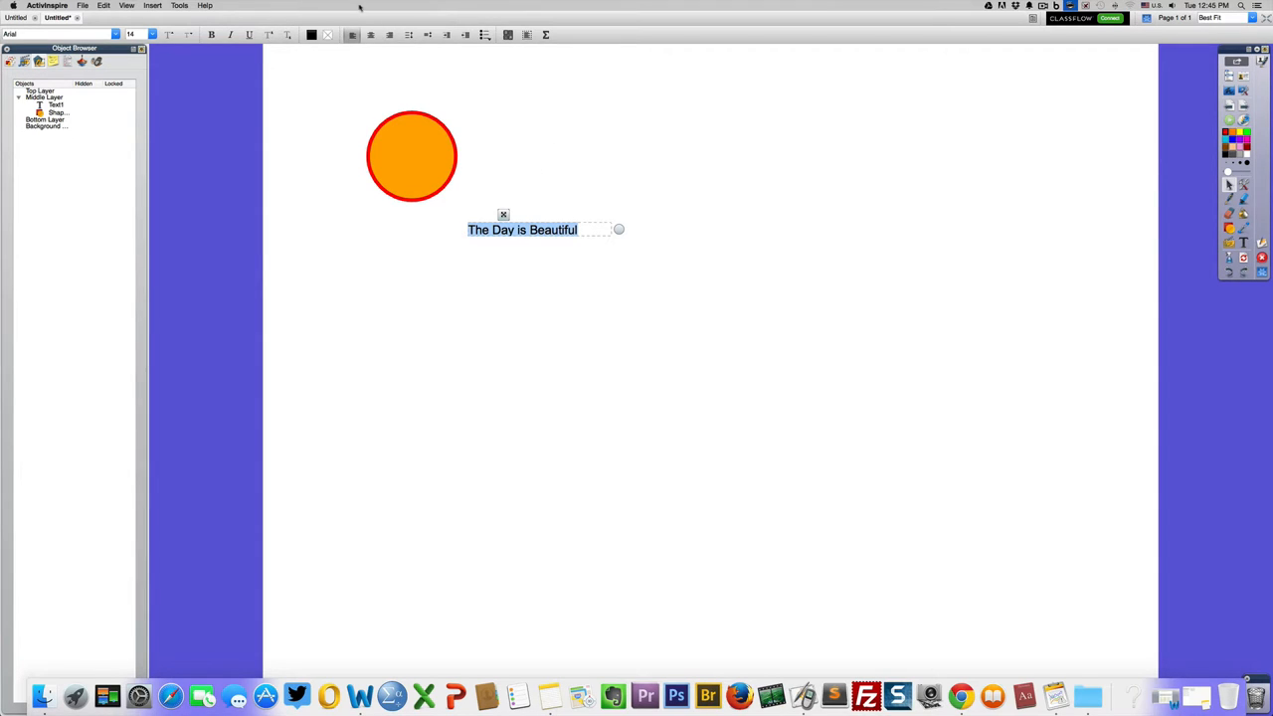
click(151, 34)
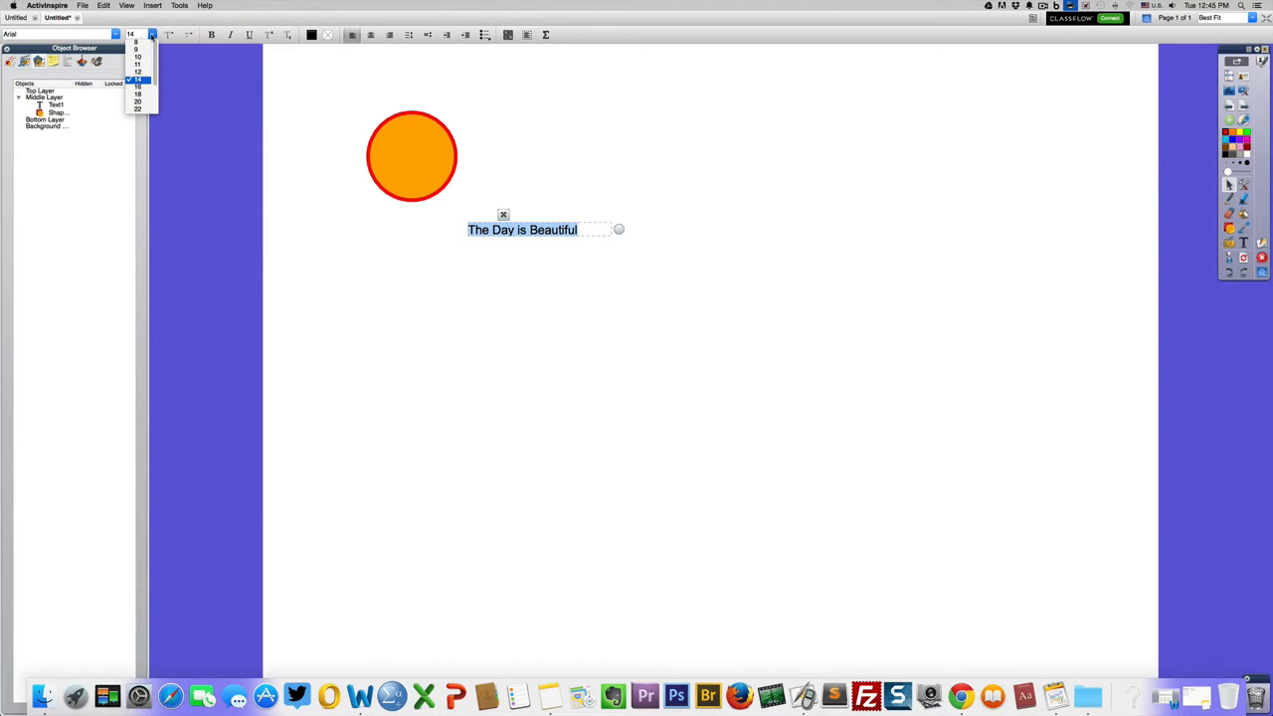
click(137, 103)
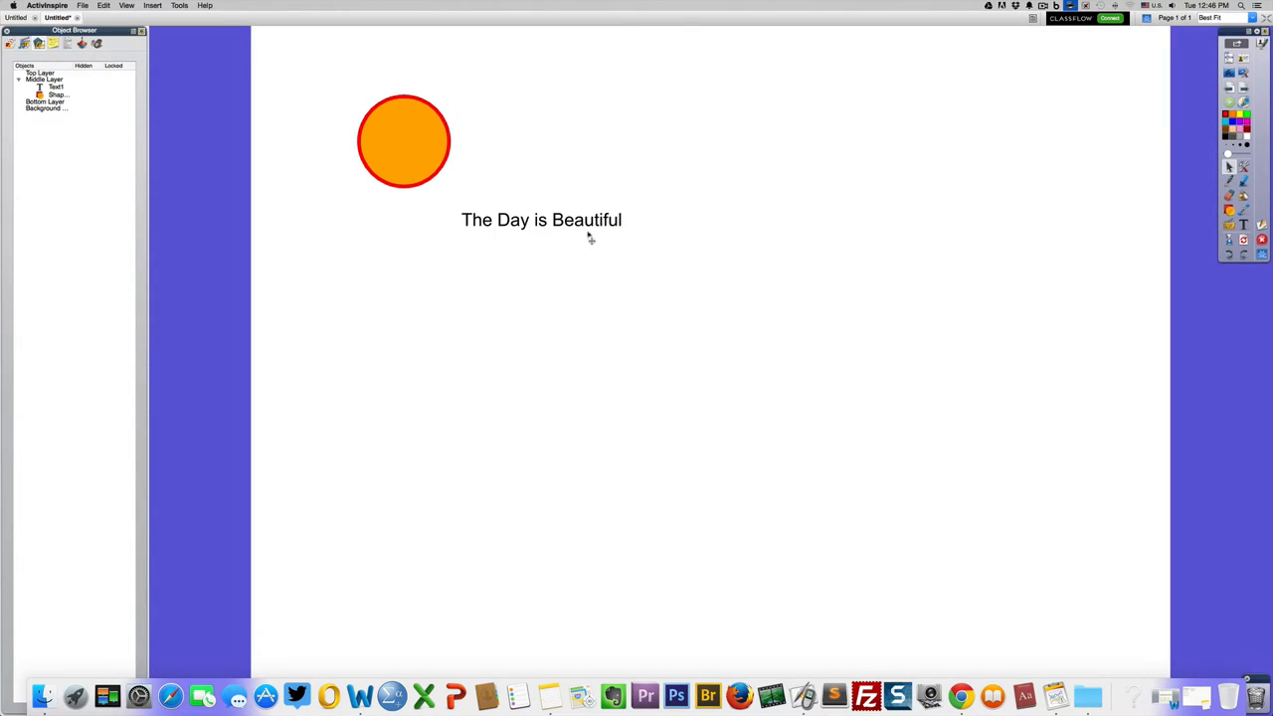
click(542, 220)
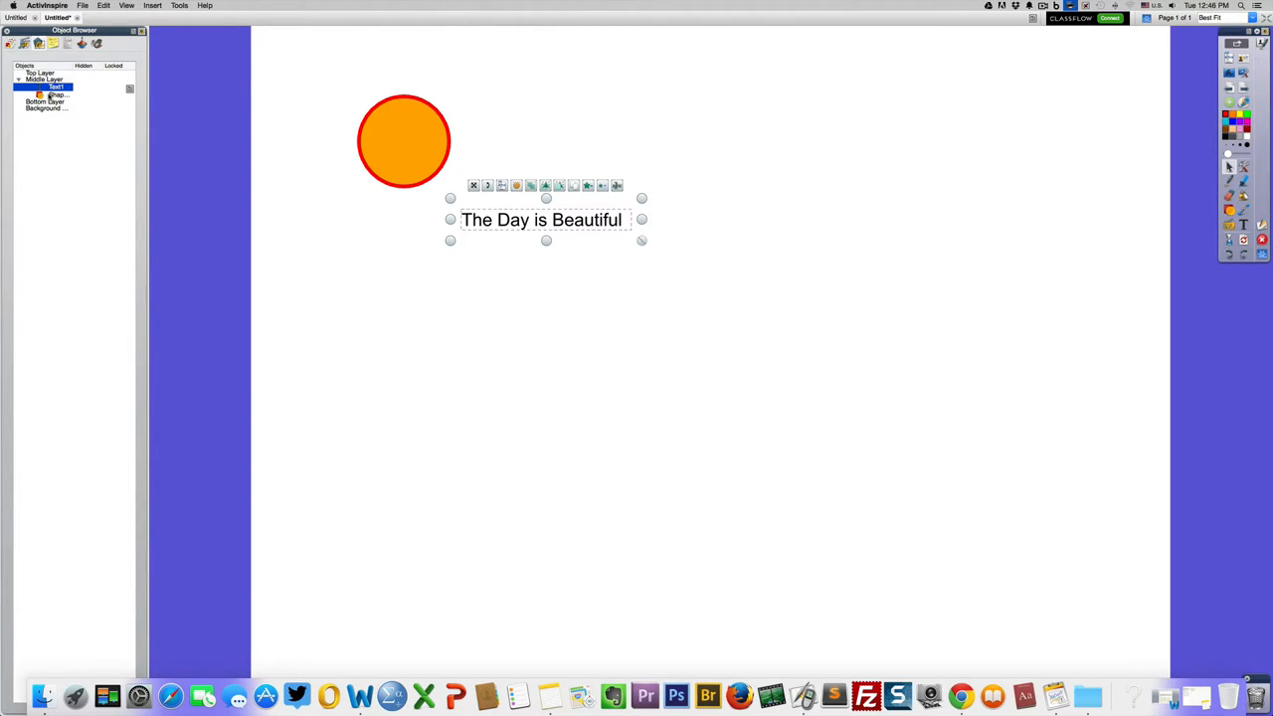
mouse_move(1159, 199)
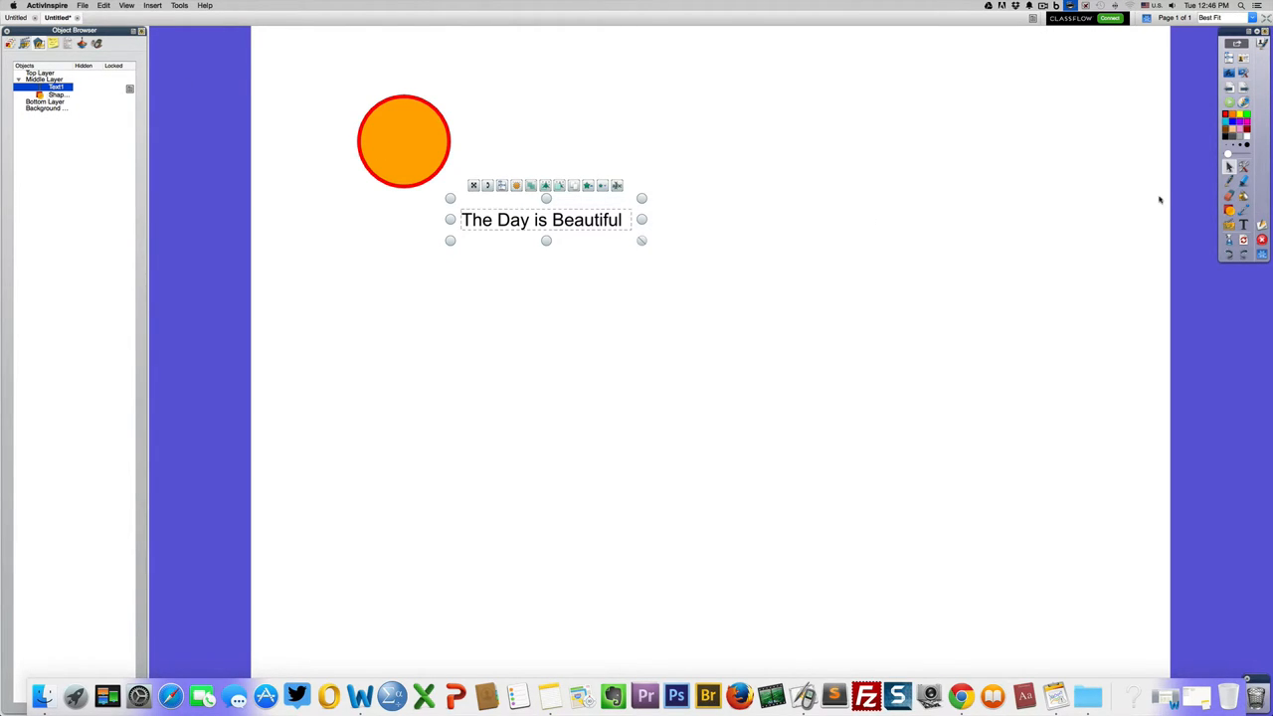
- Move the 'The Day is Beautiful' text above the orange bar in the Object Browser, then select the bar
click(846, 398)
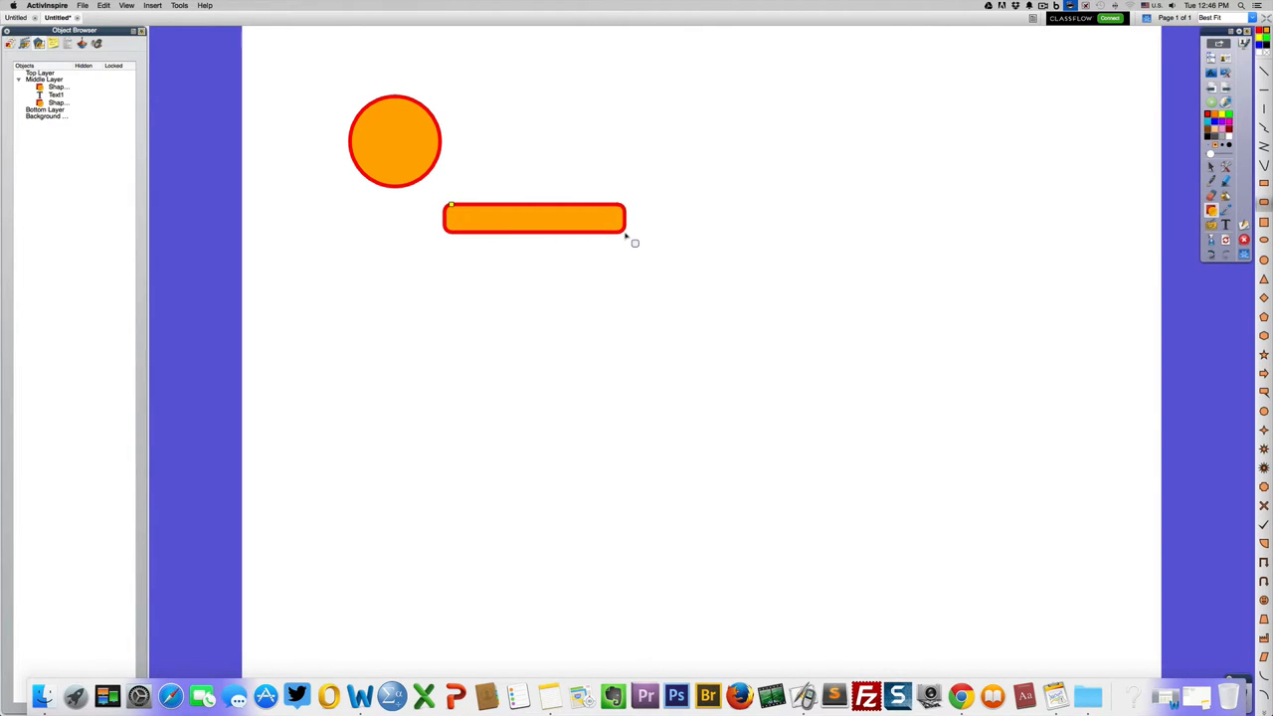
mouse_move(1044, 177)
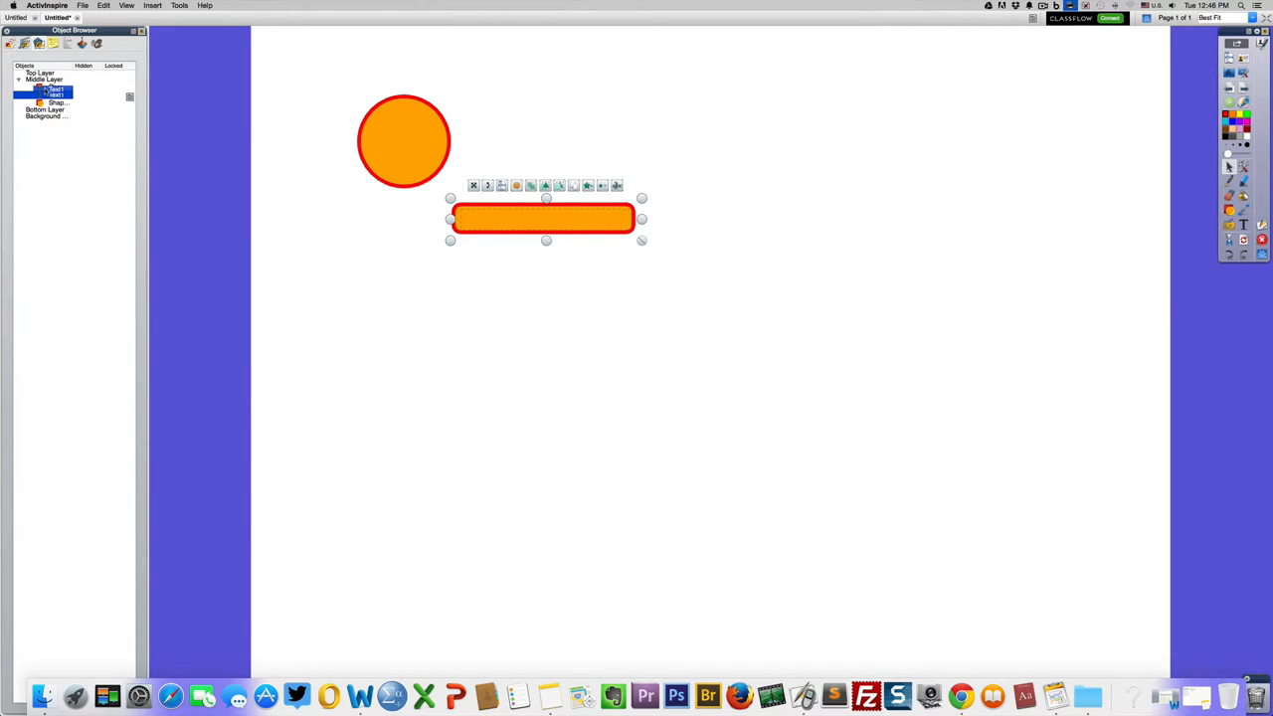
click(40, 78)
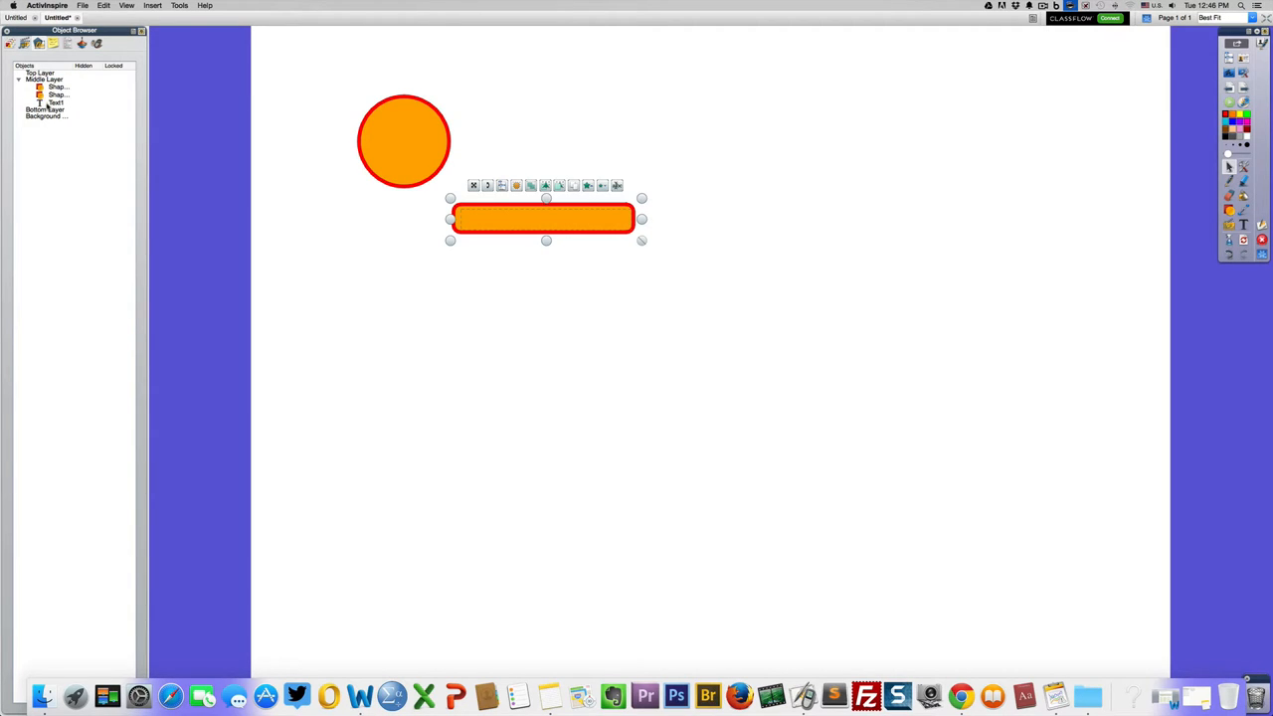
click(52, 84)
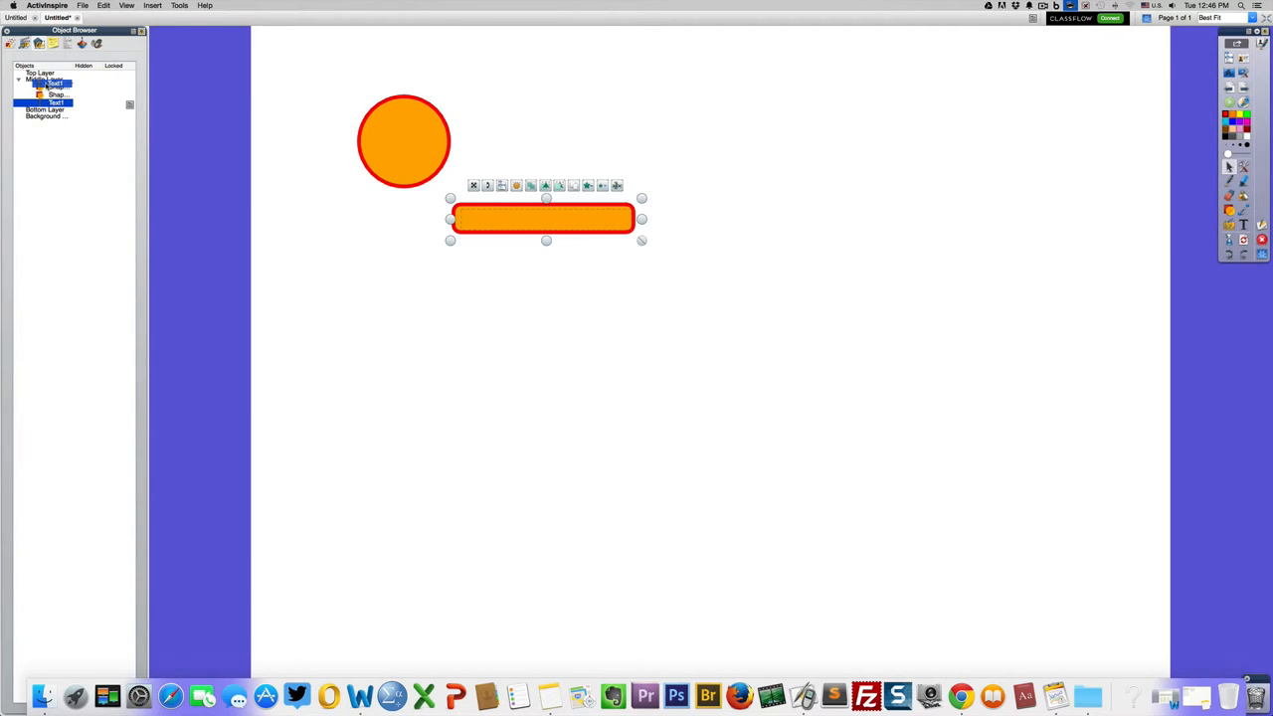
text(The Day is Beautiful)
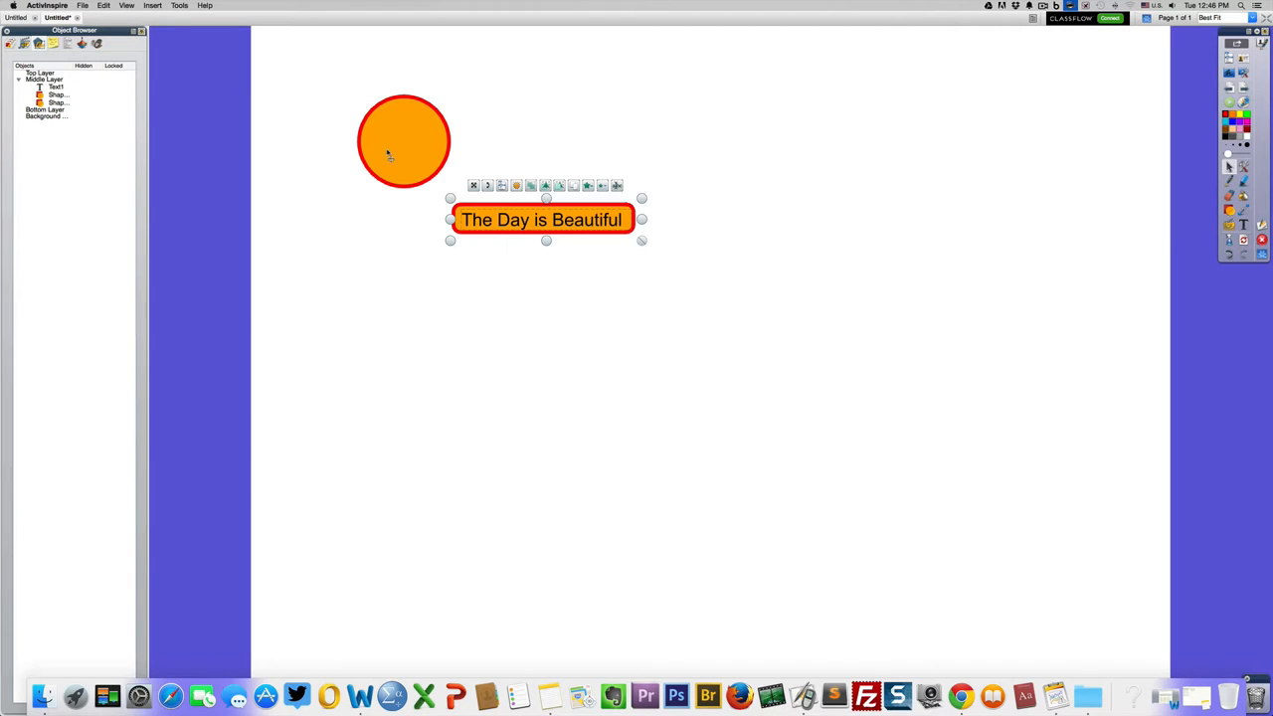
mouse_move(645, 242)
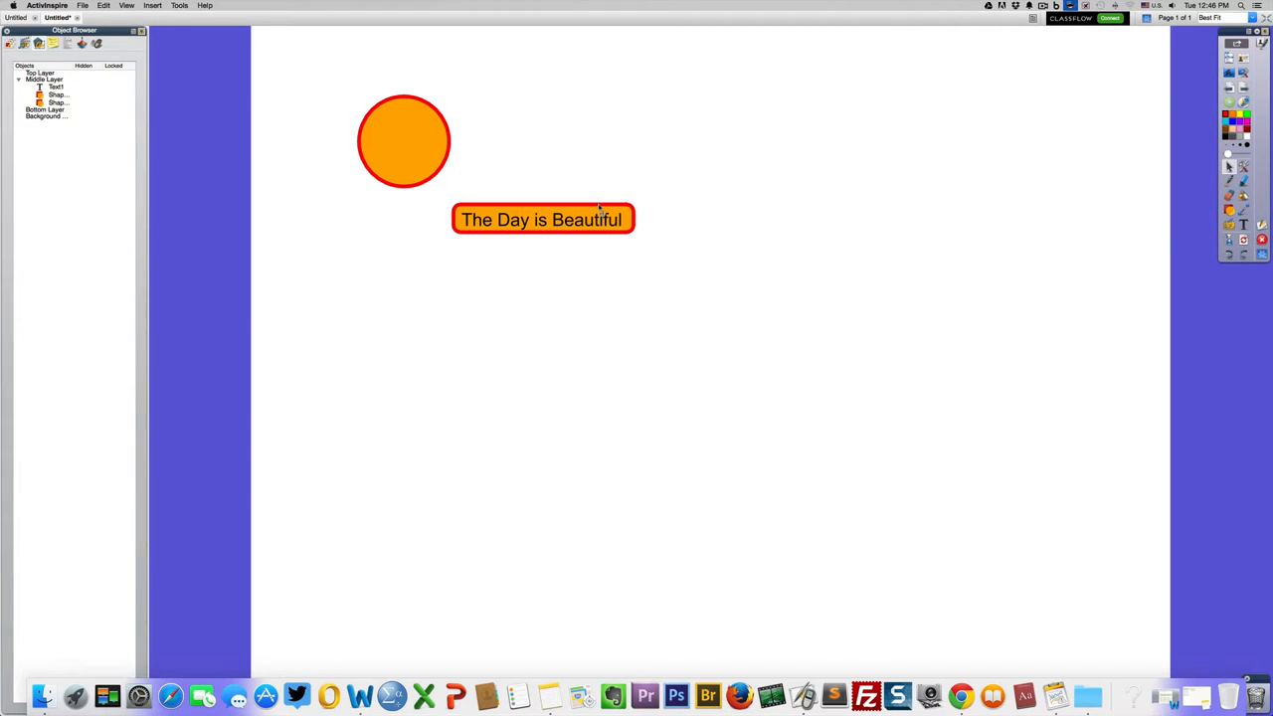
click(542, 218)
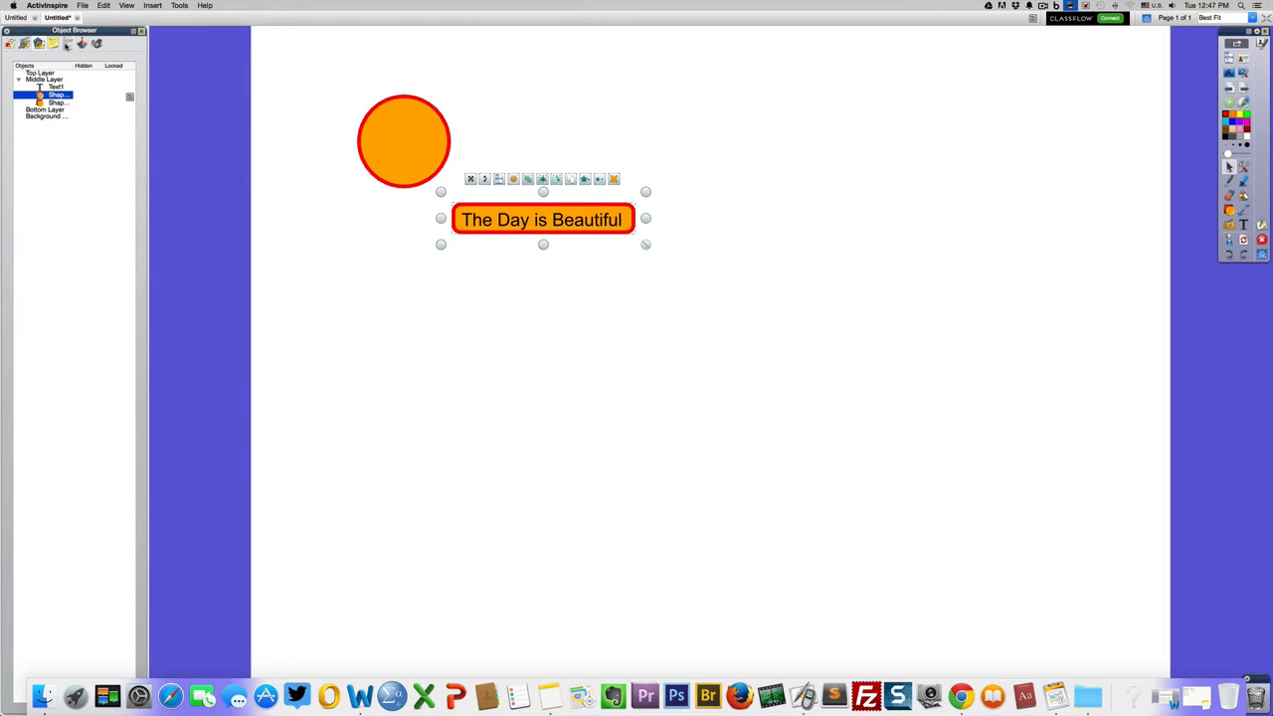
mouse_move(53, 43)
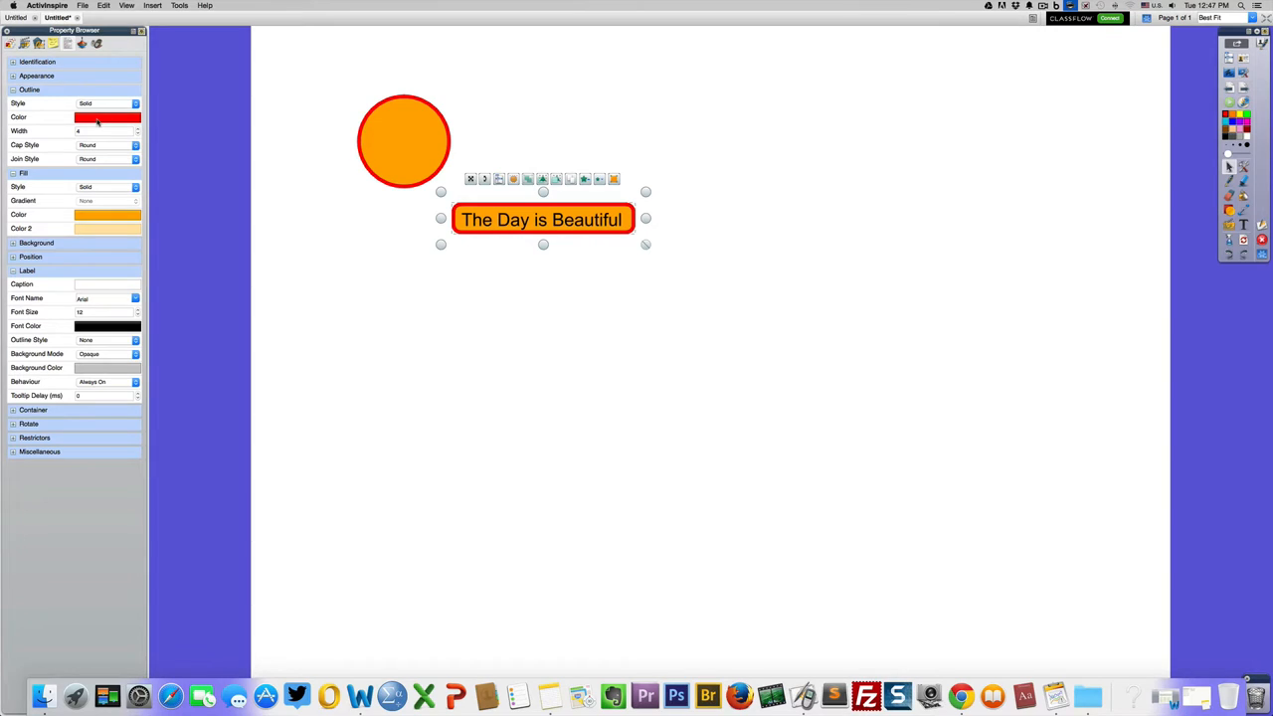
- Set the bar's Outline Color to black and Fill Style to Gradient with cyan-to-navy colours
click(134, 116)
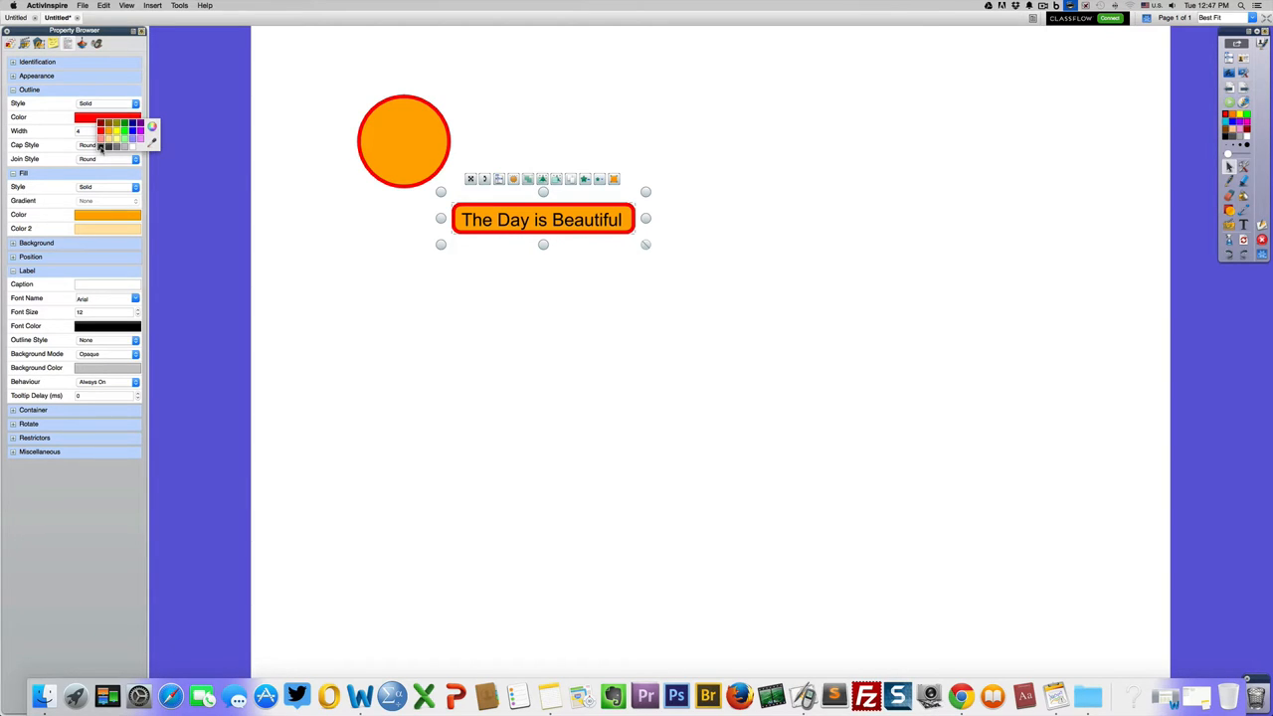
click(107, 130)
text(2)
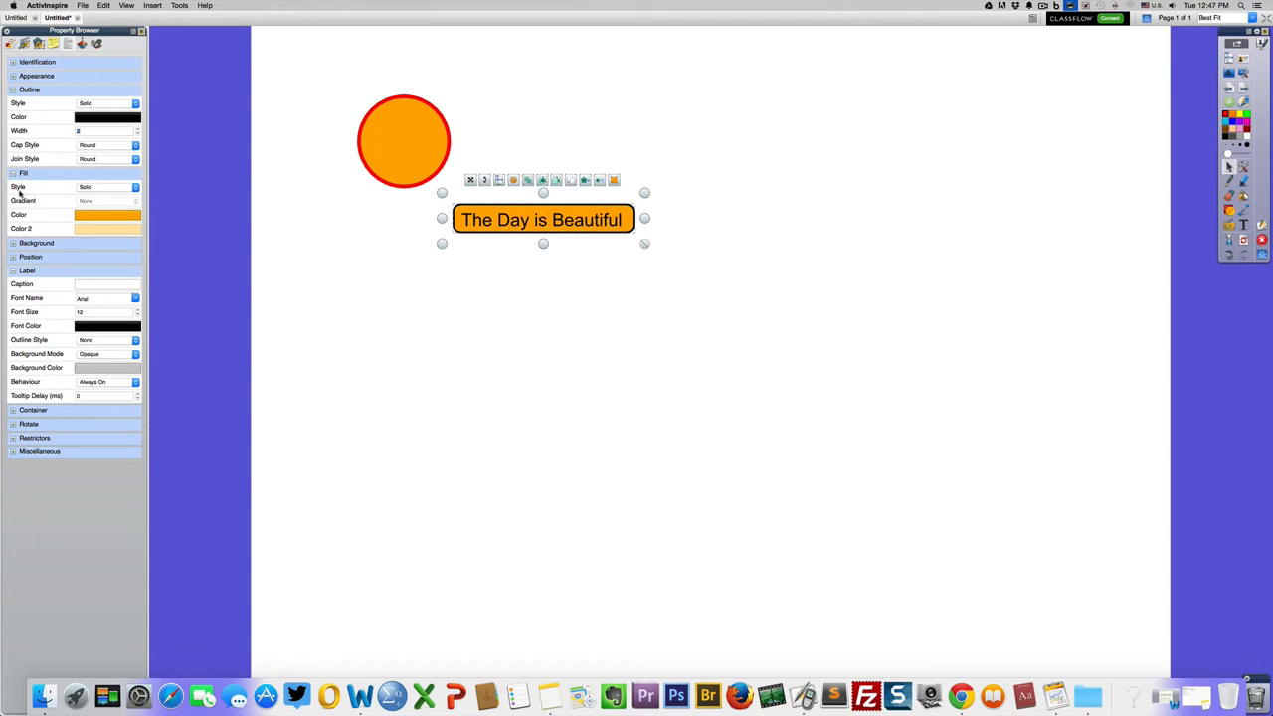
click(135, 187)
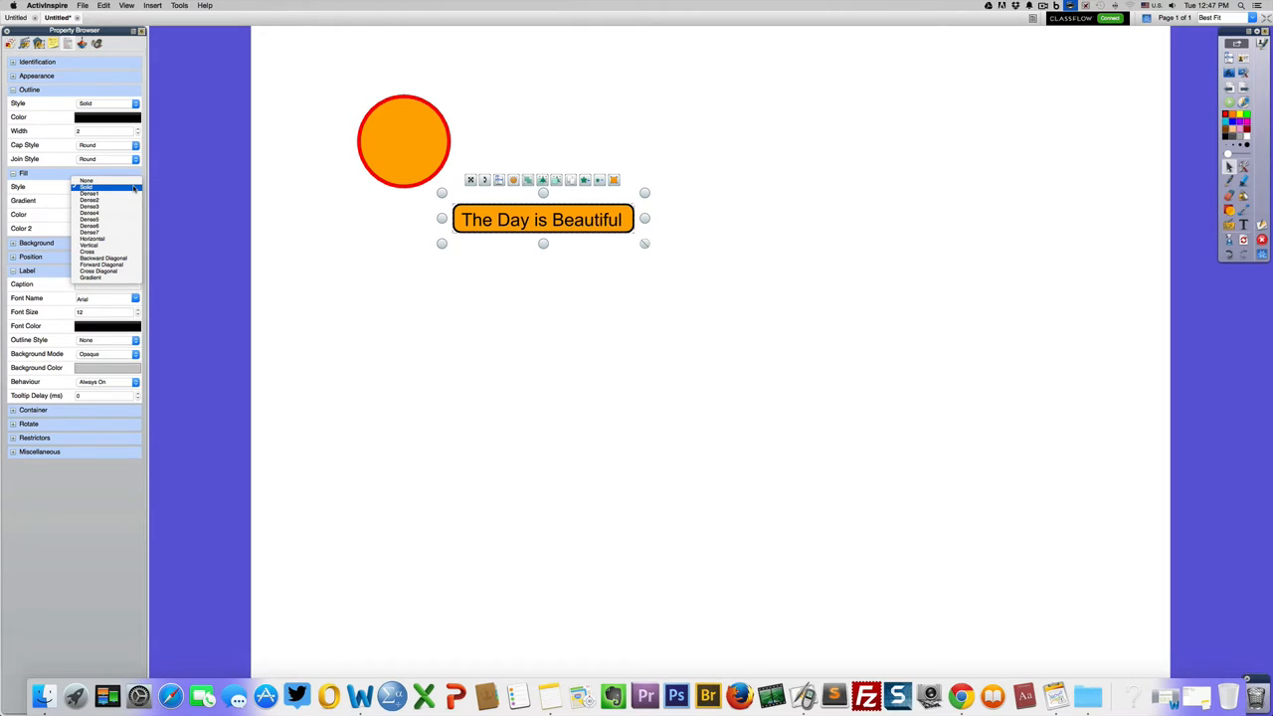
click(89, 277)
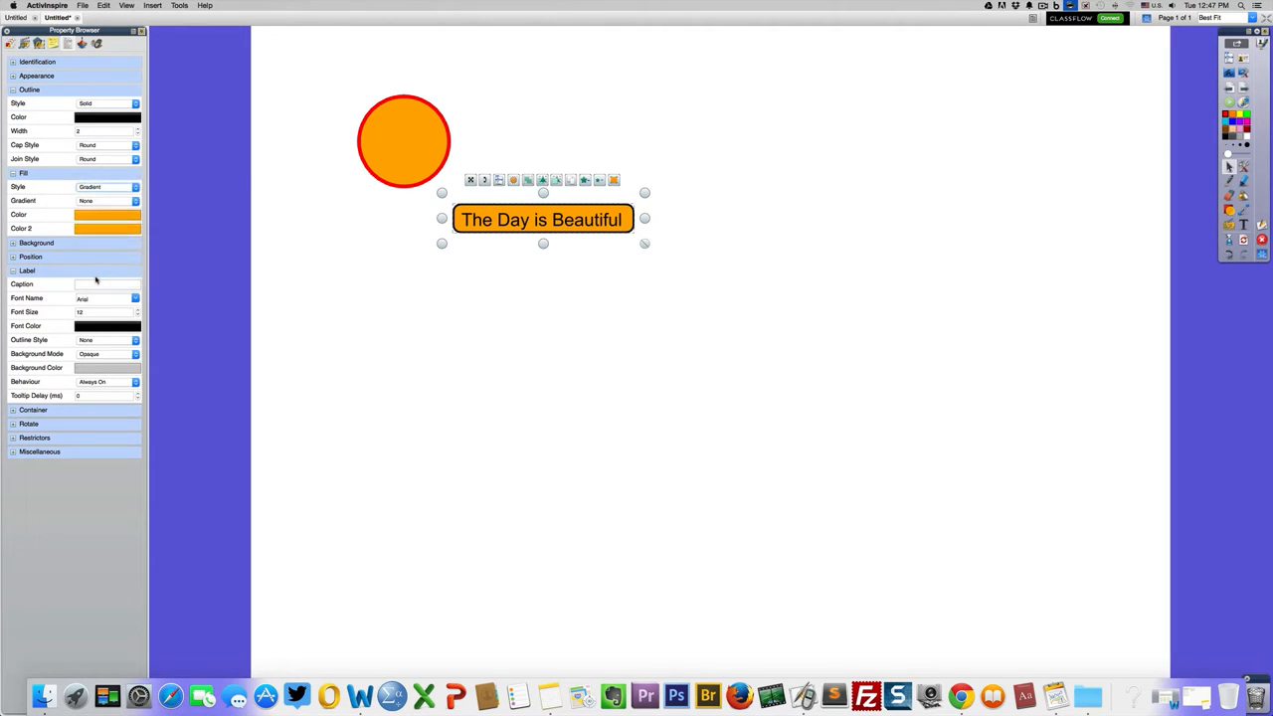
click(136, 215)
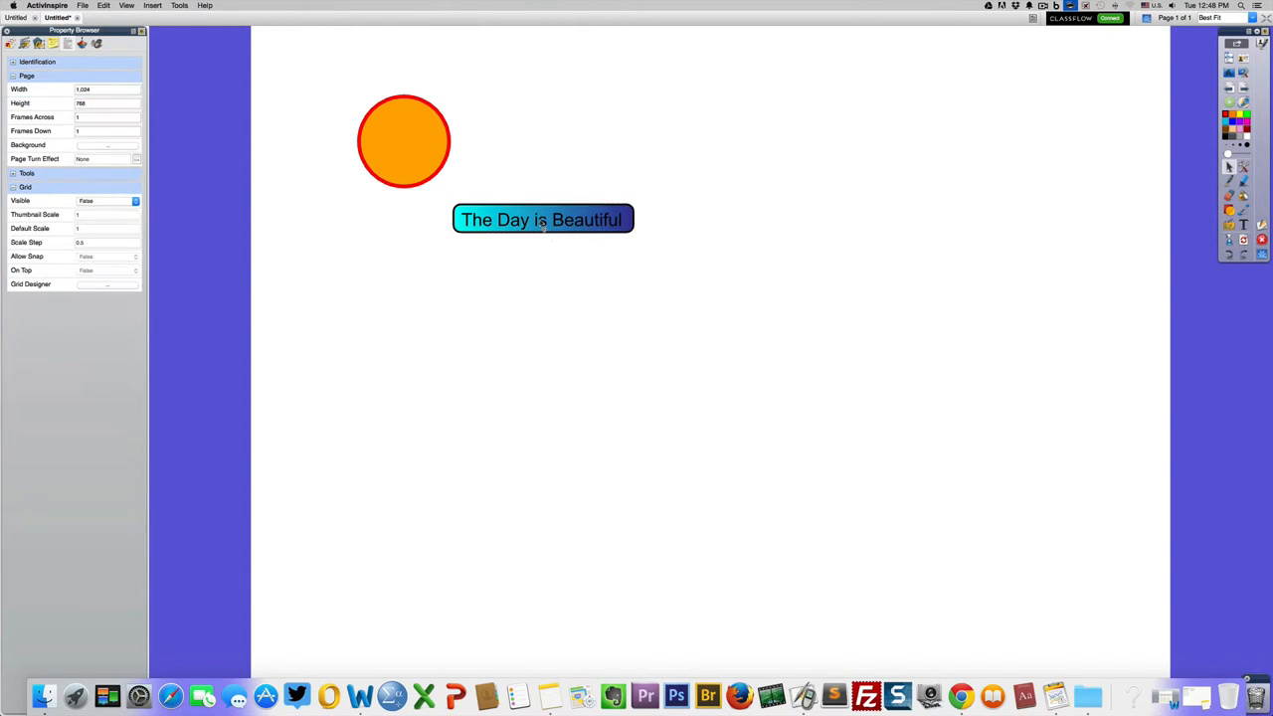
- Select the 'The Day is Beautiful' caption via the Object Browser and make its font white
click(542, 219)
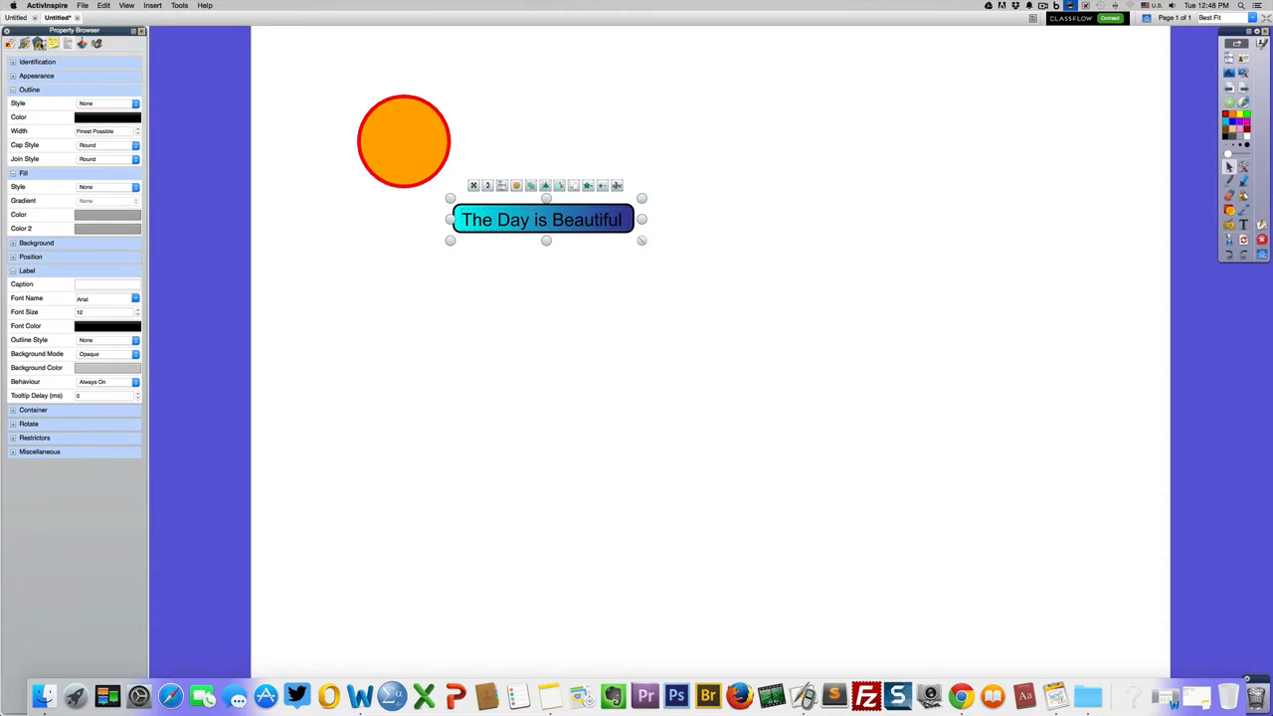
click(68, 43)
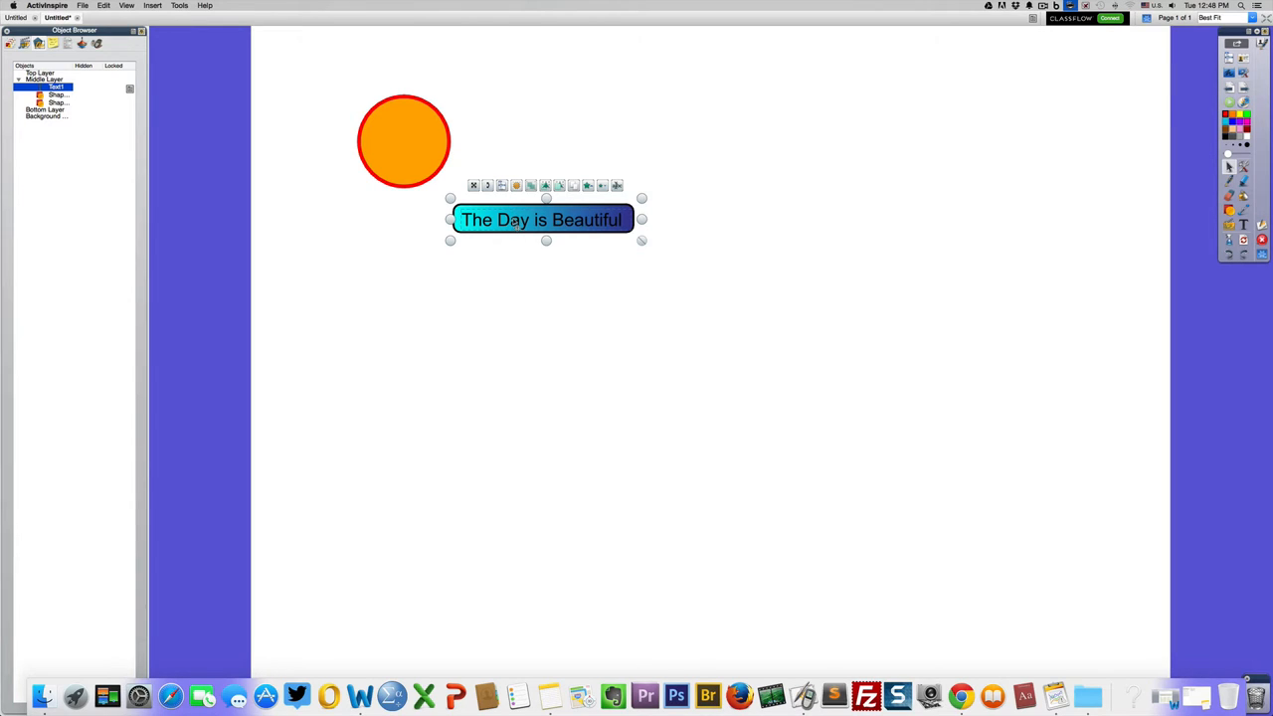
double_click(542, 219)
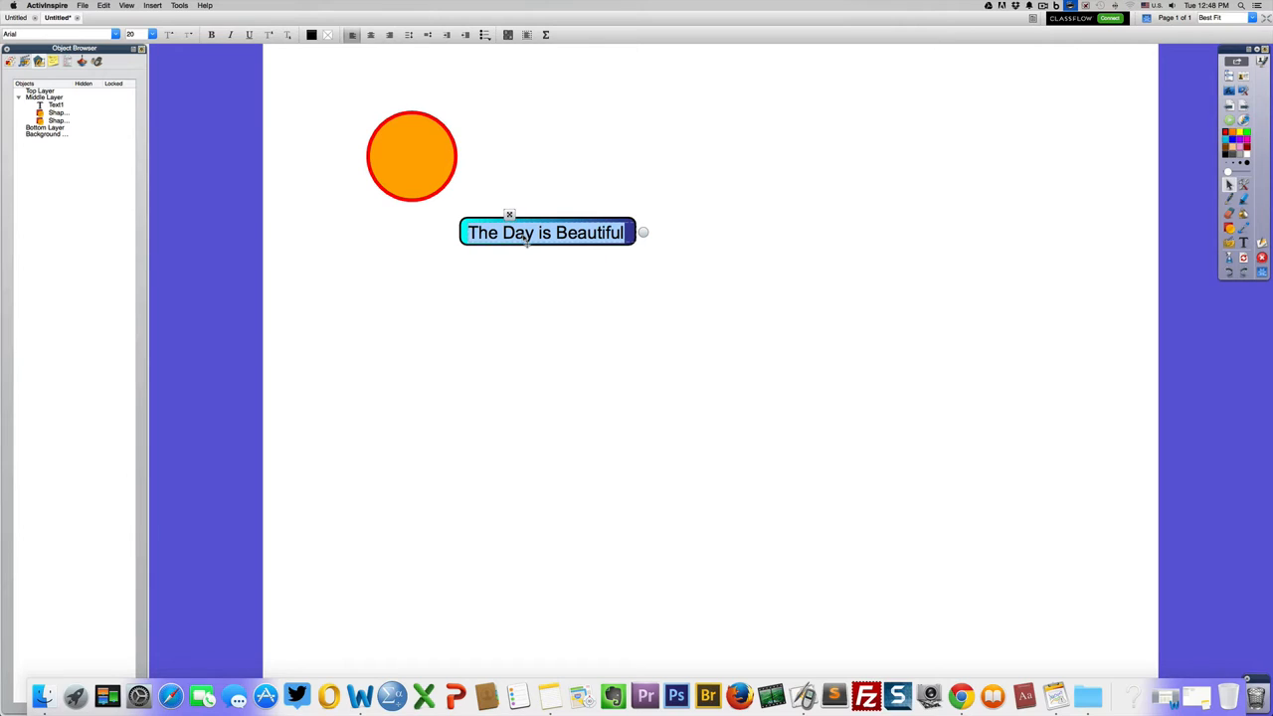
mouse_move(663, 192)
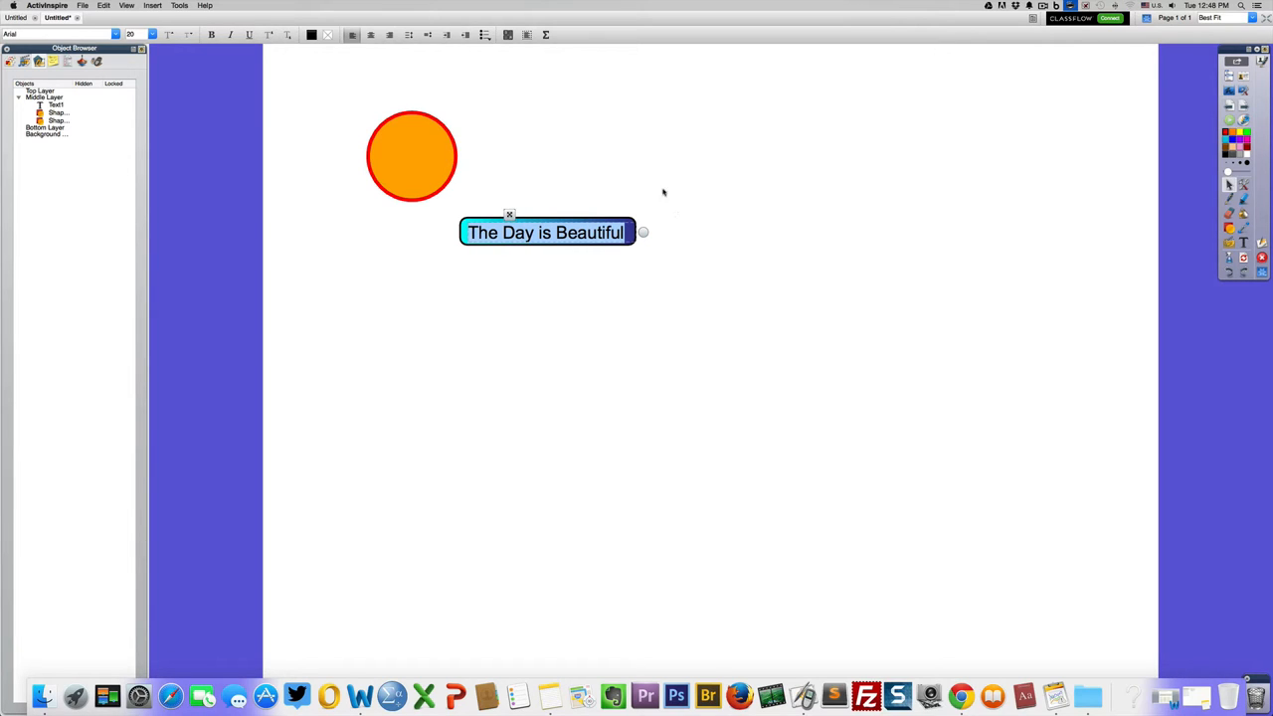
click(311, 35)
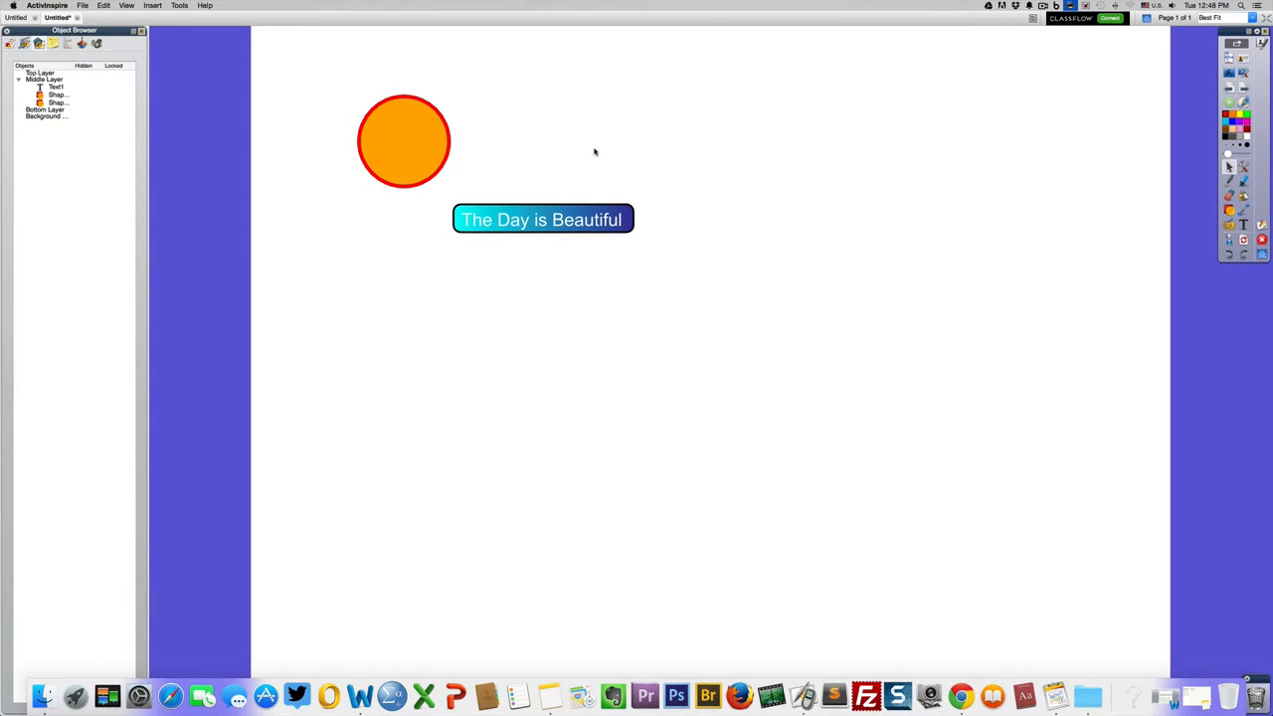
mouse_move(680, 236)
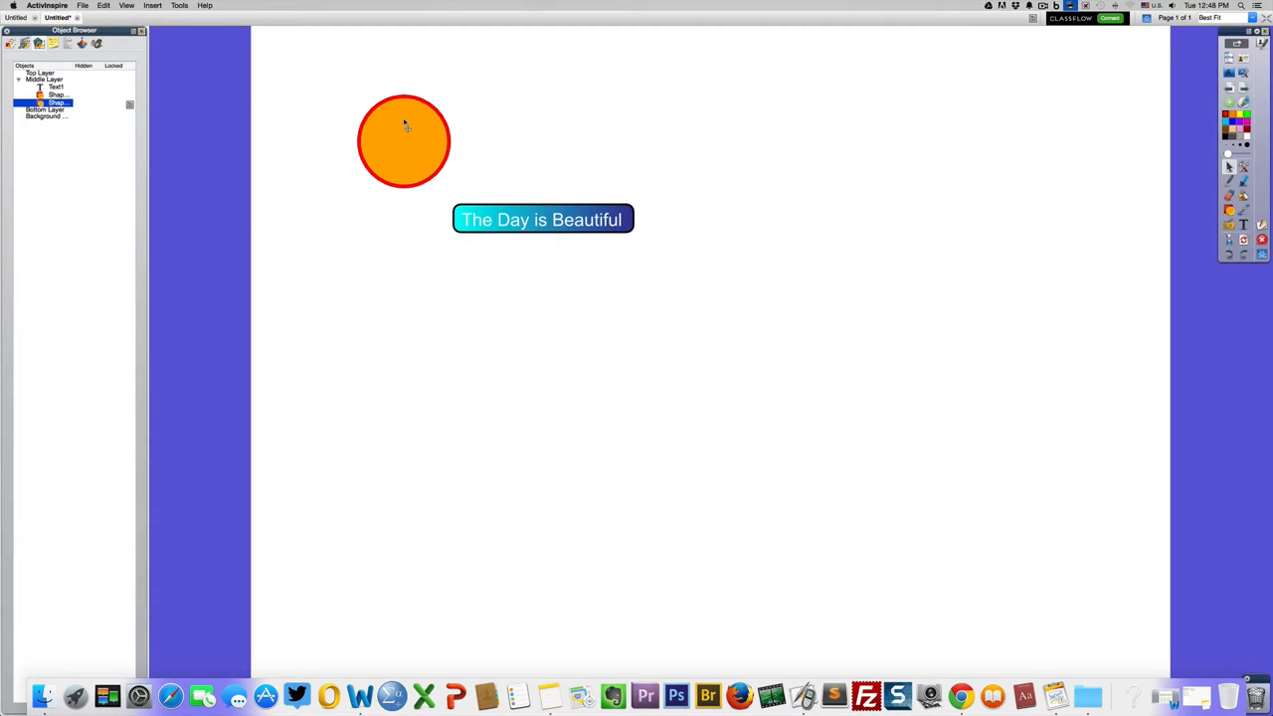
click(404, 139)
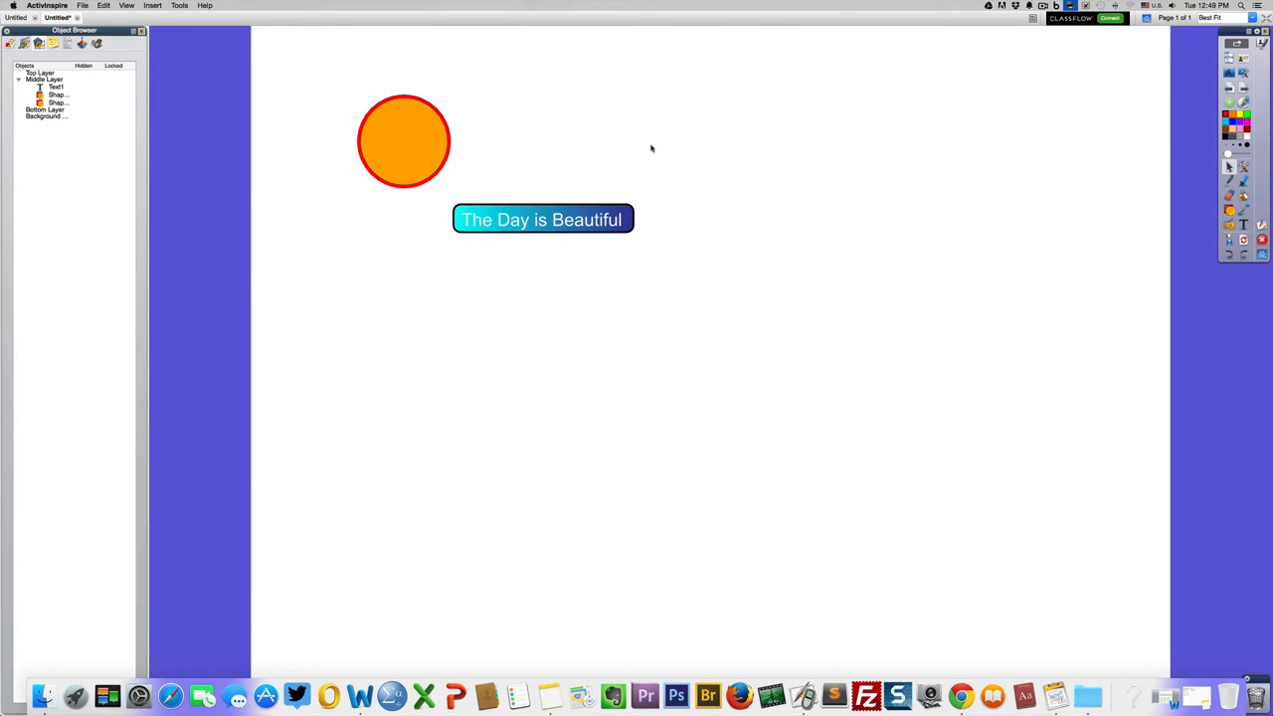
click(542, 219)
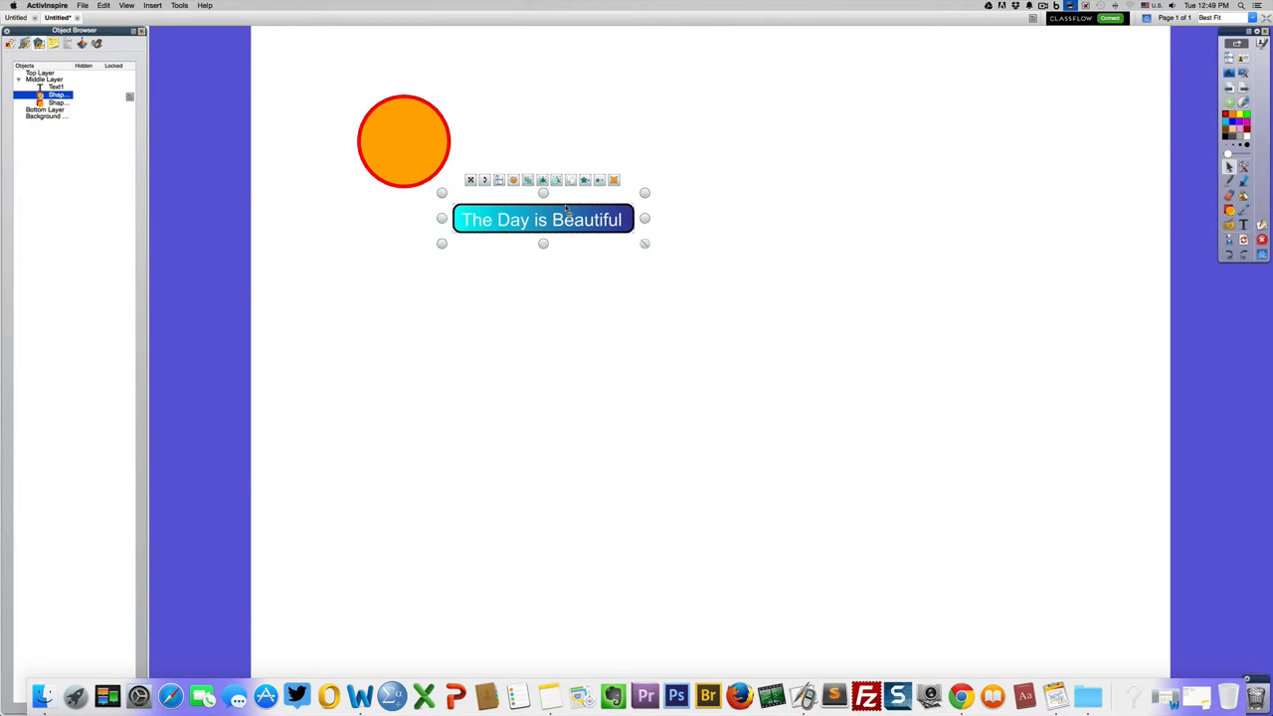
click(720, 216)
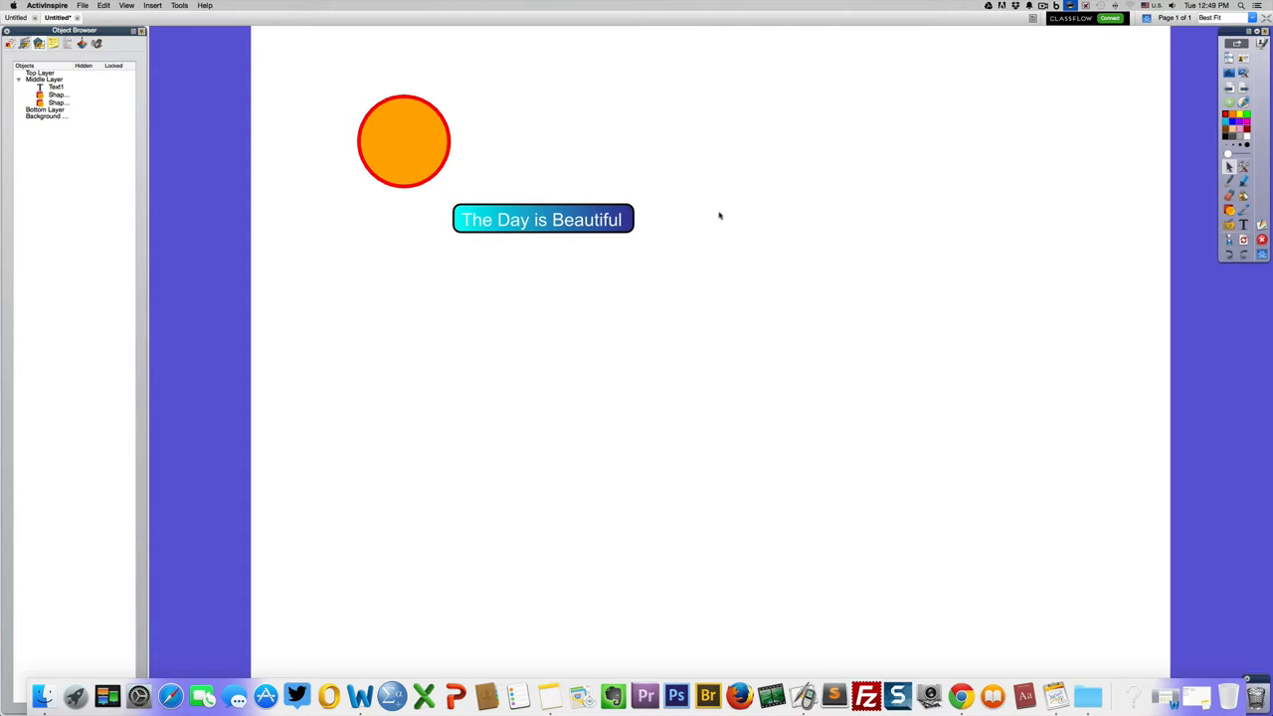
click(542, 219)
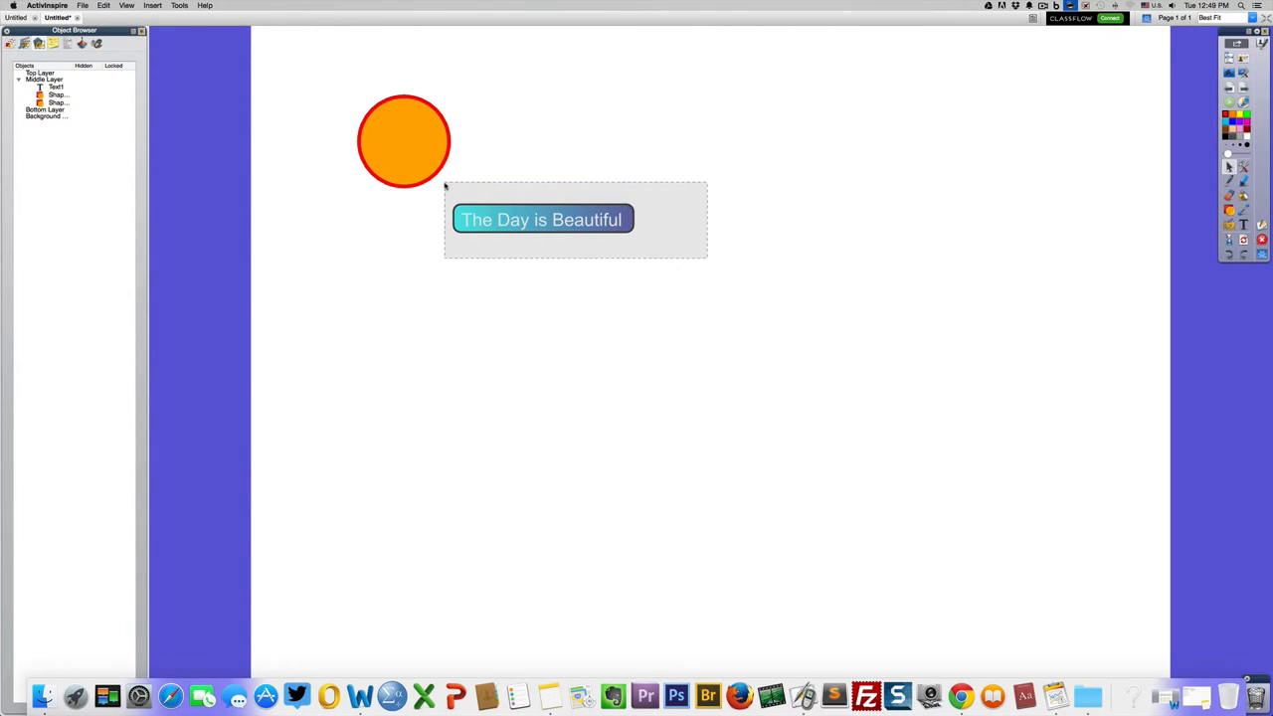
- Select the gradient bar and its caption, leaving the orange circle deleted
click(663, 265)
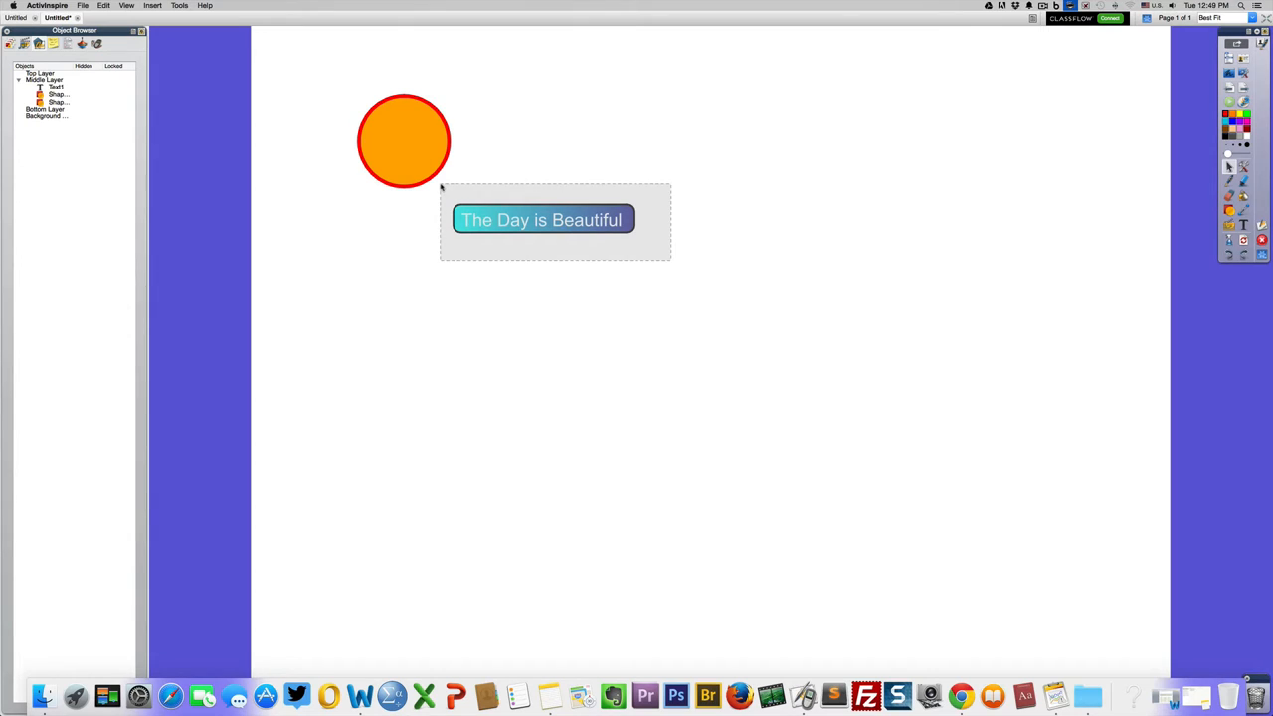
click(542, 219)
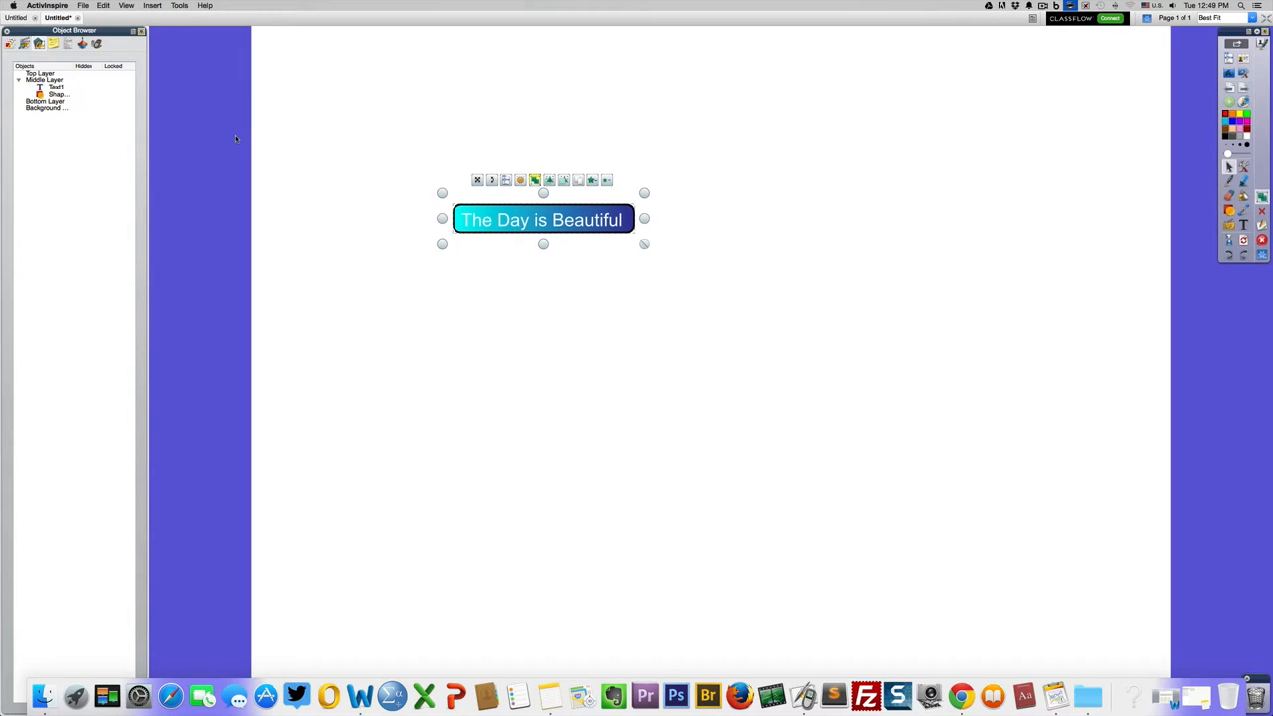
- Drag the grouped title bar around the page, then drop it near the top-left corner
click(480, 296)
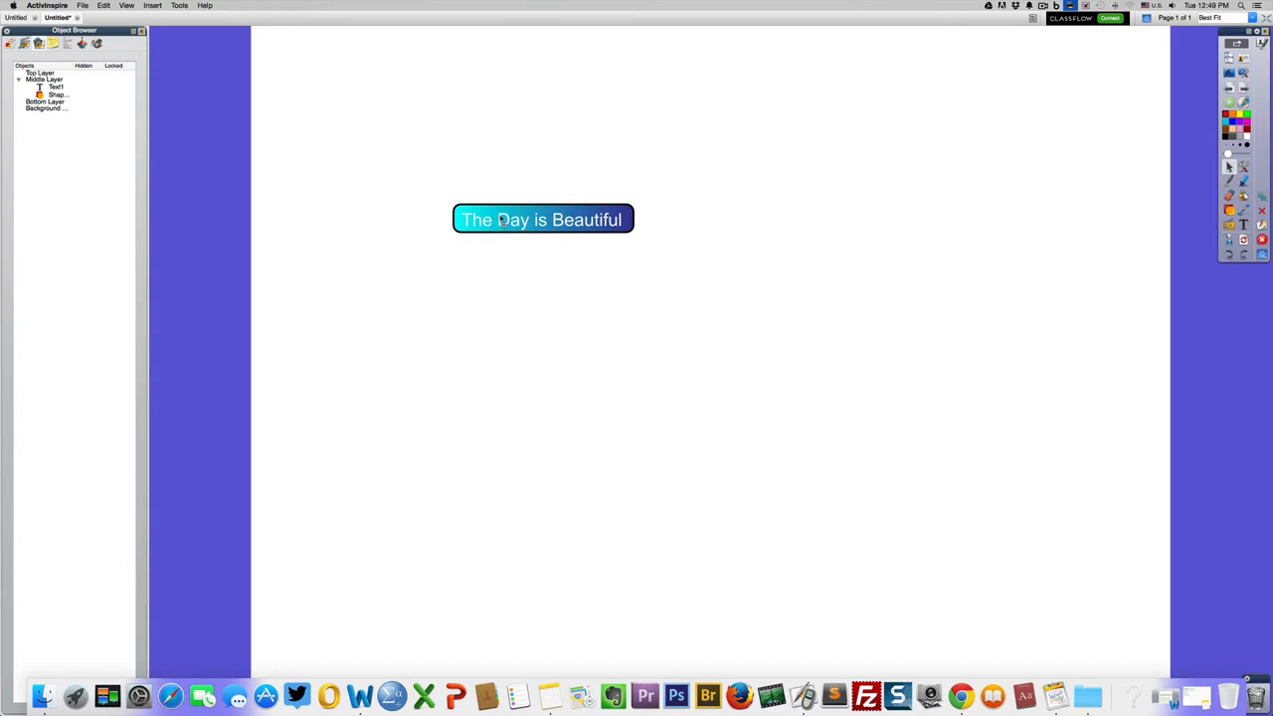
drag(542, 220, 535, 123)
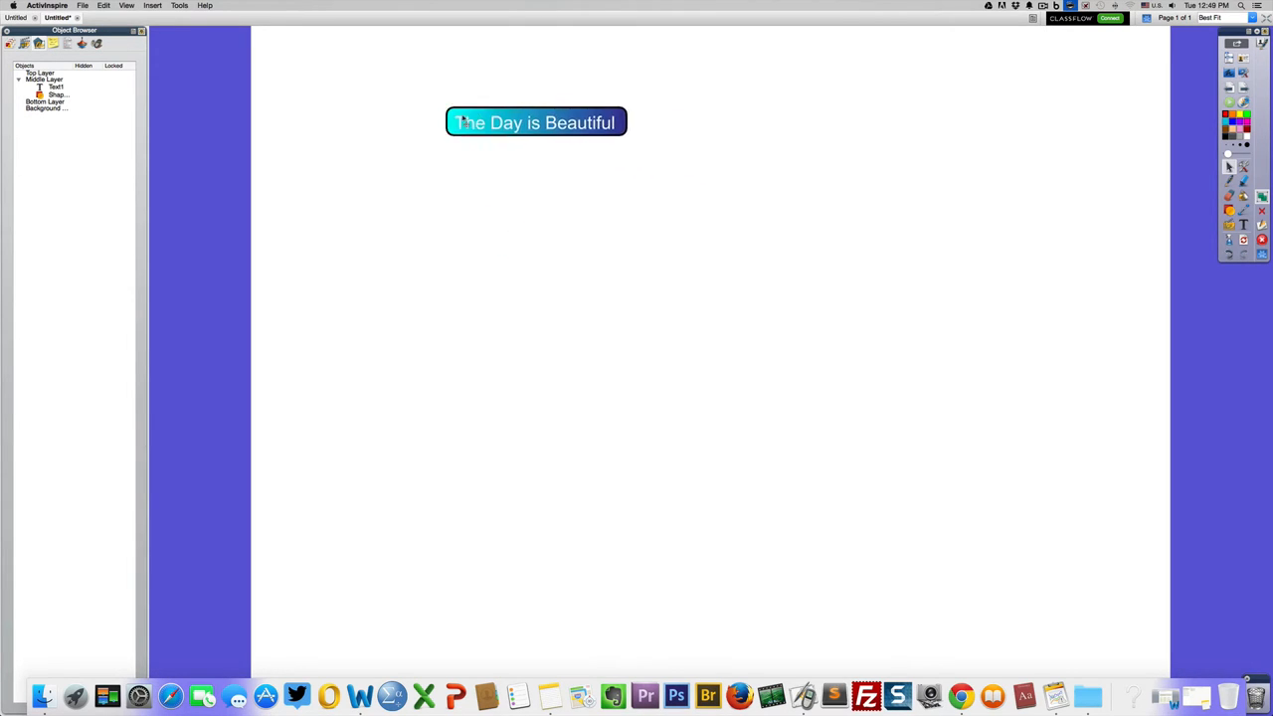
drag(536, 122, 629, 182)
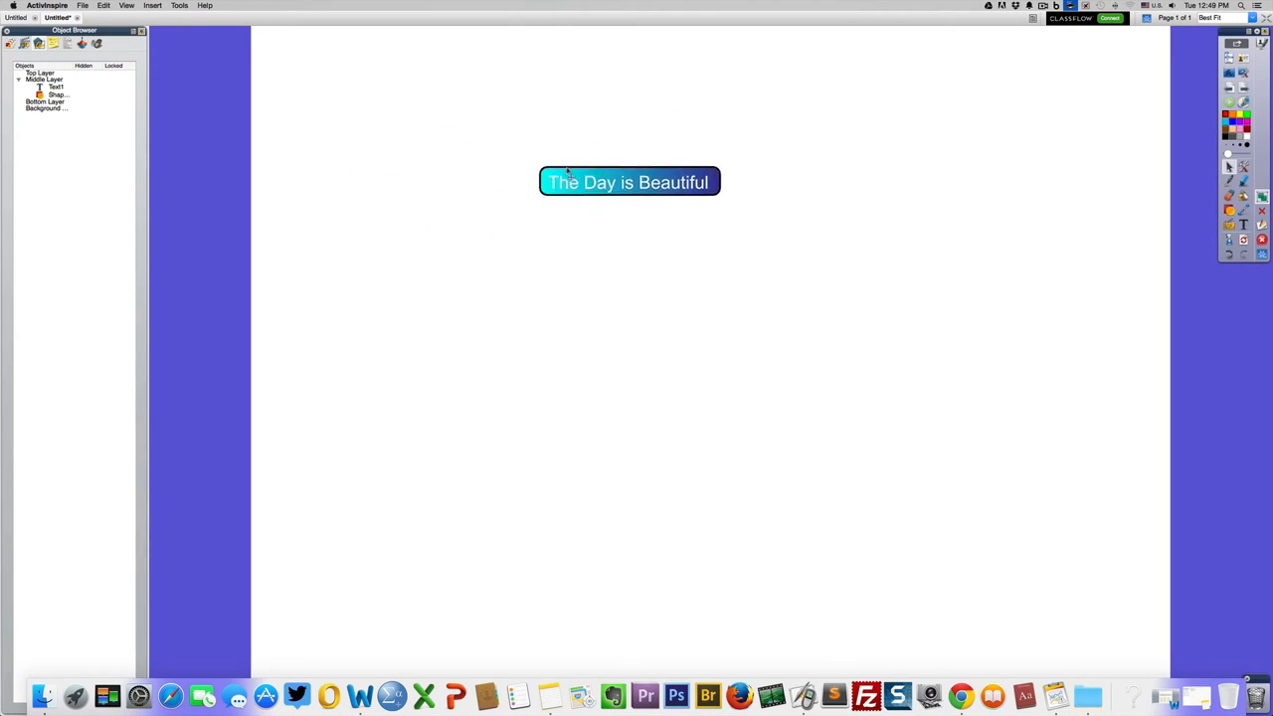
drag(629, 182, 559, 199)
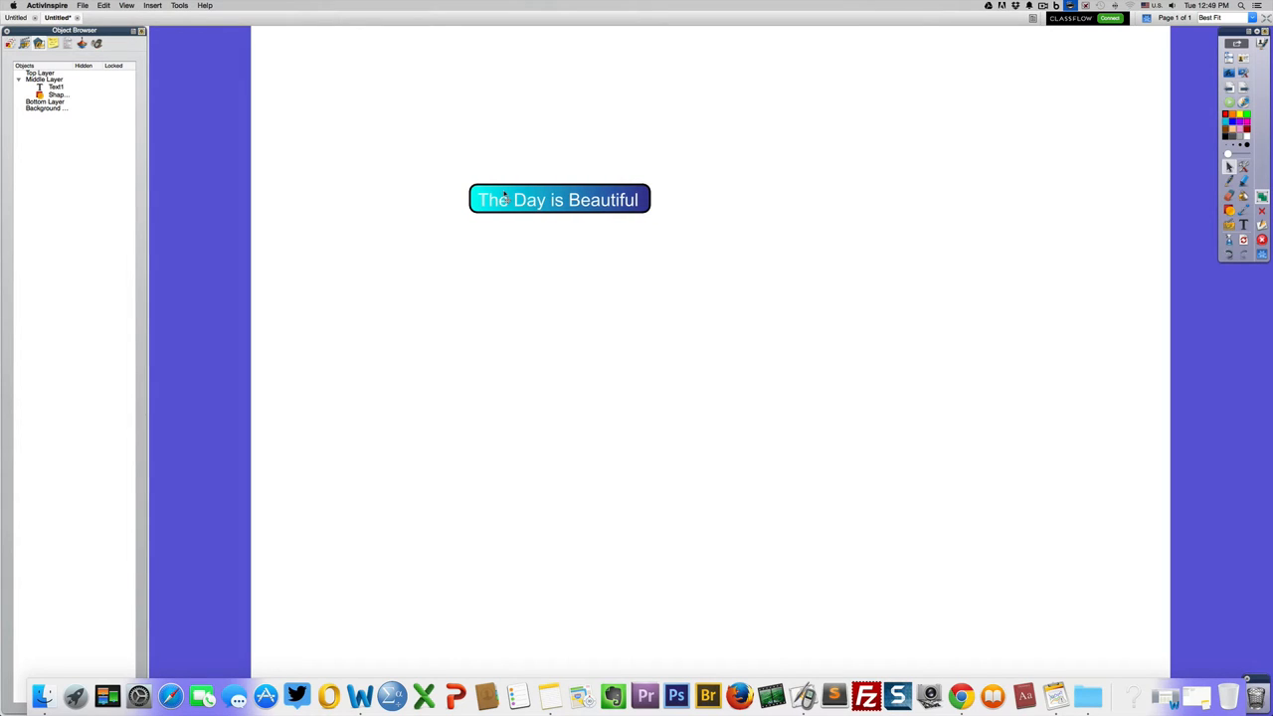
drag(557, 199, 530, 165)
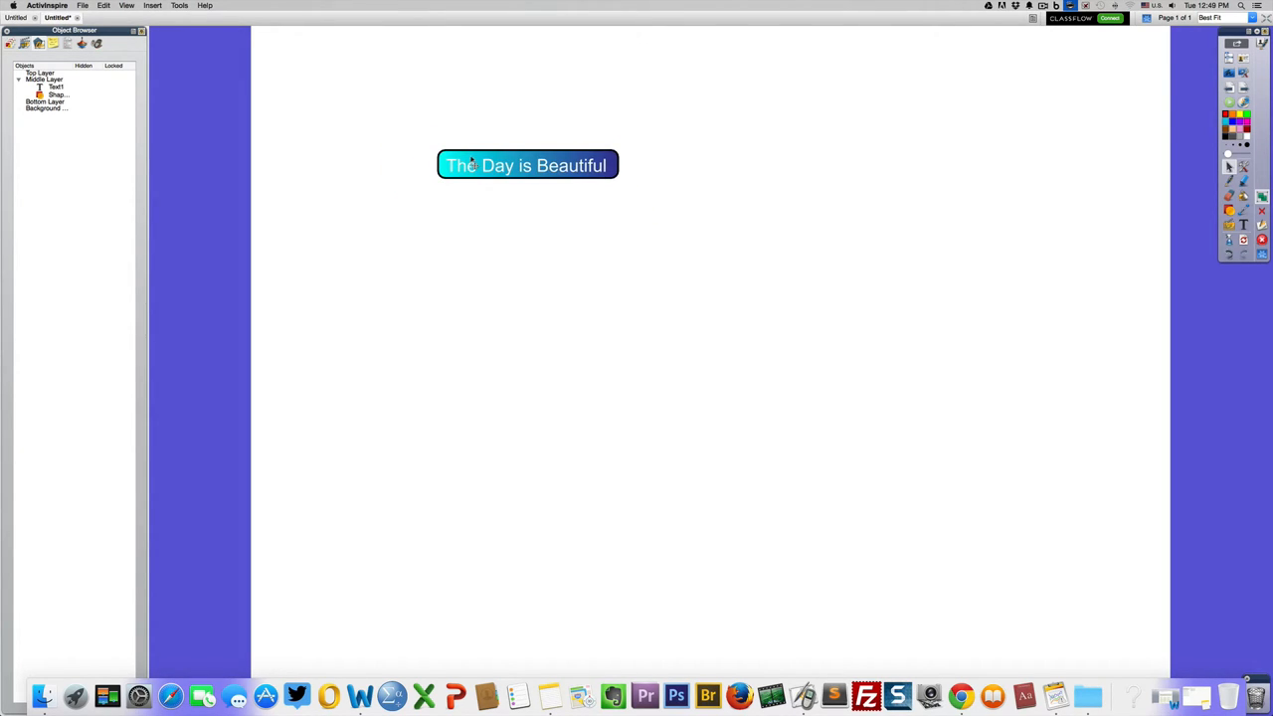
drag(527, 165, 542, 219)
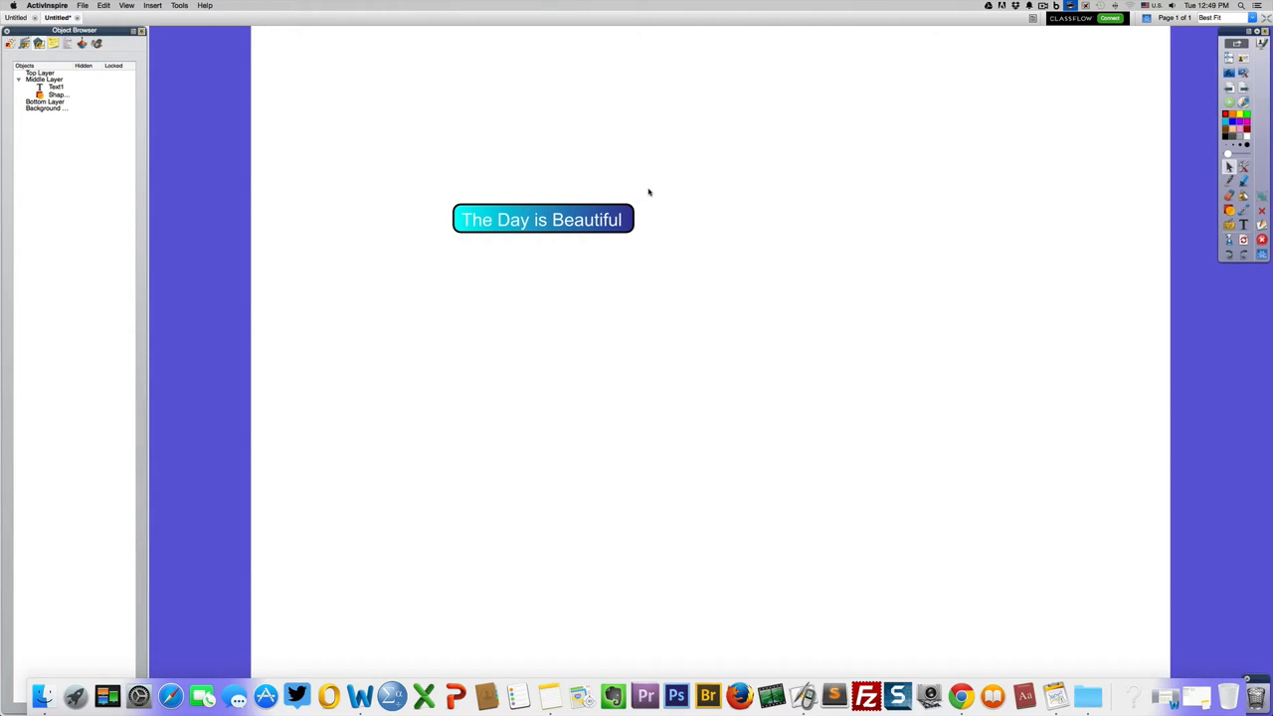
mouse_move(655, 197)
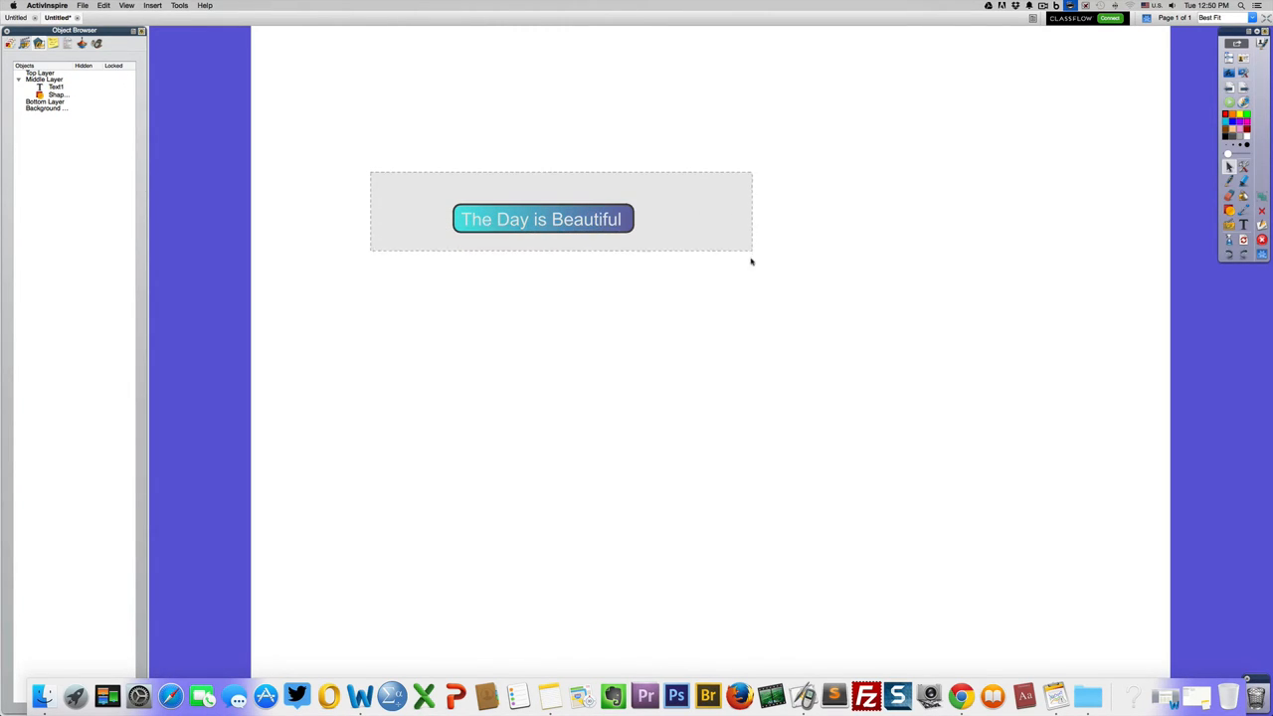
click(542, 219)
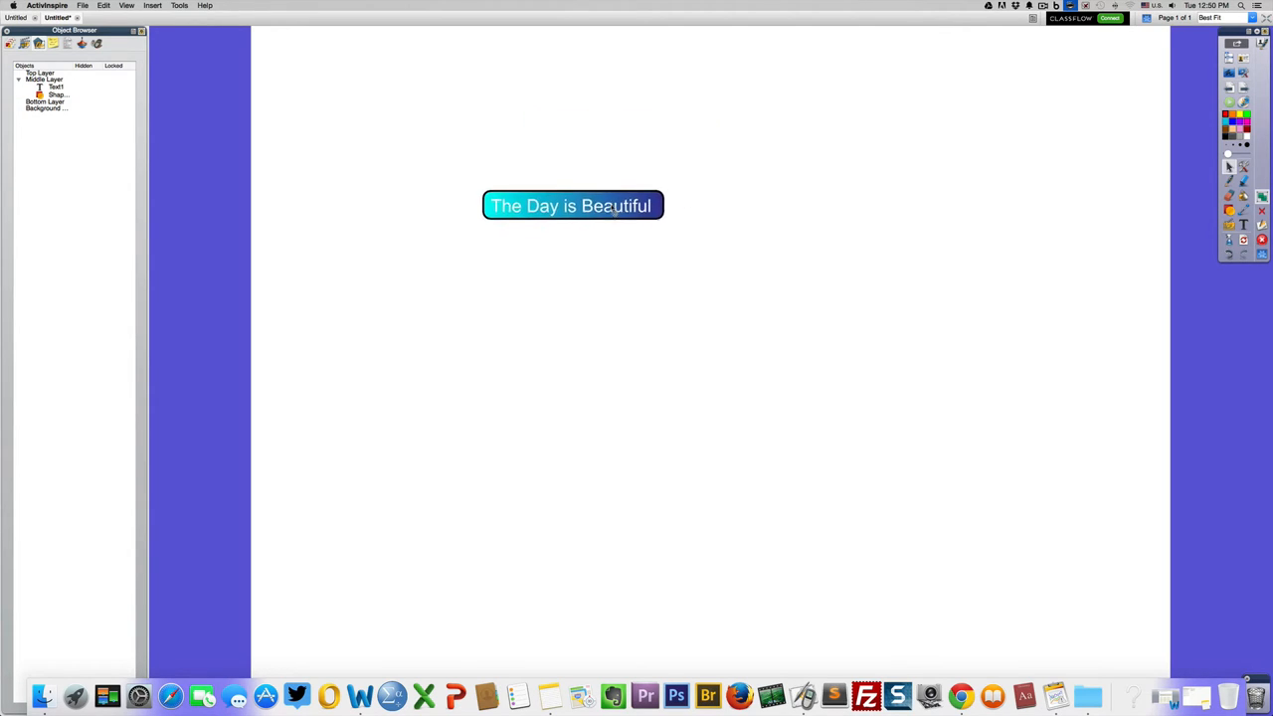
drag(572, 206, 401, 105)
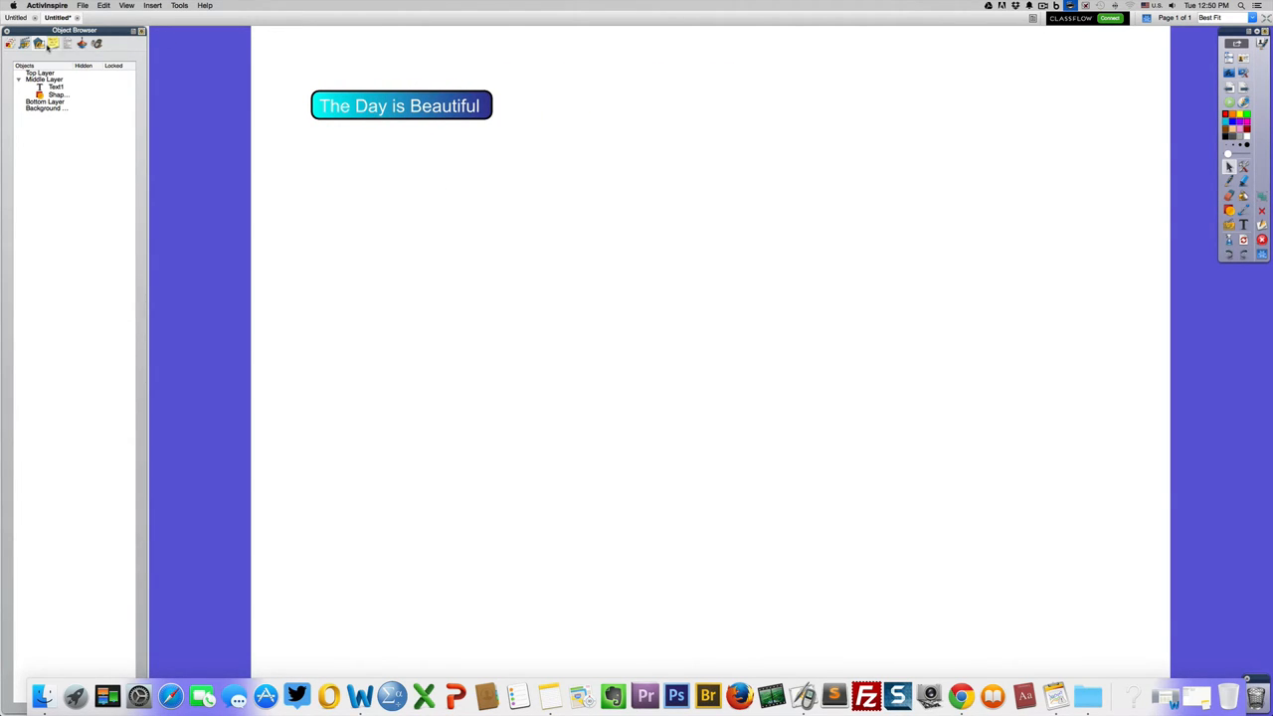
- Open the All_About_Actions flipchart showing page 1
click(53, 43)
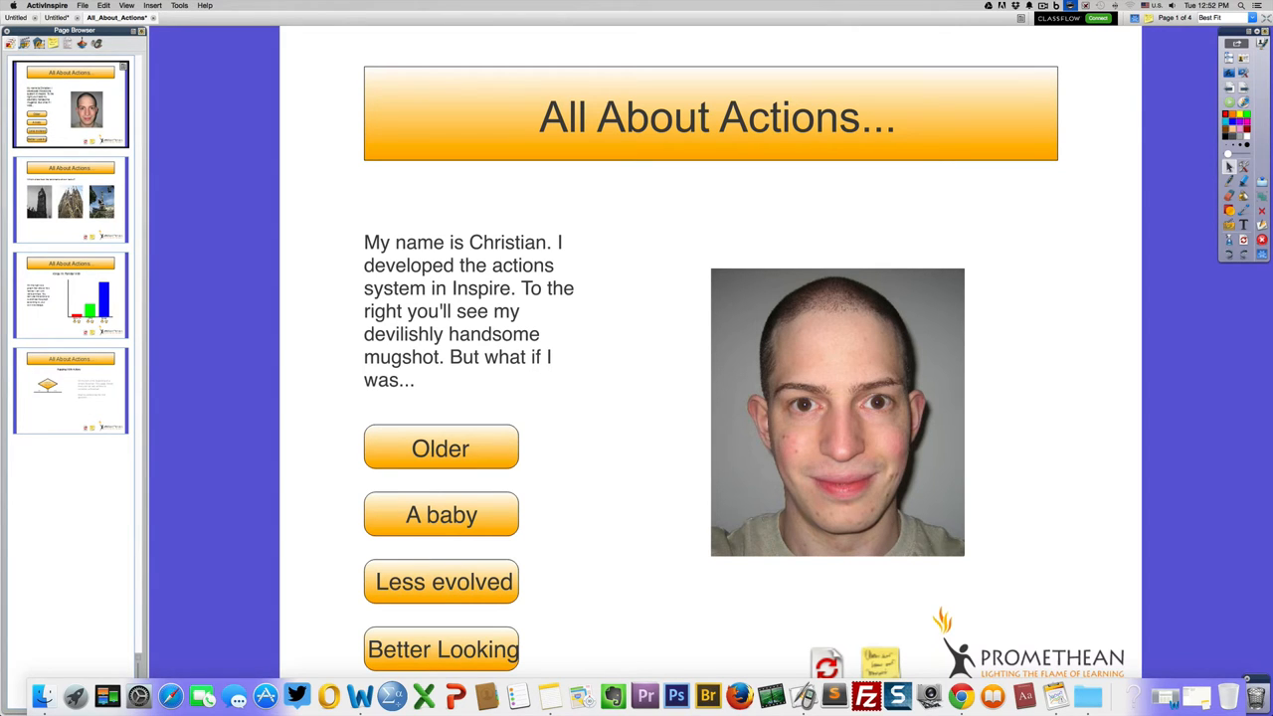
click(70, 390)
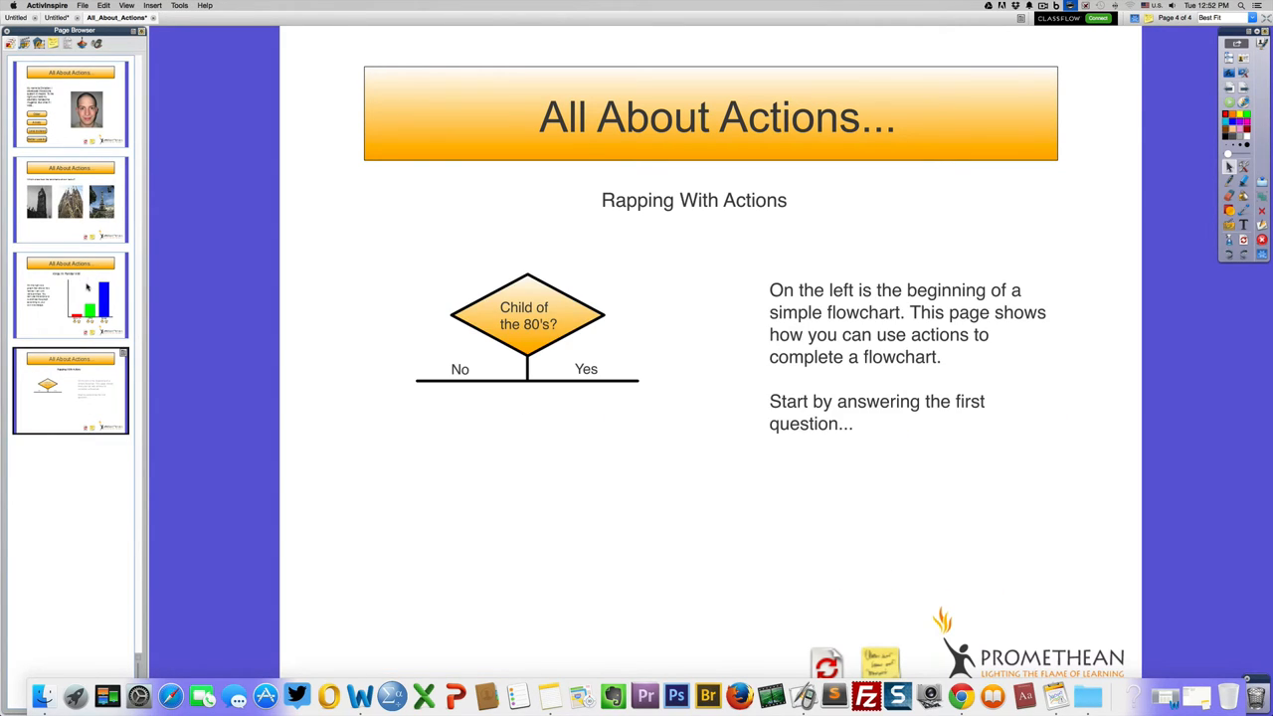
click(70, 294)
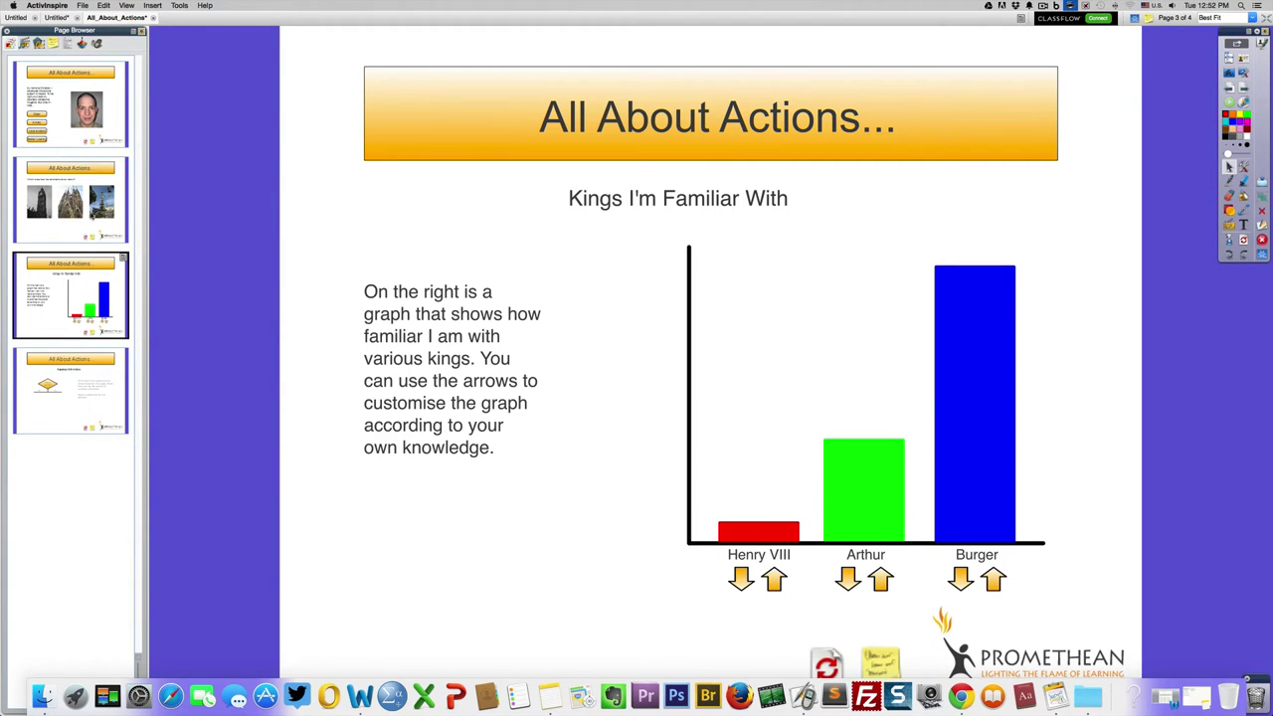
click(70, 199)
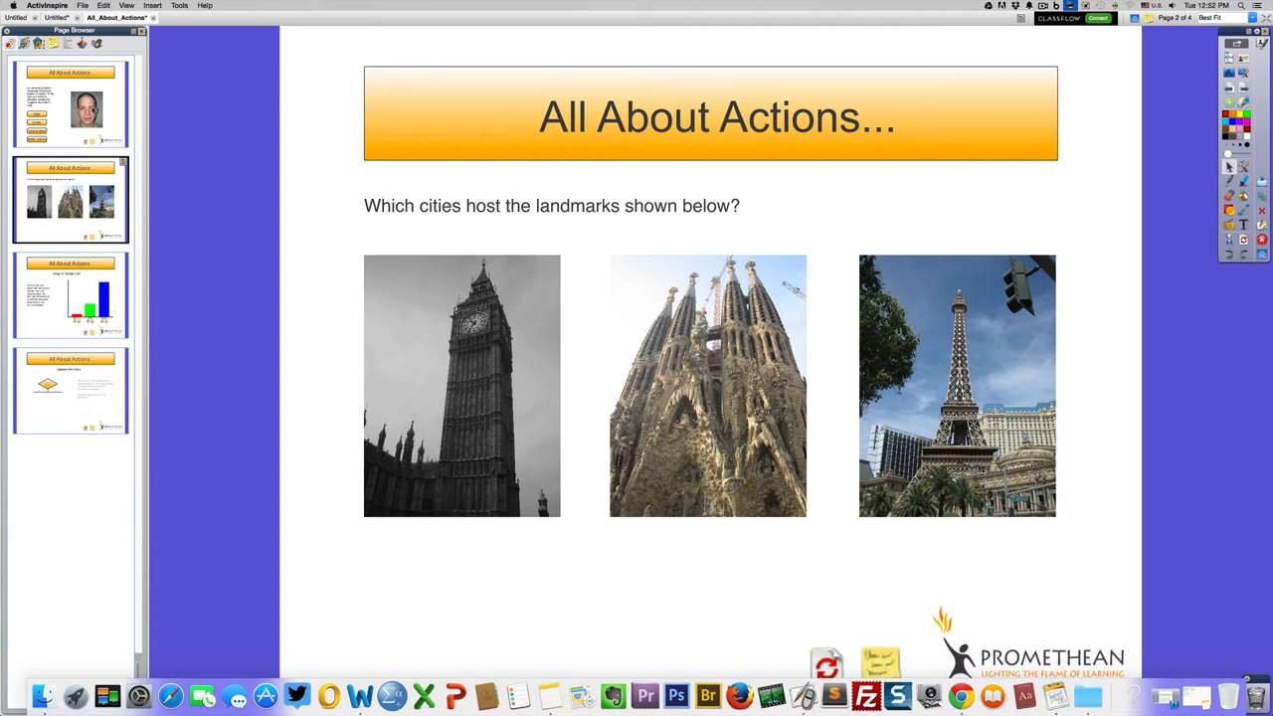
click(70, 105)
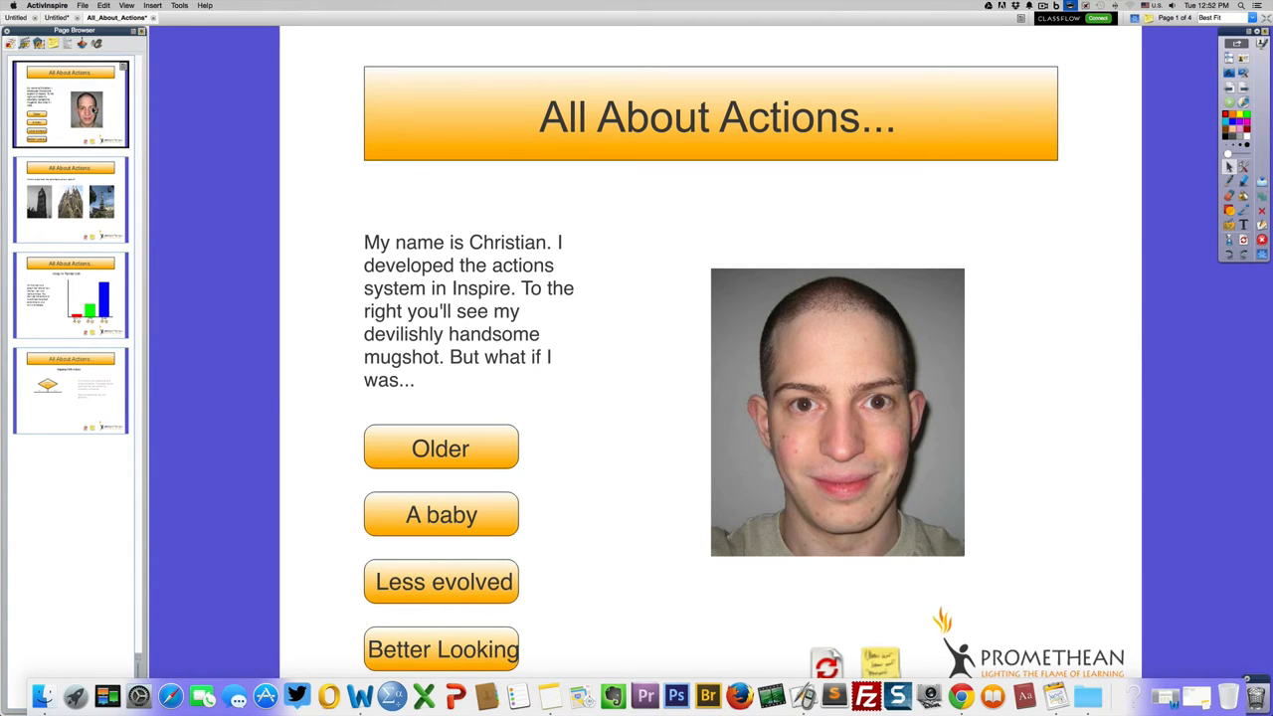
mouse_move(664, 229)
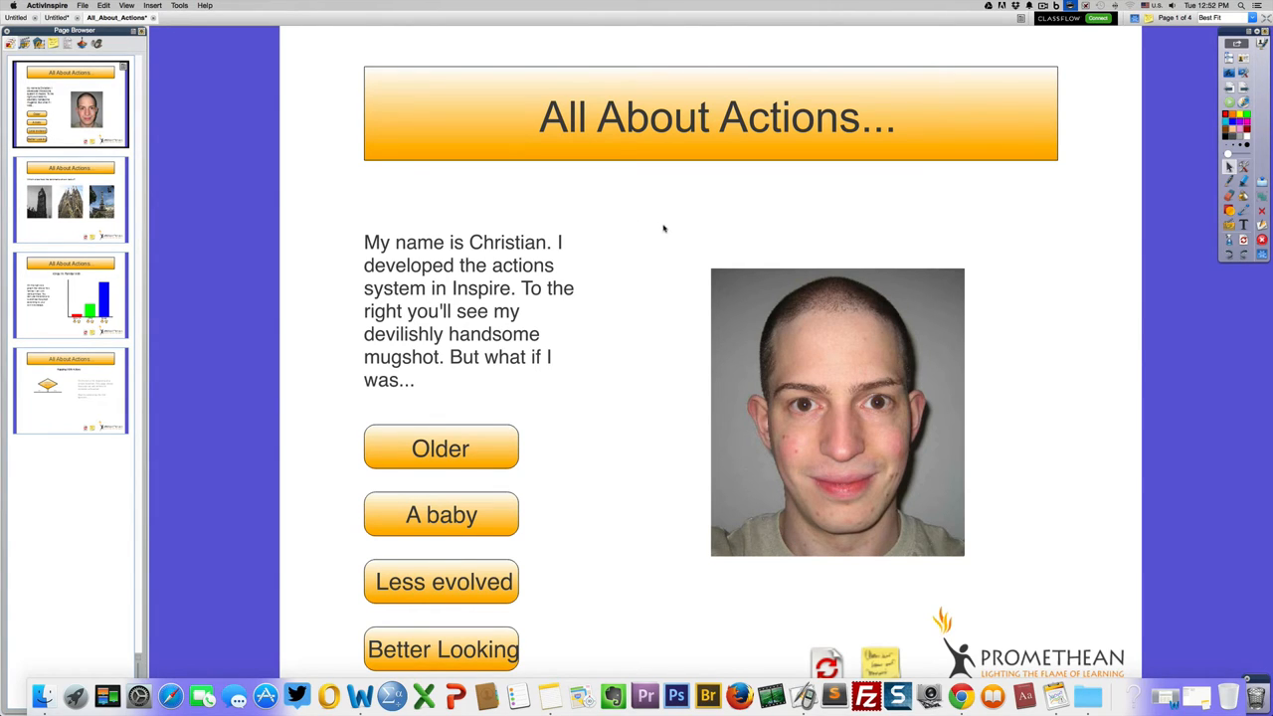
mouse_move(657, 229)
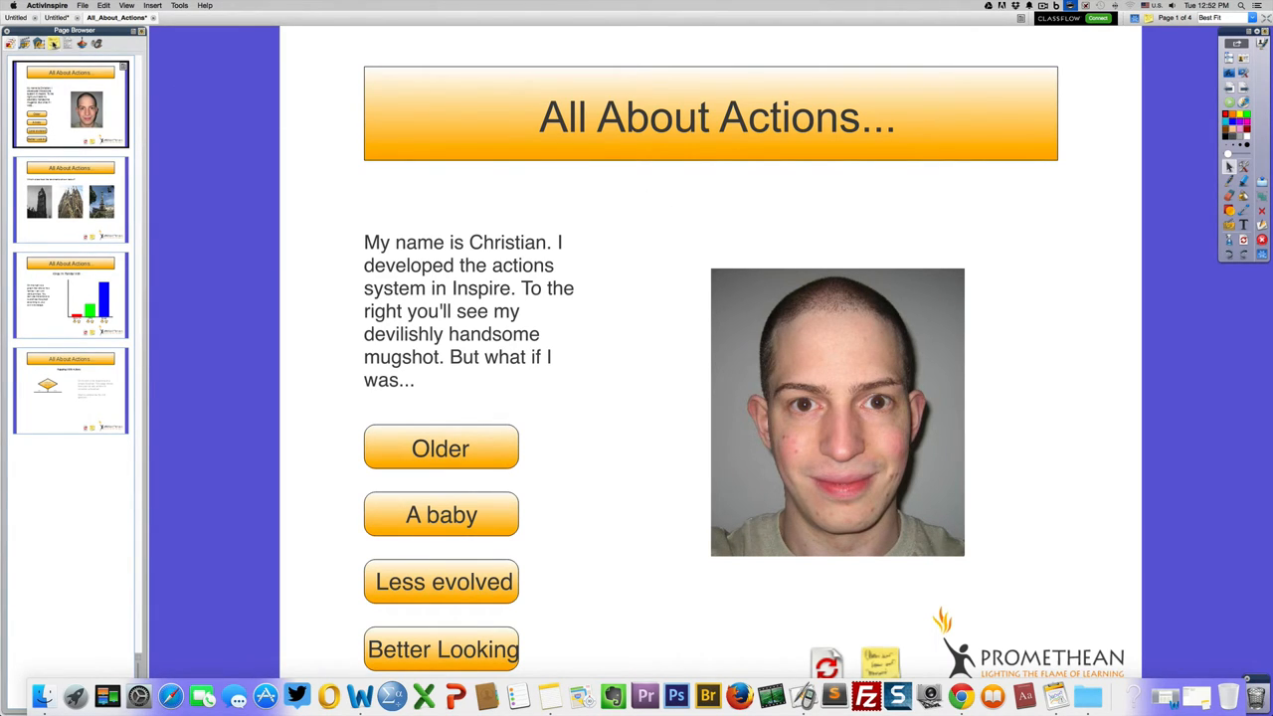
- Show the Notes Browser with the first page's teacher notes
click(53, 42)
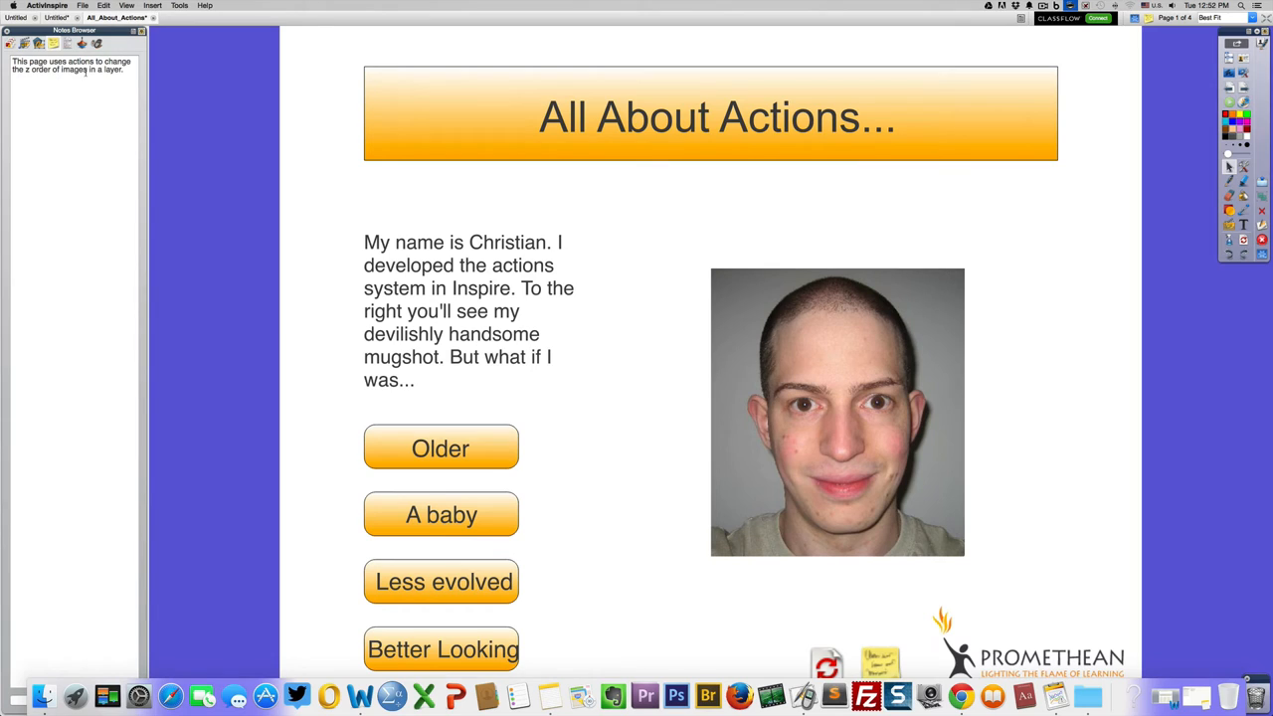
mouse_move(254, 274)
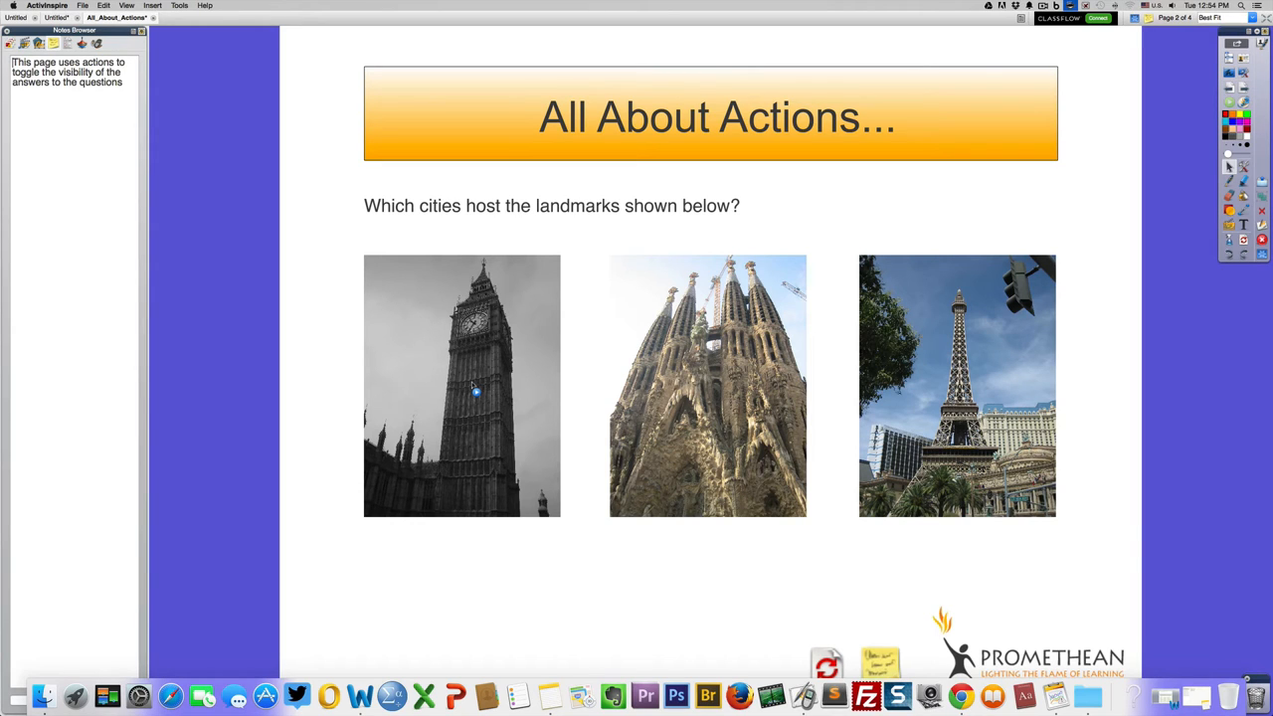
mouse_move(953, 405)
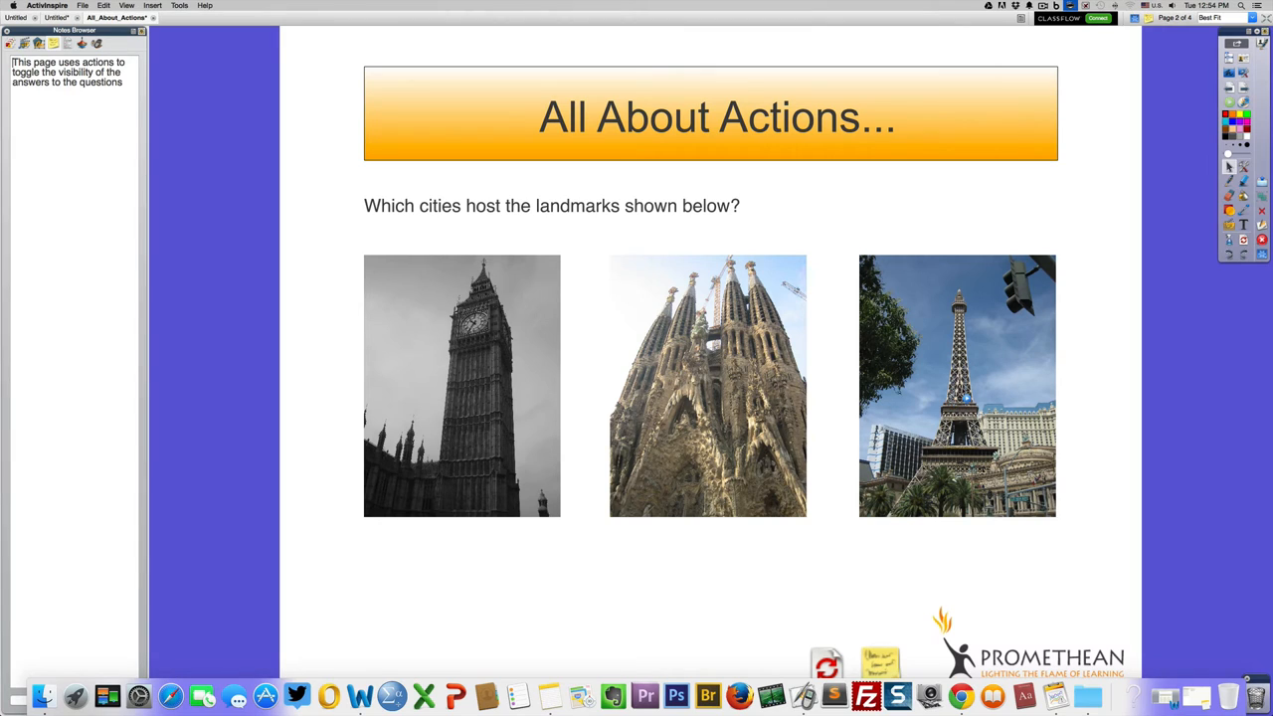
- Reveal the Eiffel Tower (Las Vegas), Big Ben (London) and Sagrada Familia (Barcelona) answers
click(957, 386)
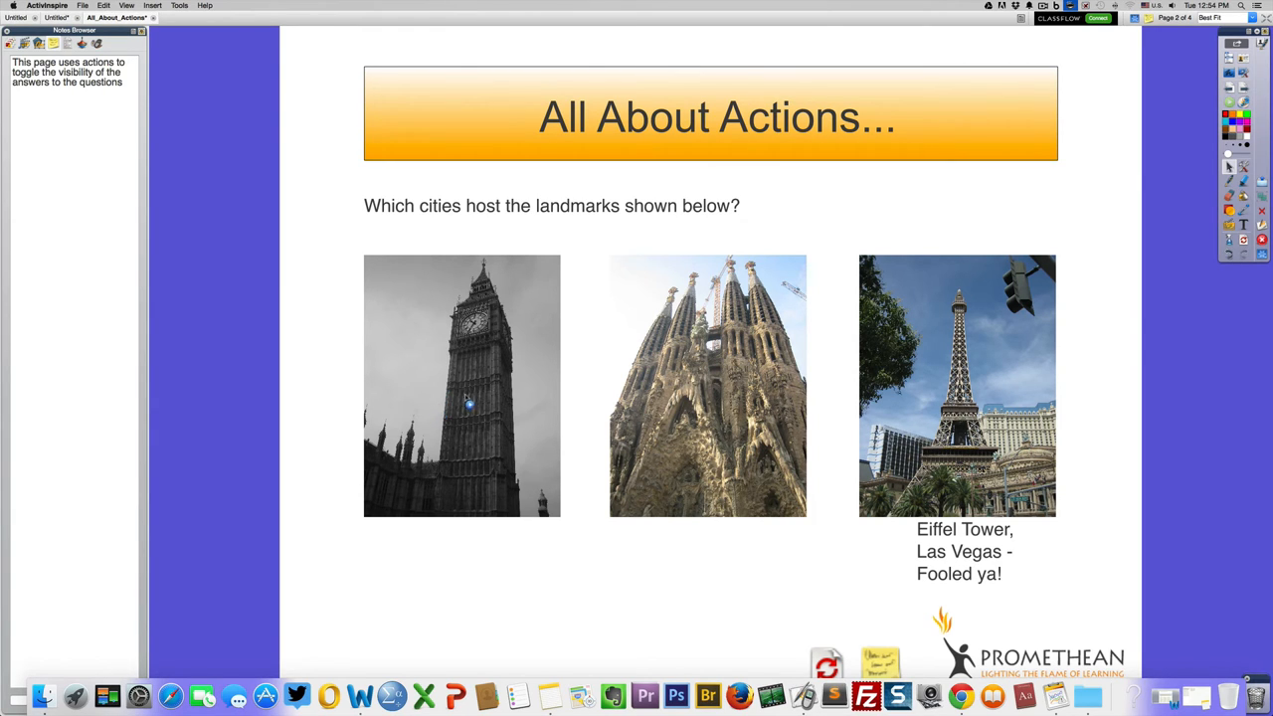
mouse_move(450, 402)
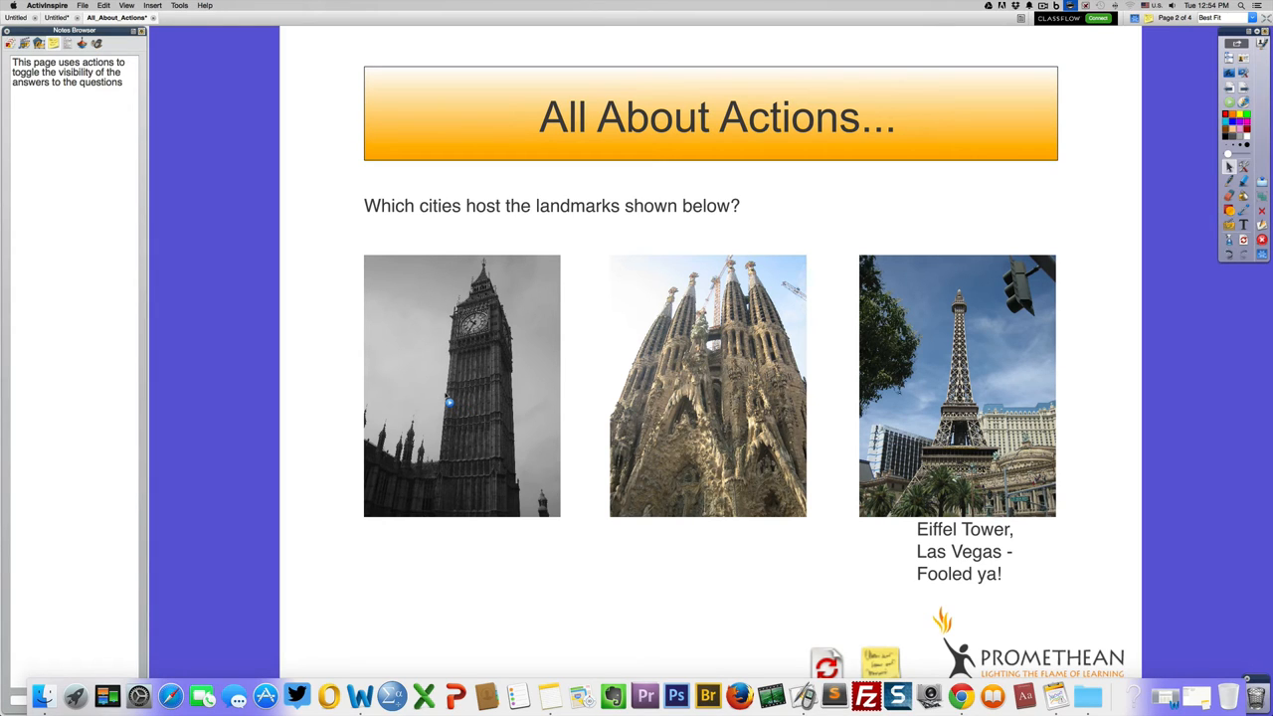
click(450, 402)
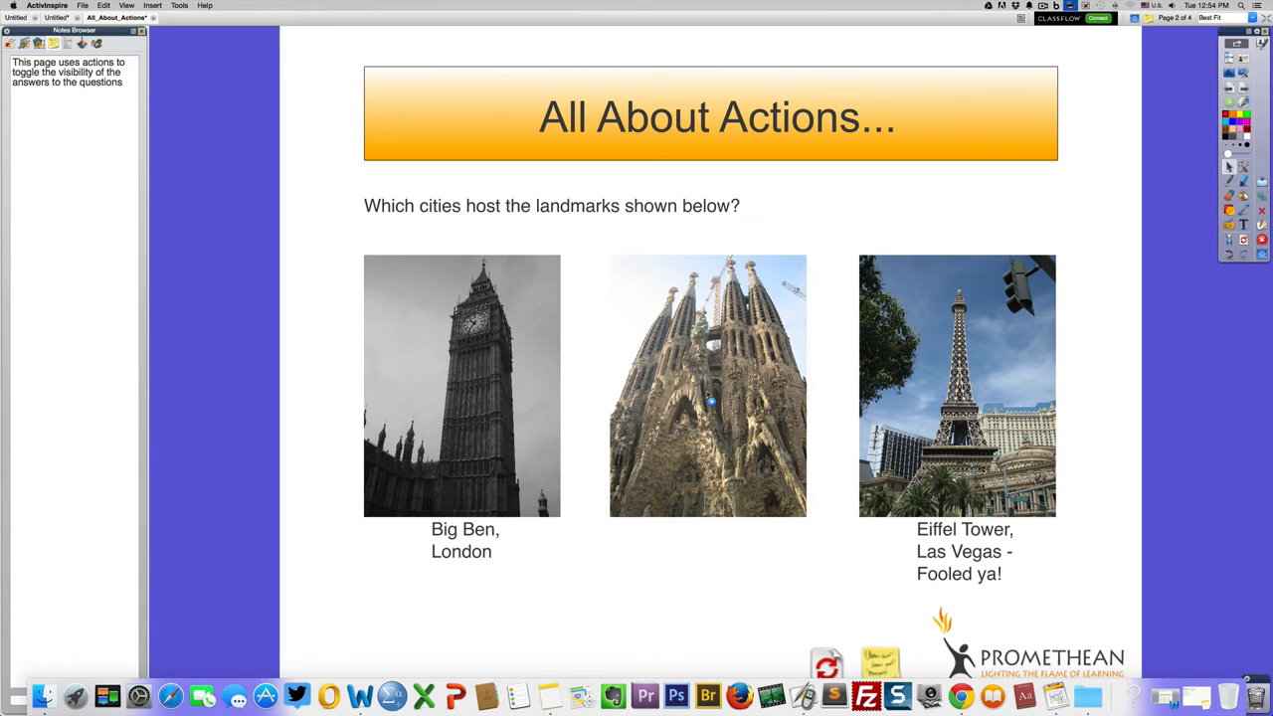
click(708, 384)
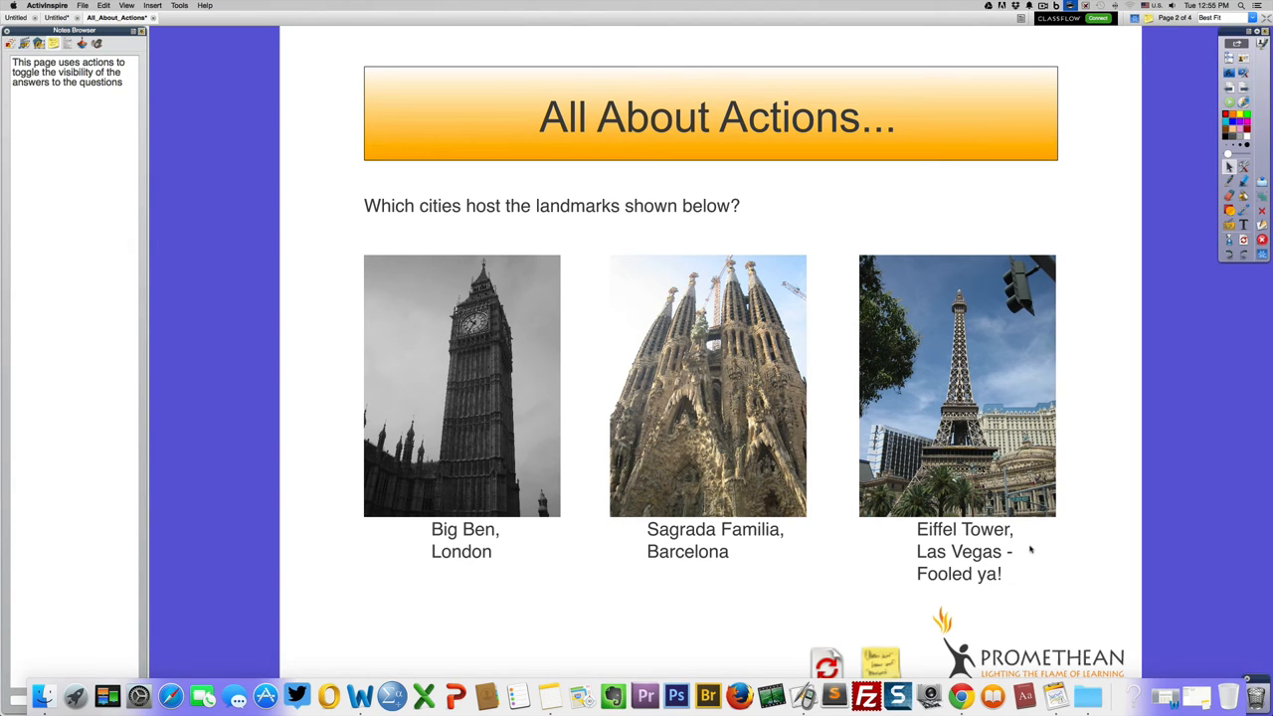
mouse_move(967, 568)
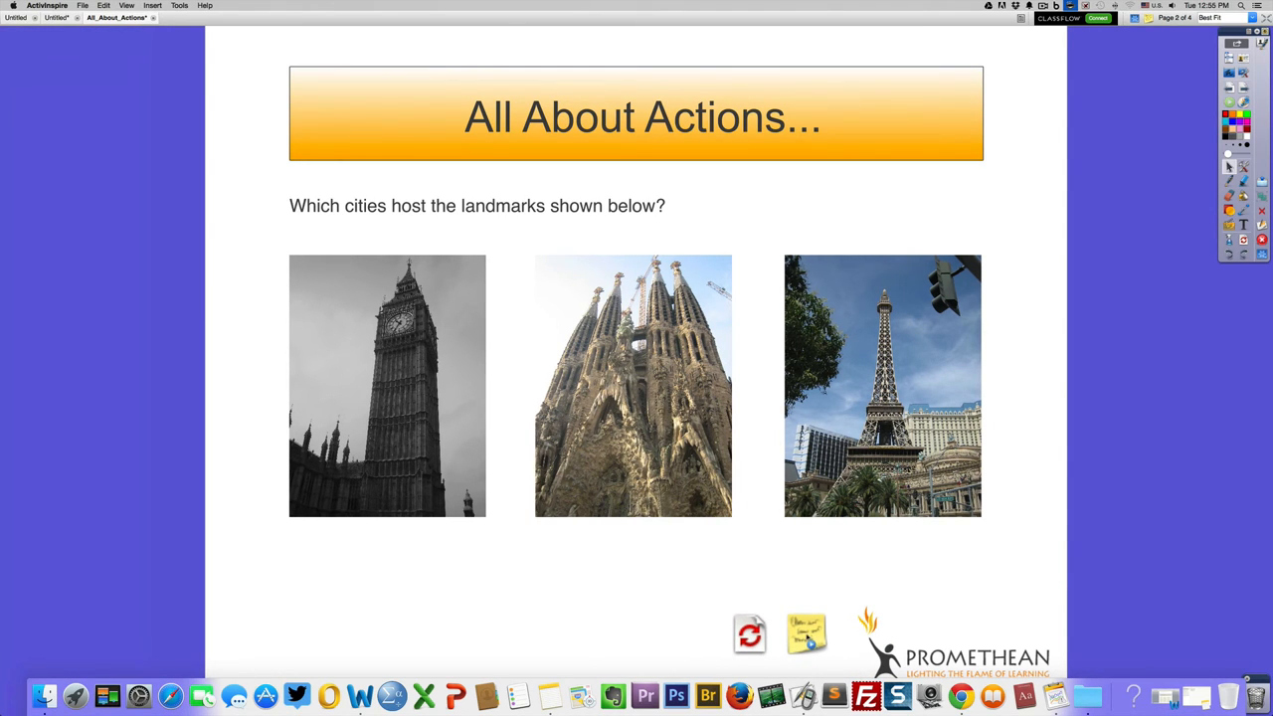
mouse_move(134, 159)
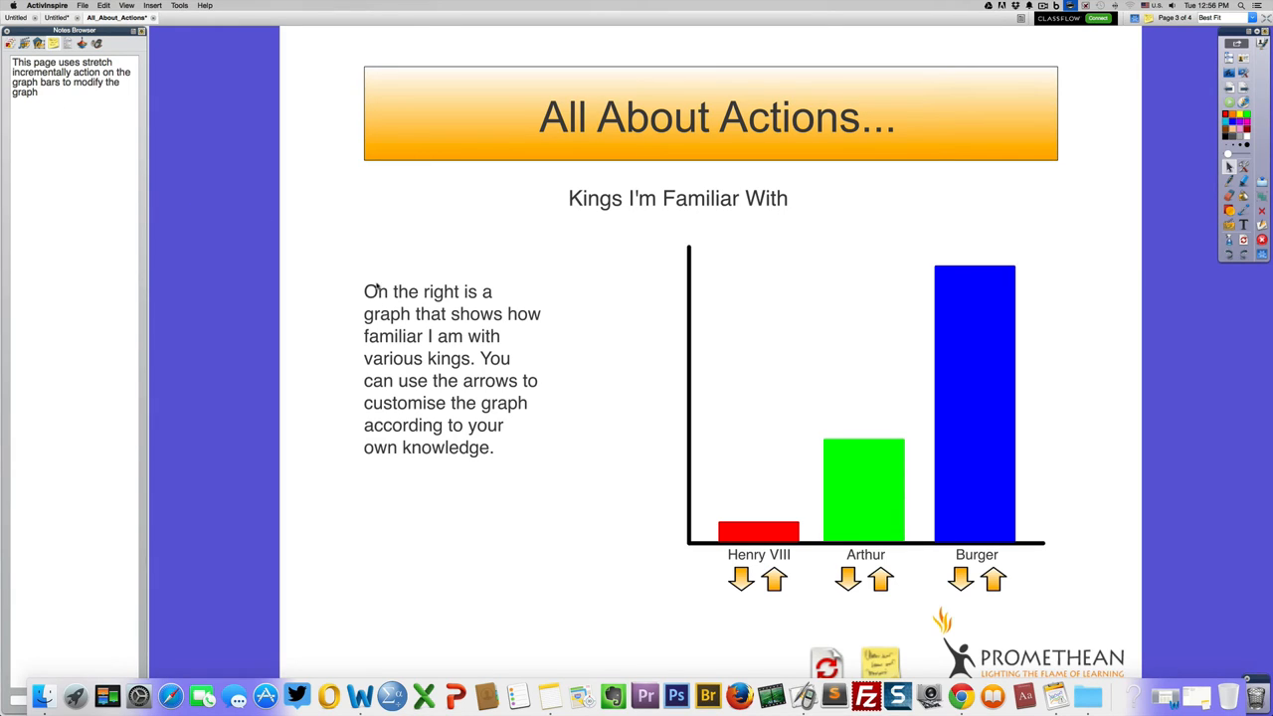
mouse_move(398, 338)
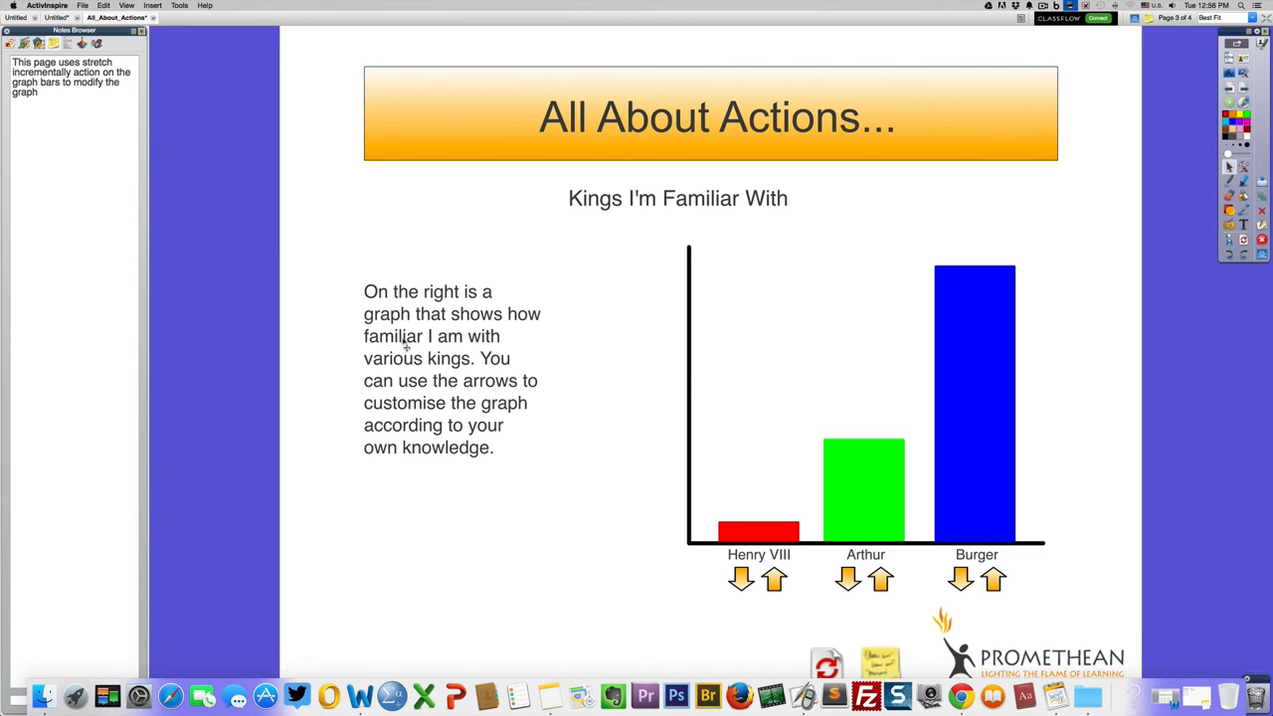
mouse_move(418, 380)
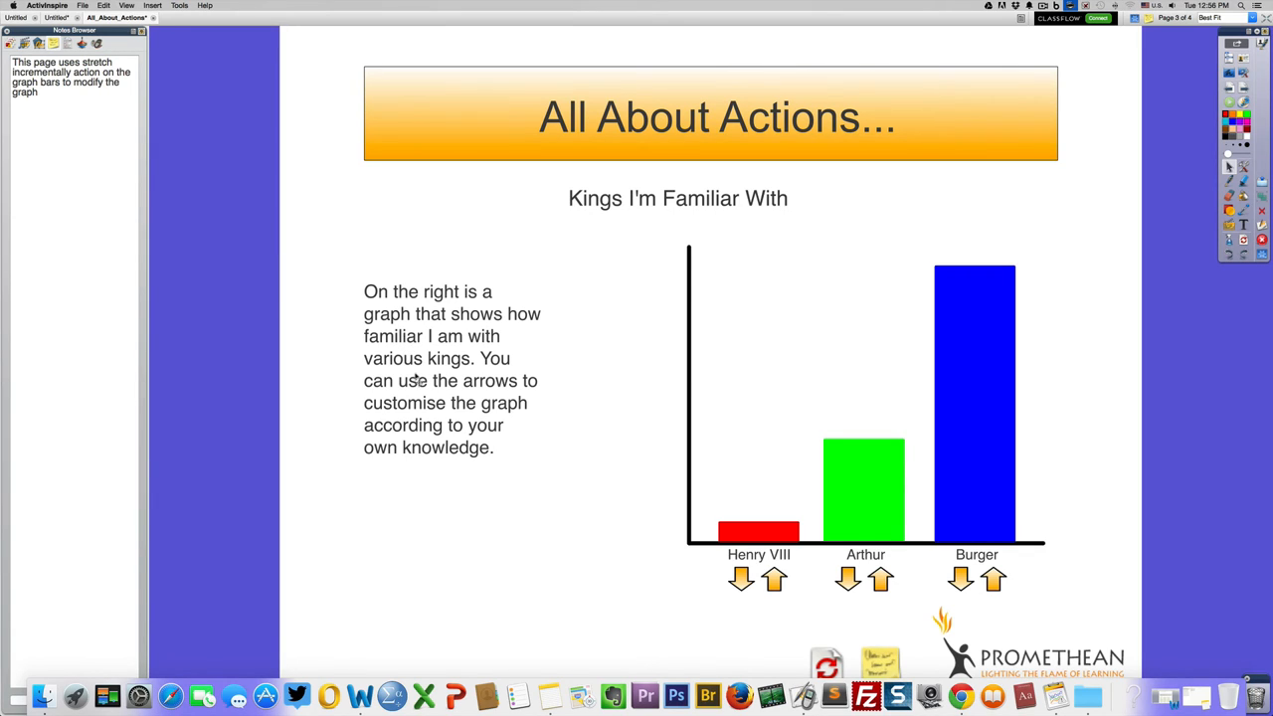
mouse_move(839, 555)
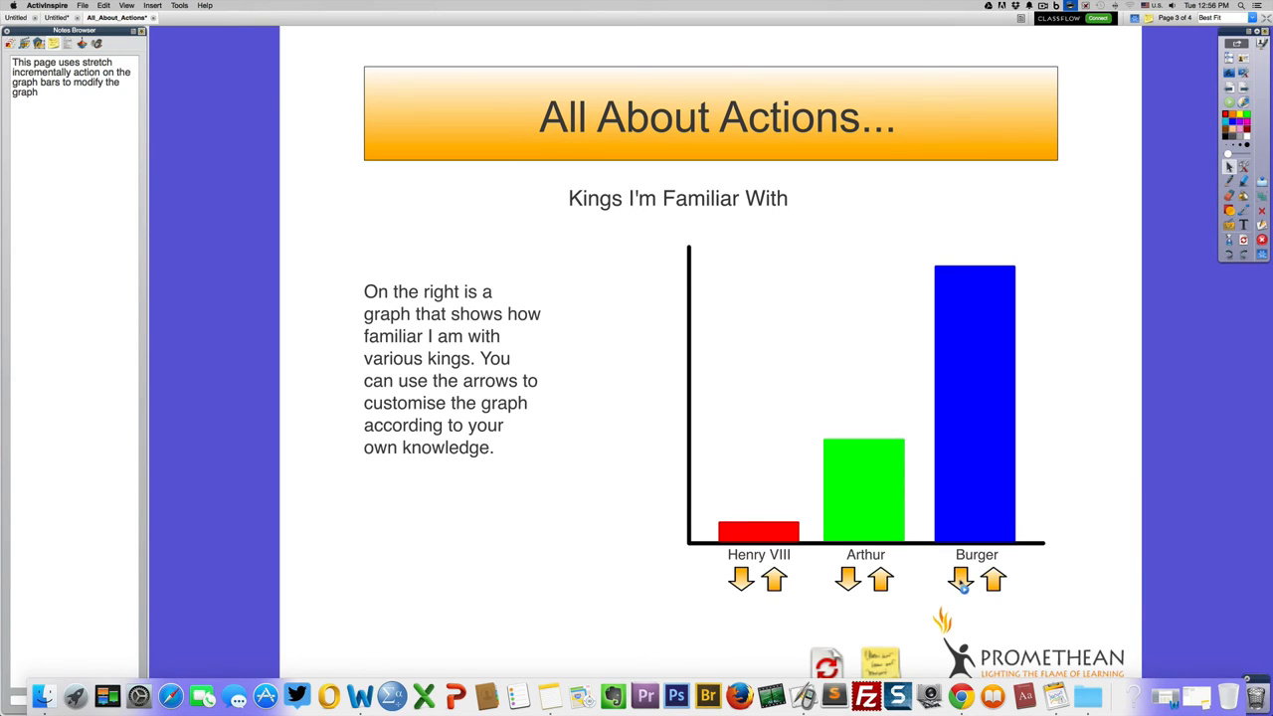
- Raise the Burger and Henry VIII bars two steps each and lower Arthur's bar slightly
click(992, 580)
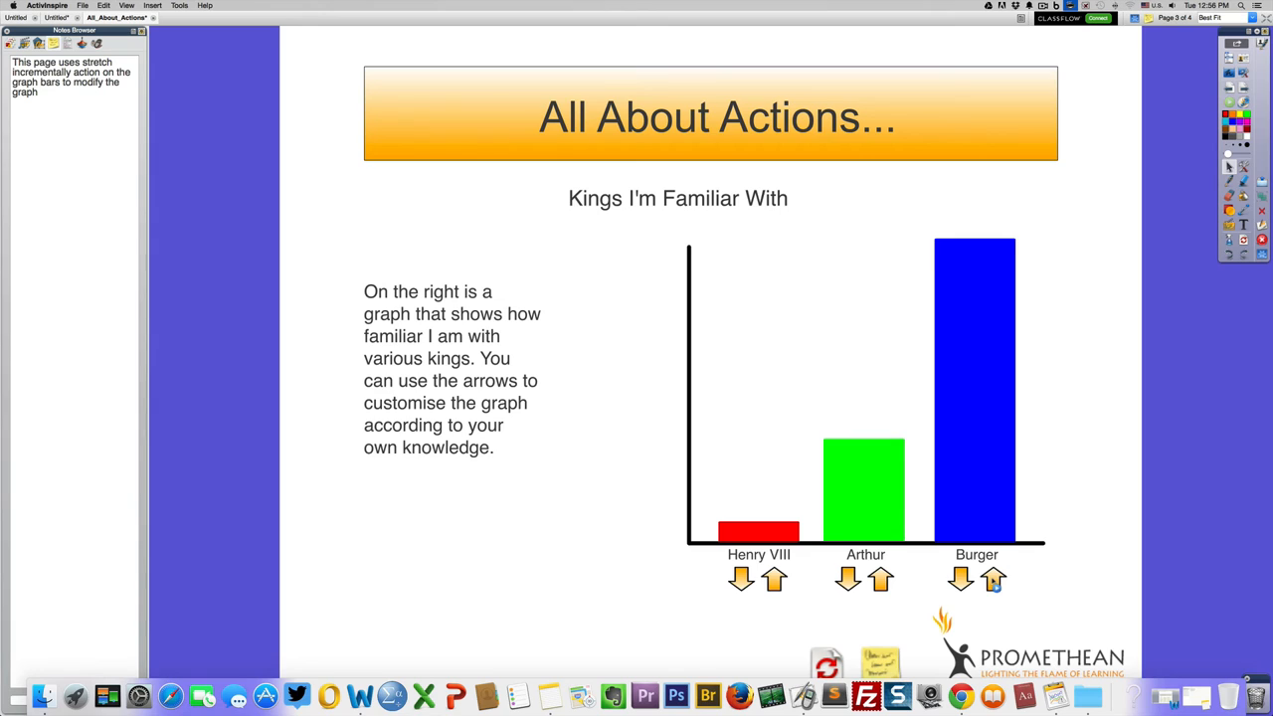
click(993, 579)
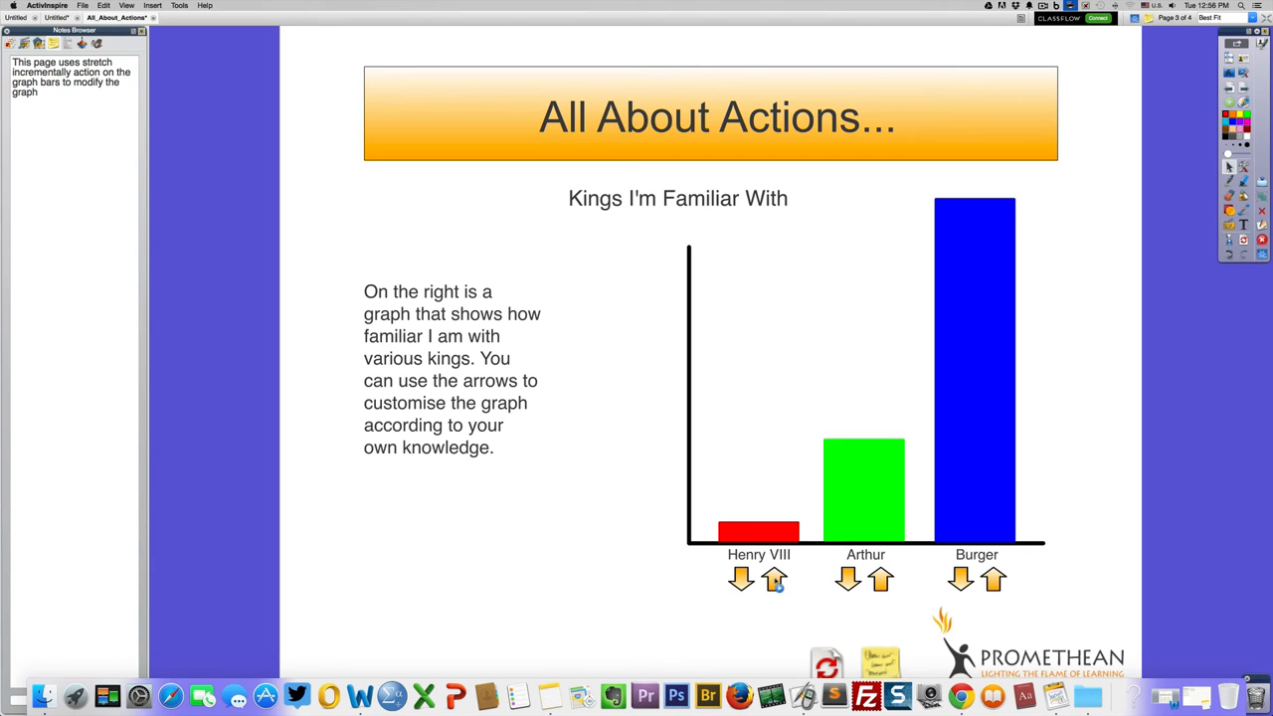
click(774, 580)
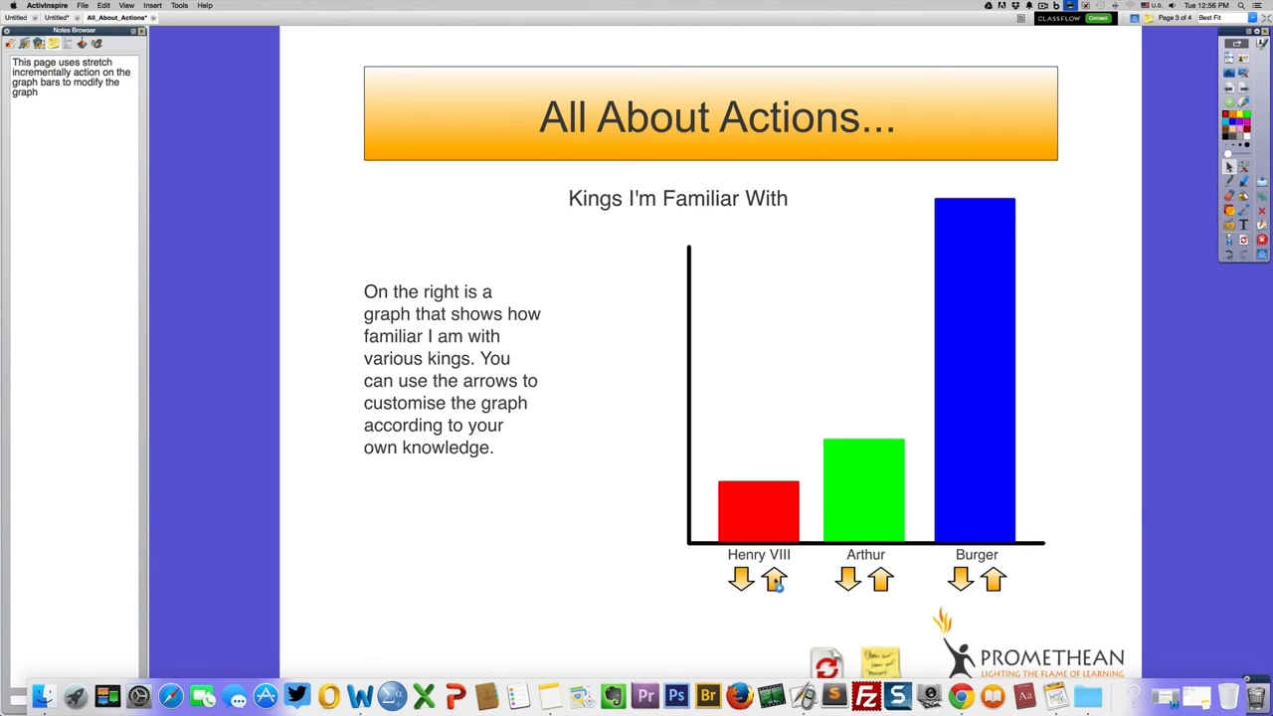
click(775, 580)
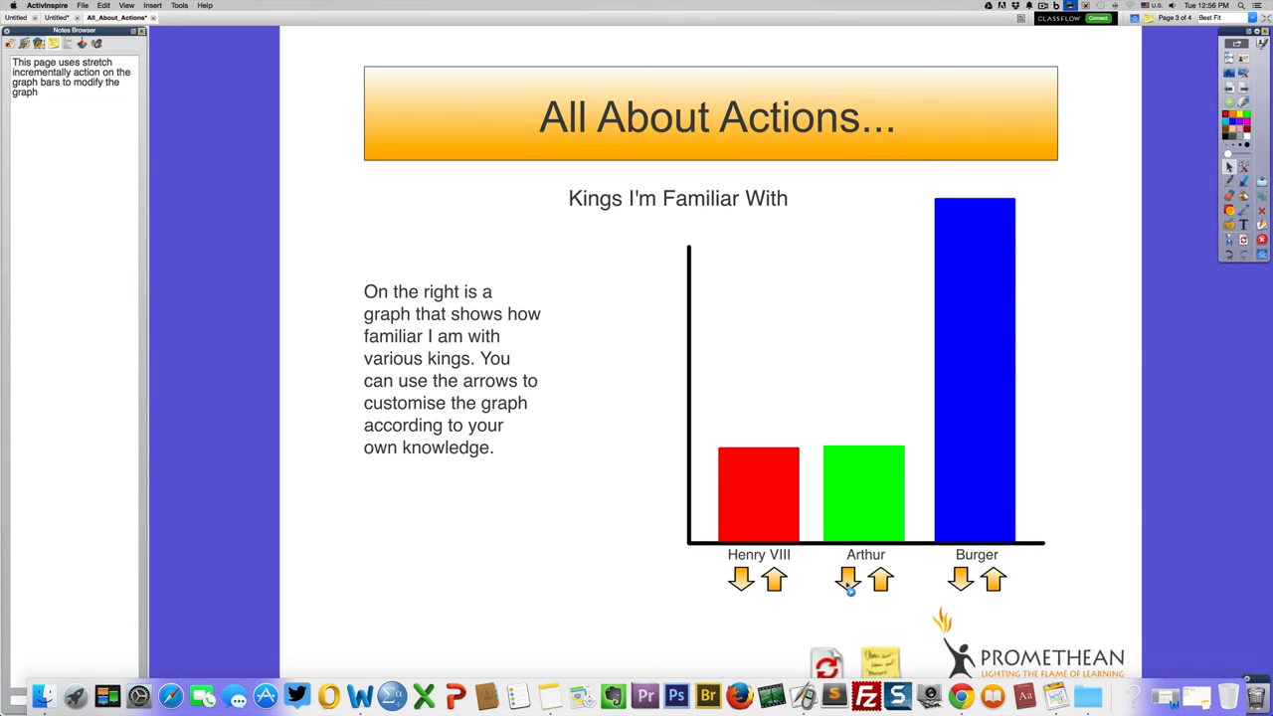
click(880, 580)
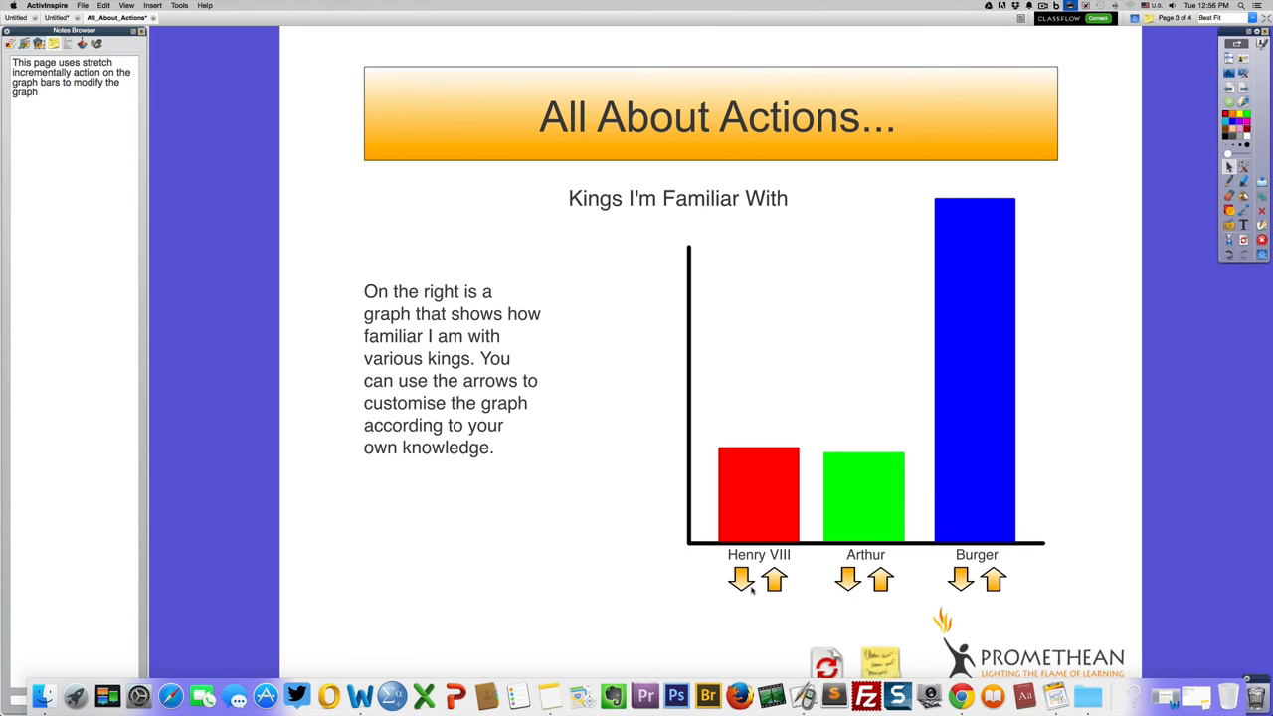
mouse_move(818, 585)
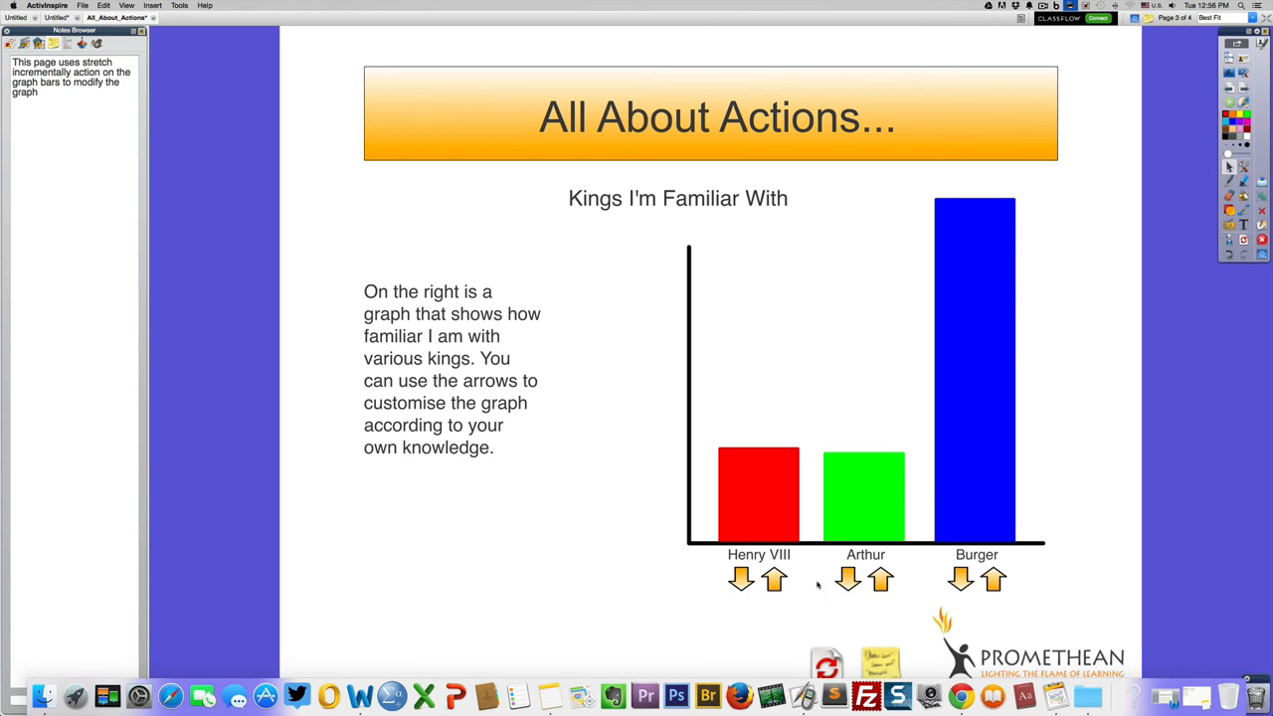
mouse_move(710, 587)
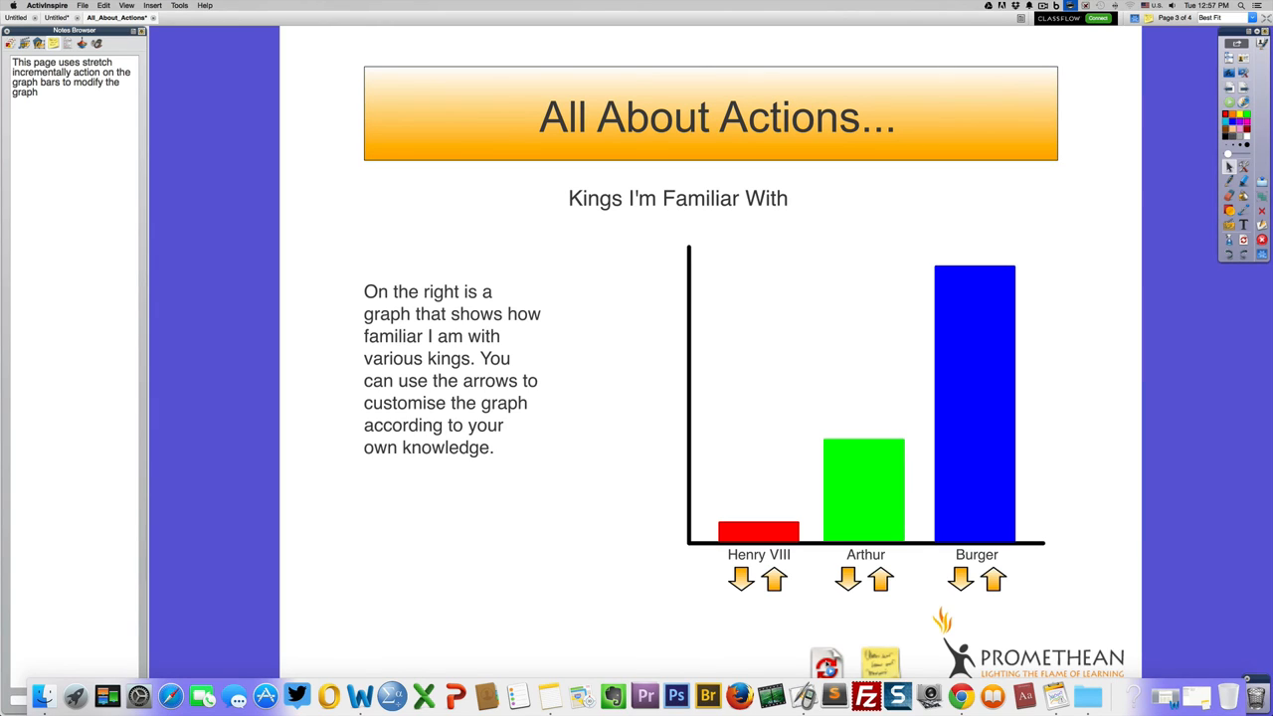
mouse_move(412, 96)
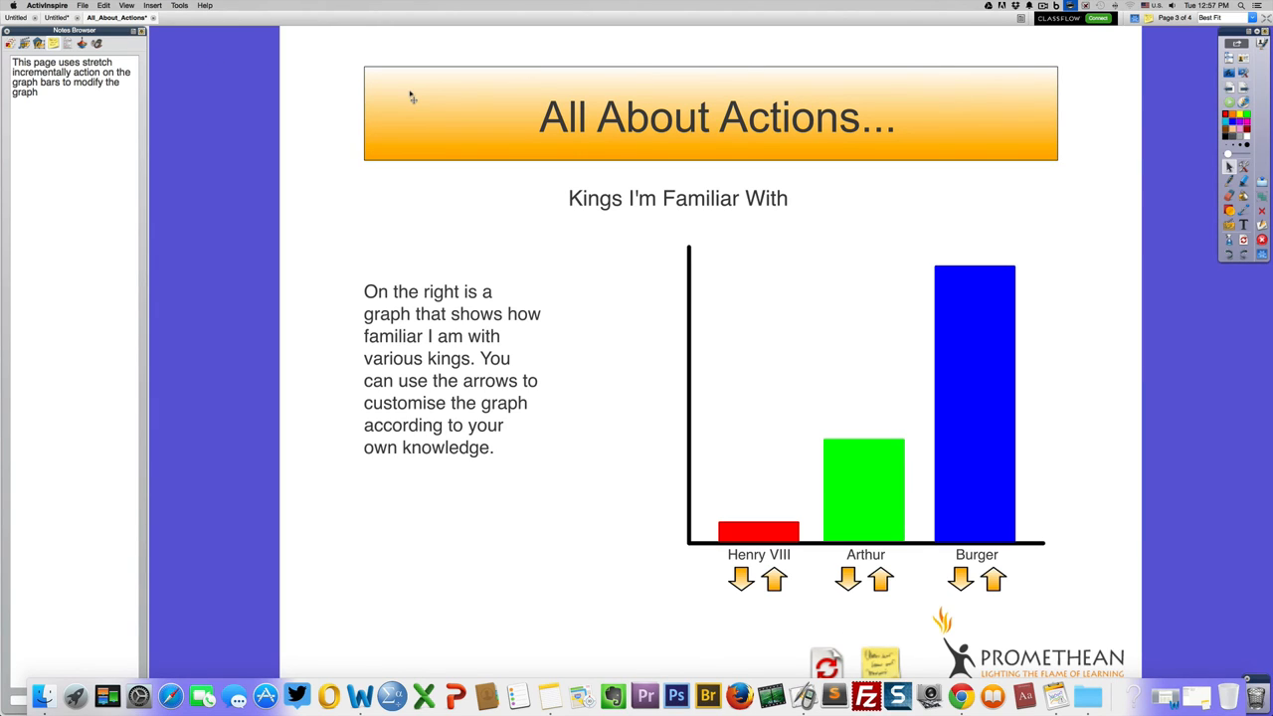
mouse_move(1081, 61)
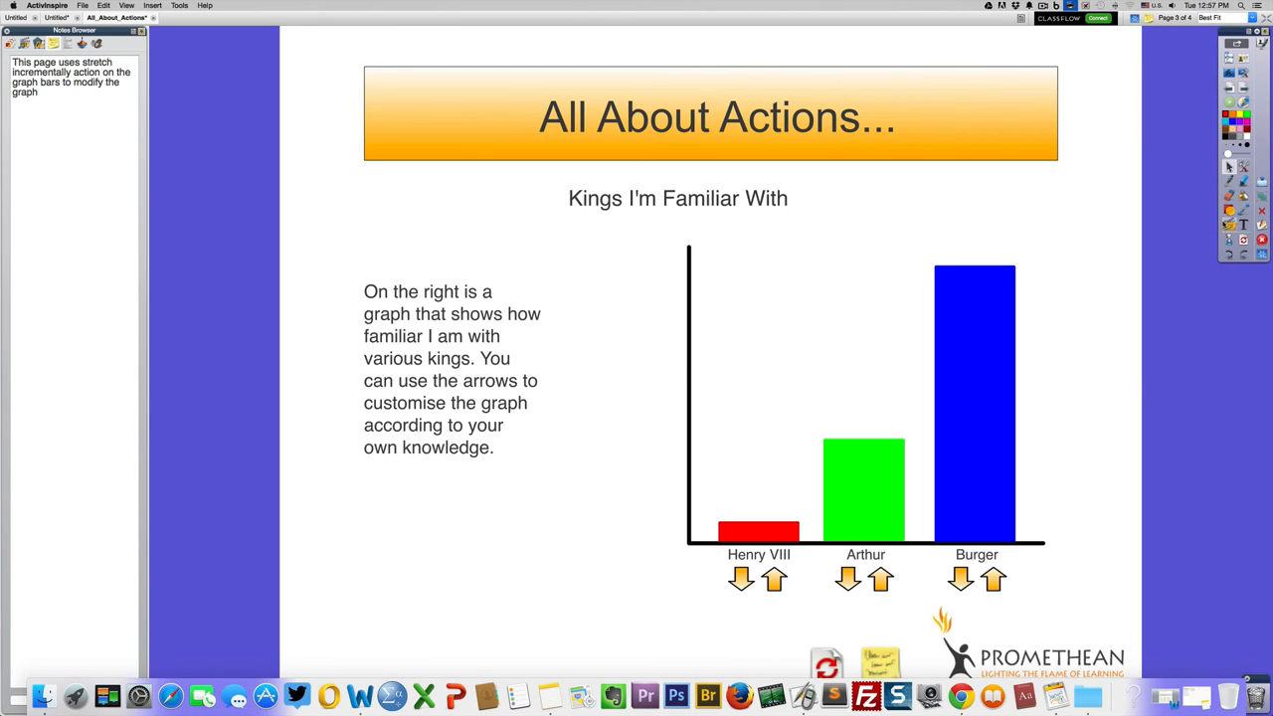
mouse_move(1230, 224)
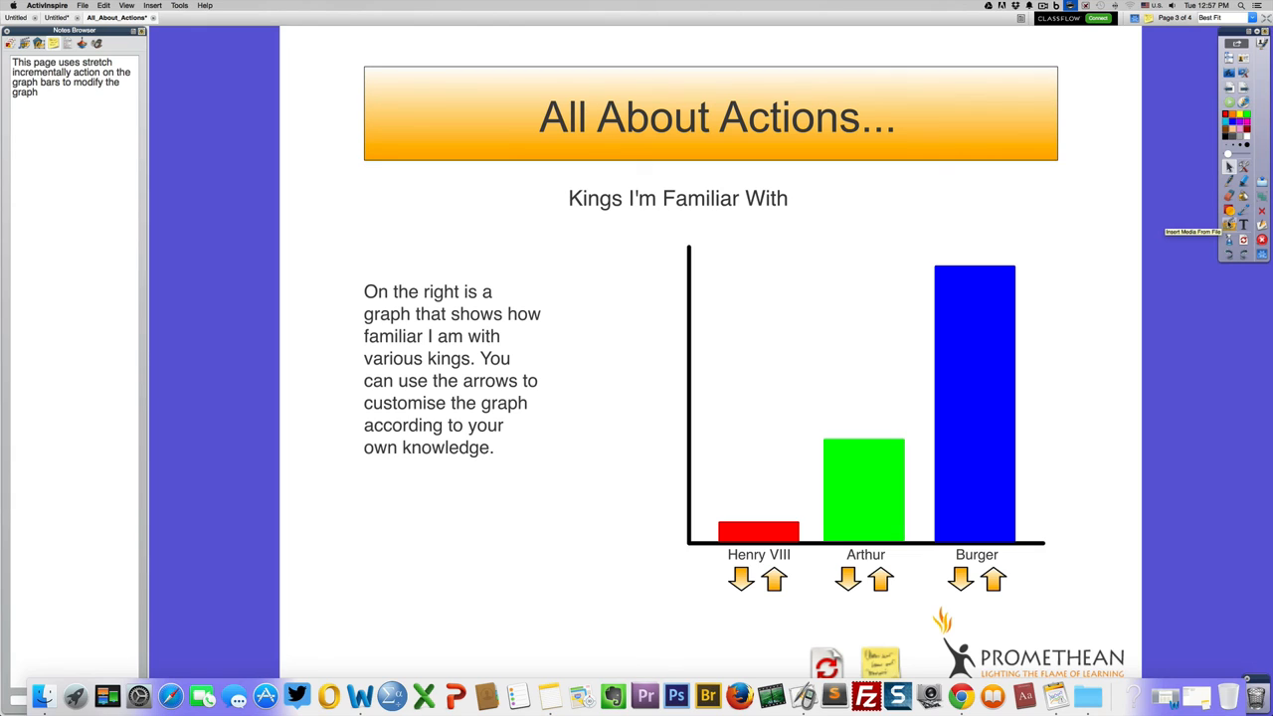